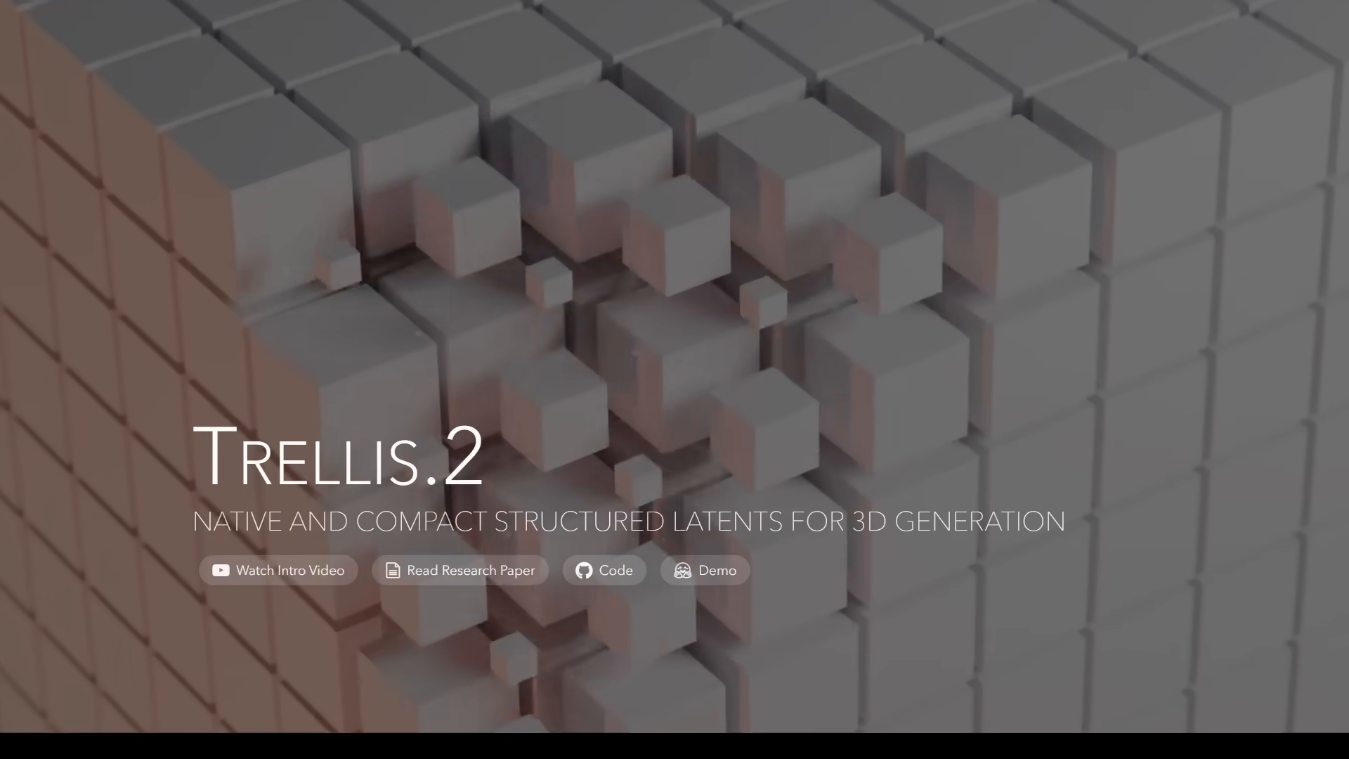
Browse the TRELLIS.2 arXiv abstract and 24-page PDF, then open the microsoft/TRELLIS.2 repository.
scroll("down", 3)
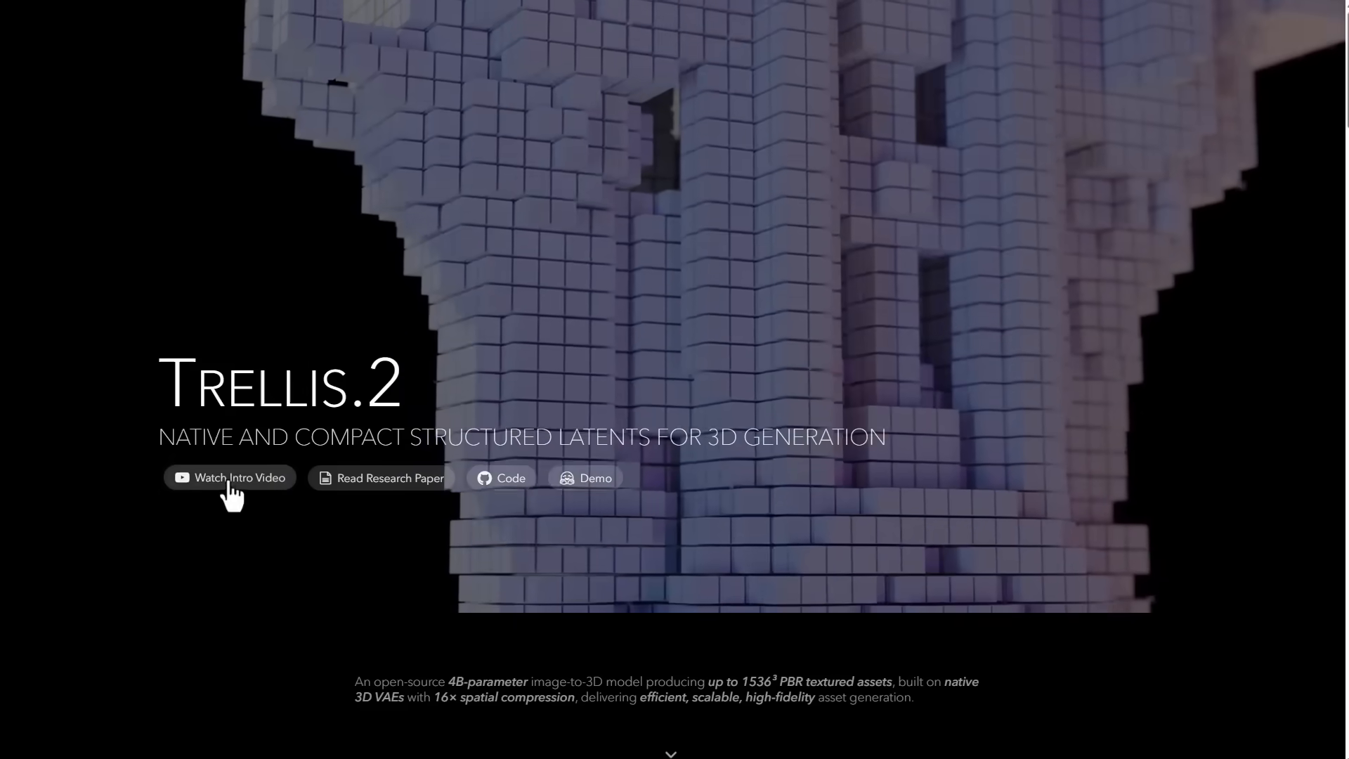
left_click(389, 478)
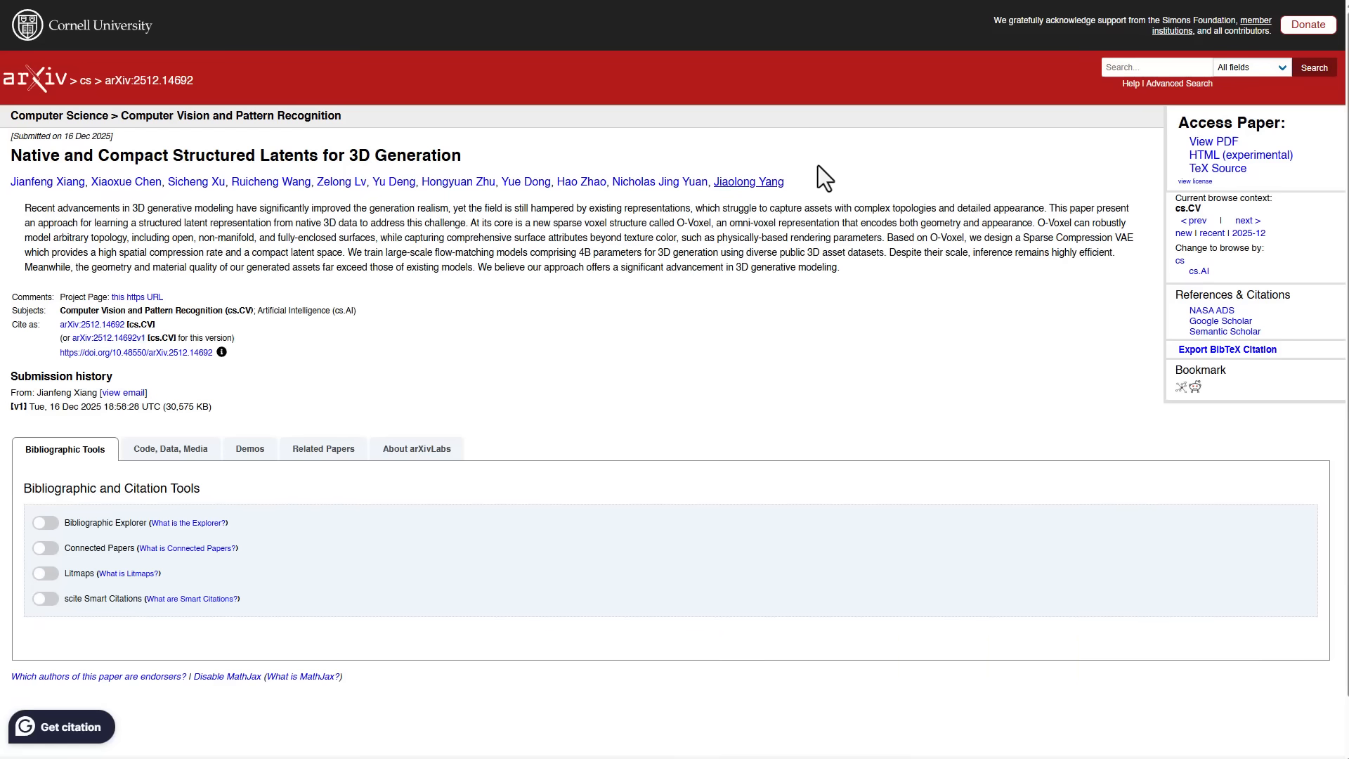
scroll("up", 3)
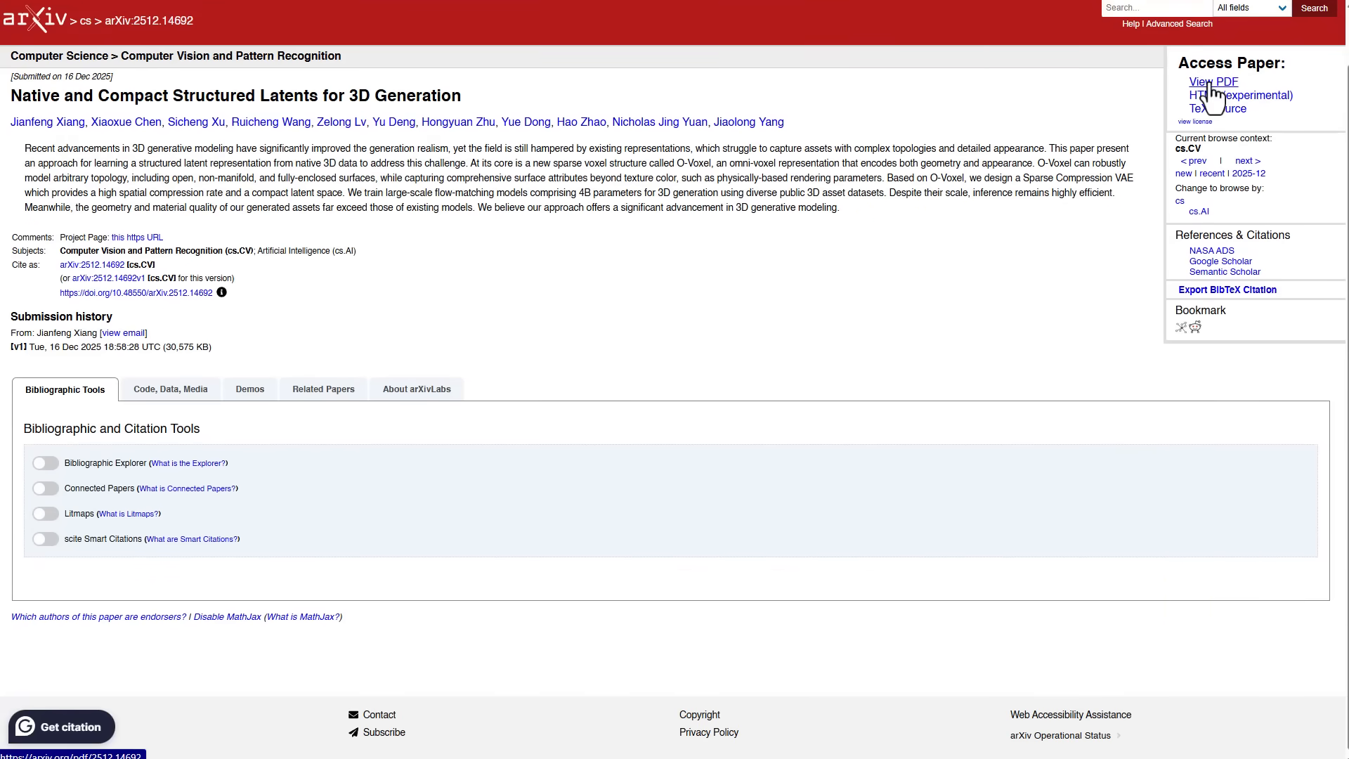
left_click(1211, 82)
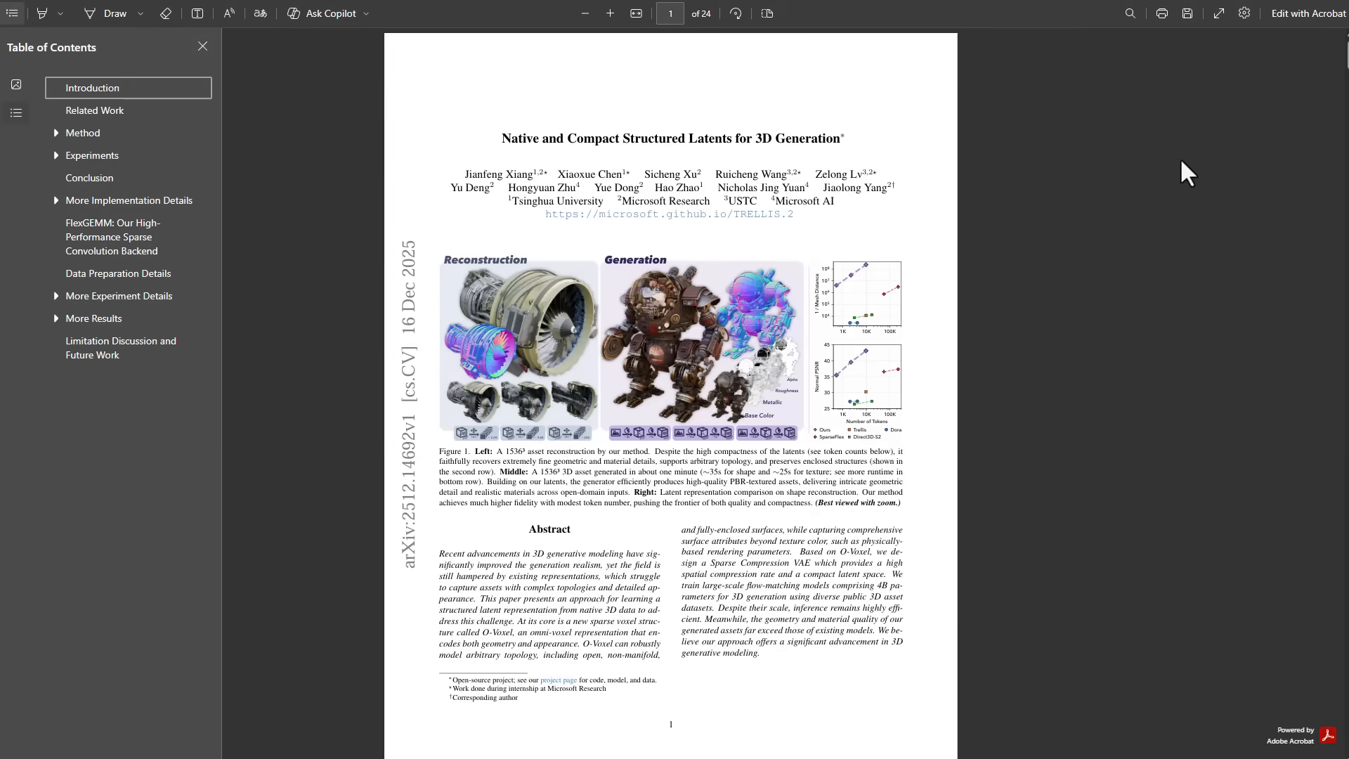
left_click(670, 215)
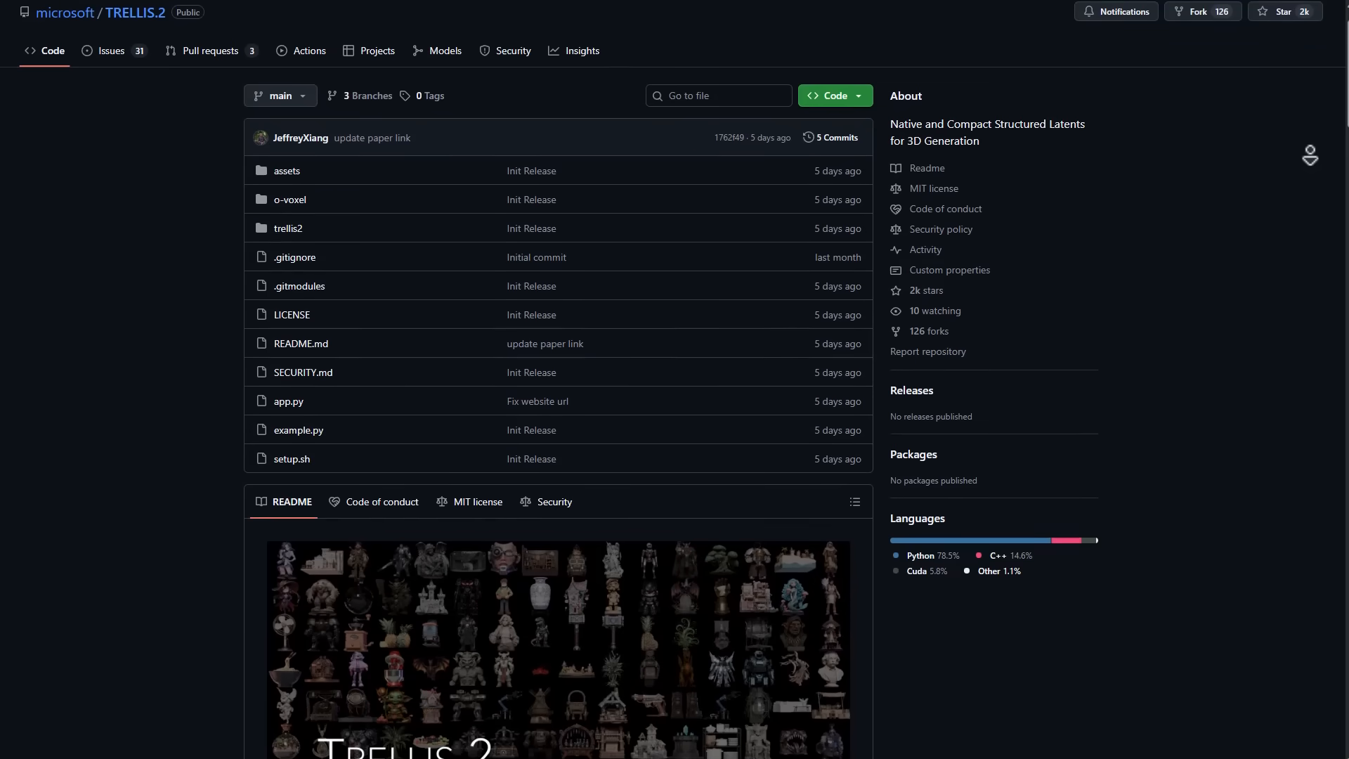
scroll("down", 3)
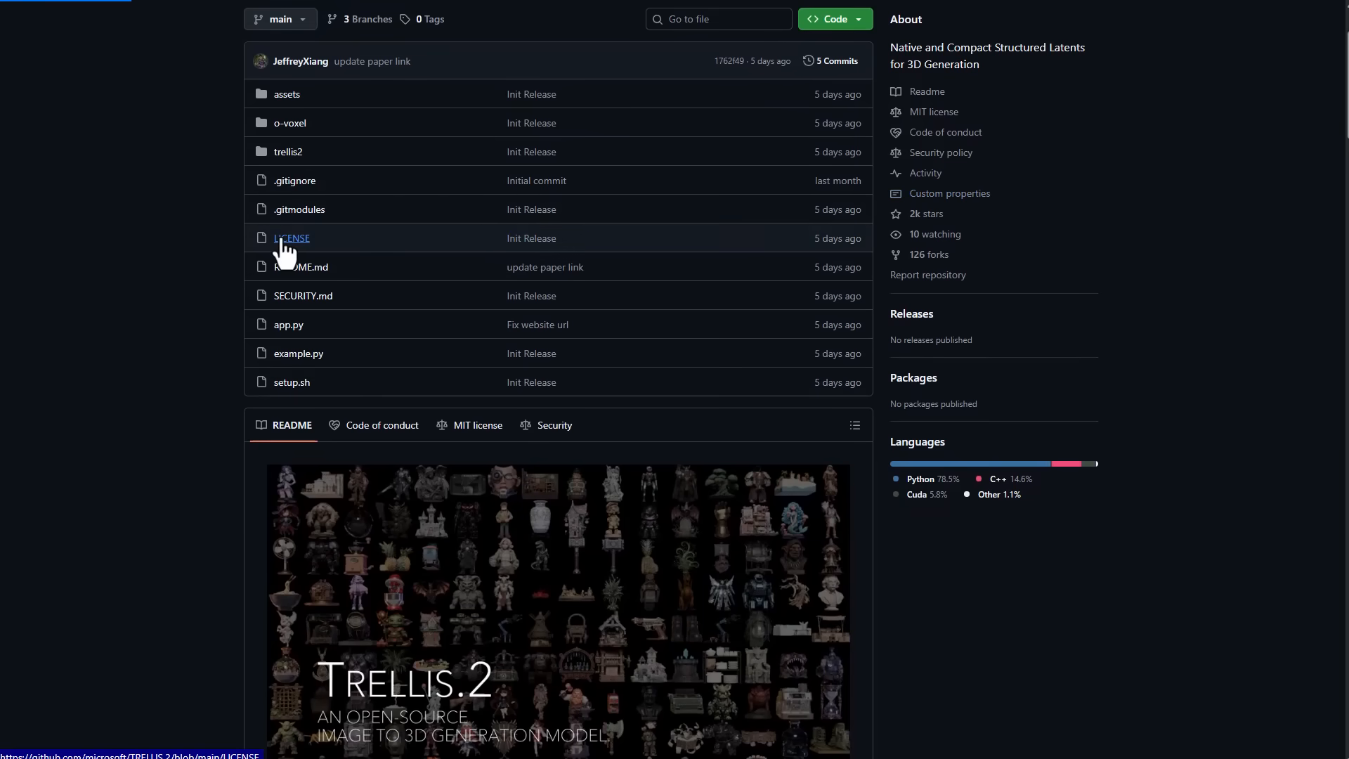
Open the repository's LICENSE file showing the Microsoft Corporation MIT License text.
left_click(291, 238)
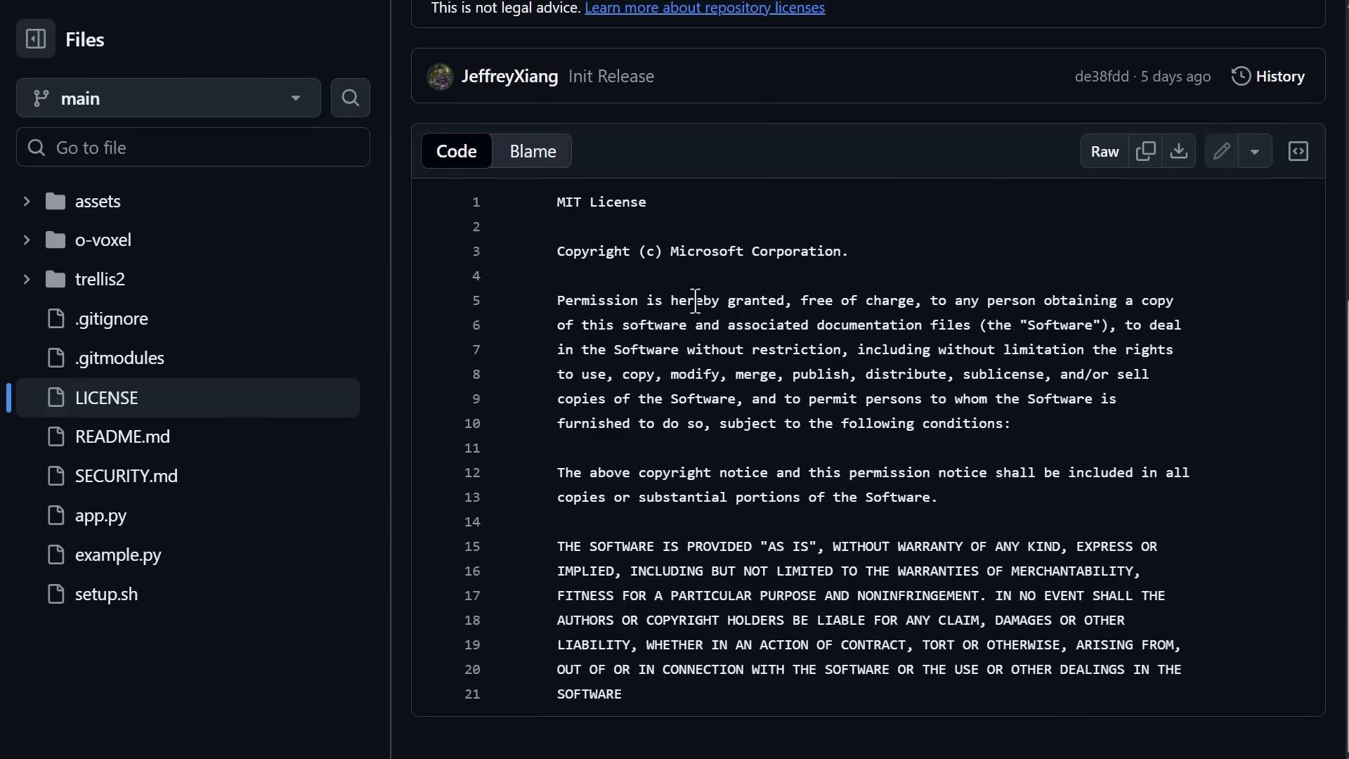
mouse_move(939, 300)
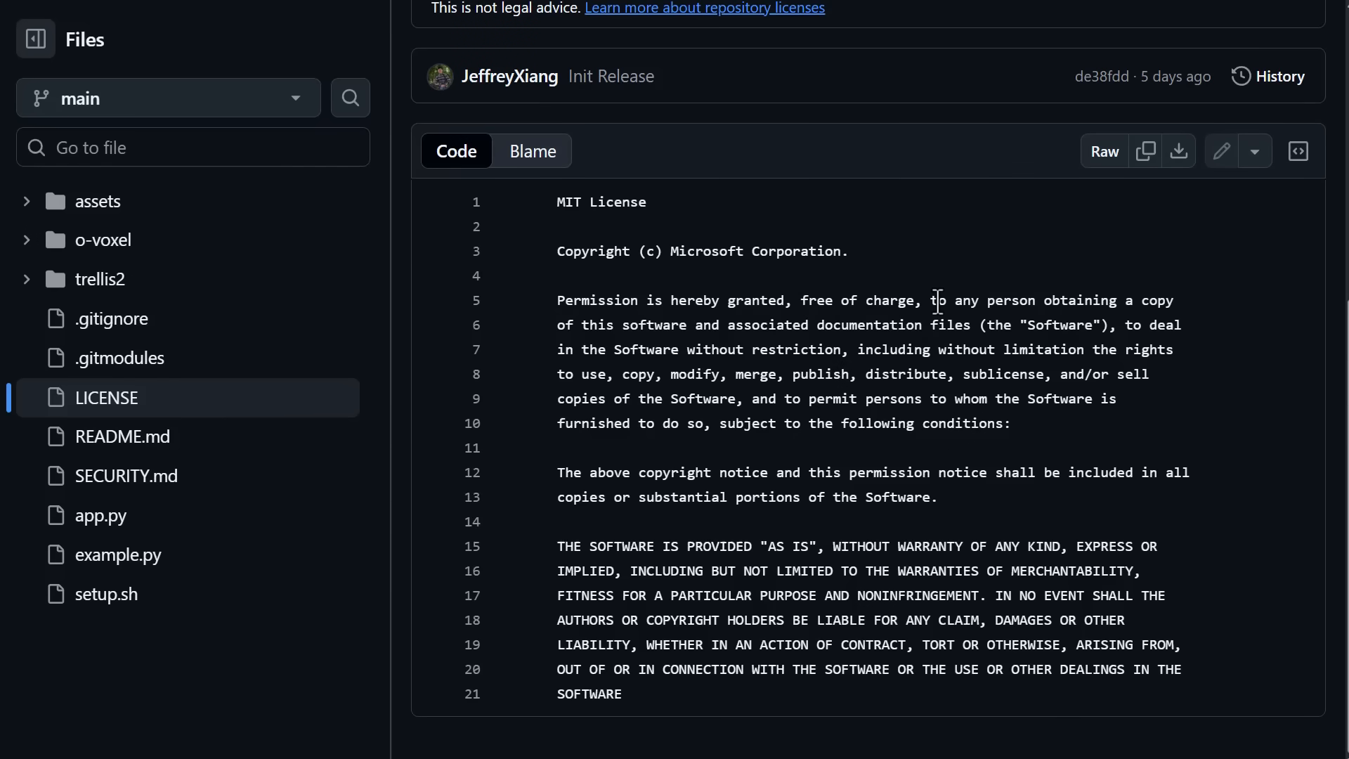
mouse_move(648, 331)
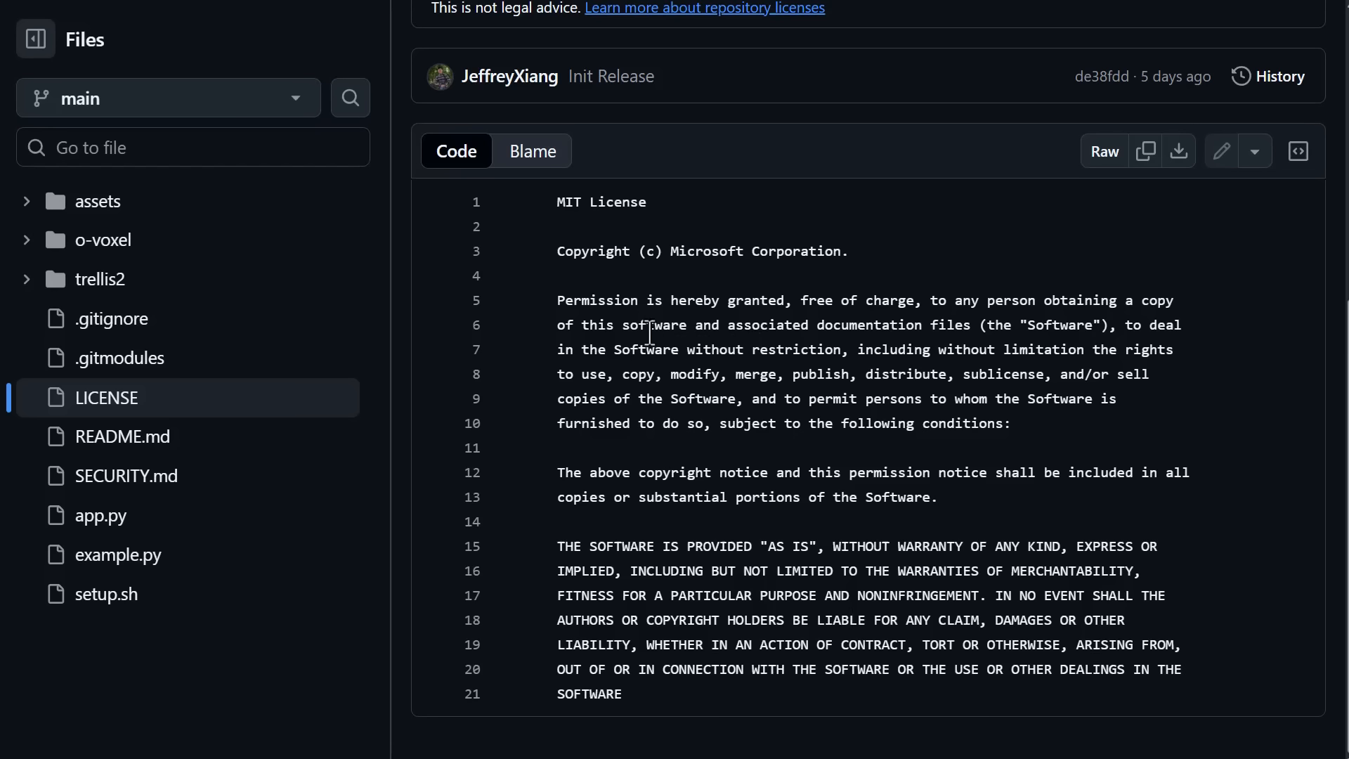
mouse_move(929, 330)
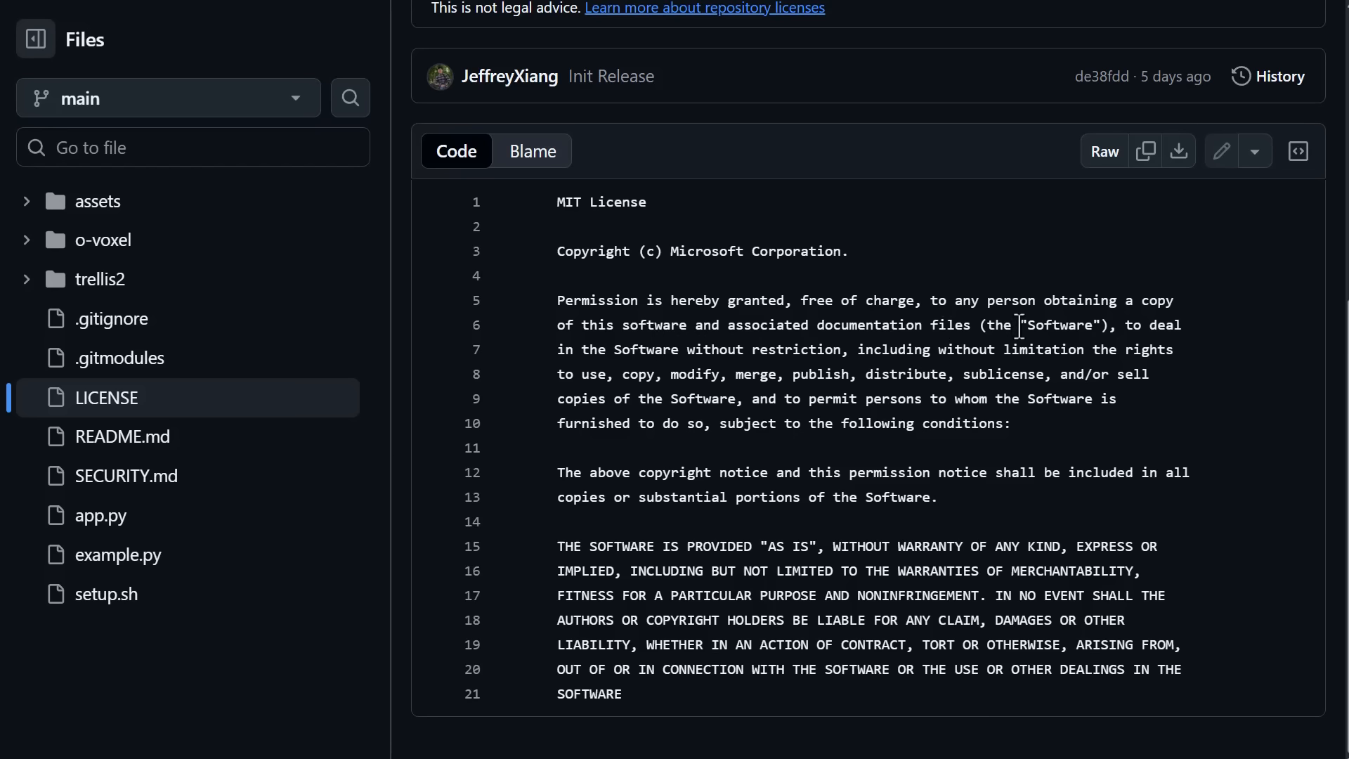
mouse_move(1146, 325)
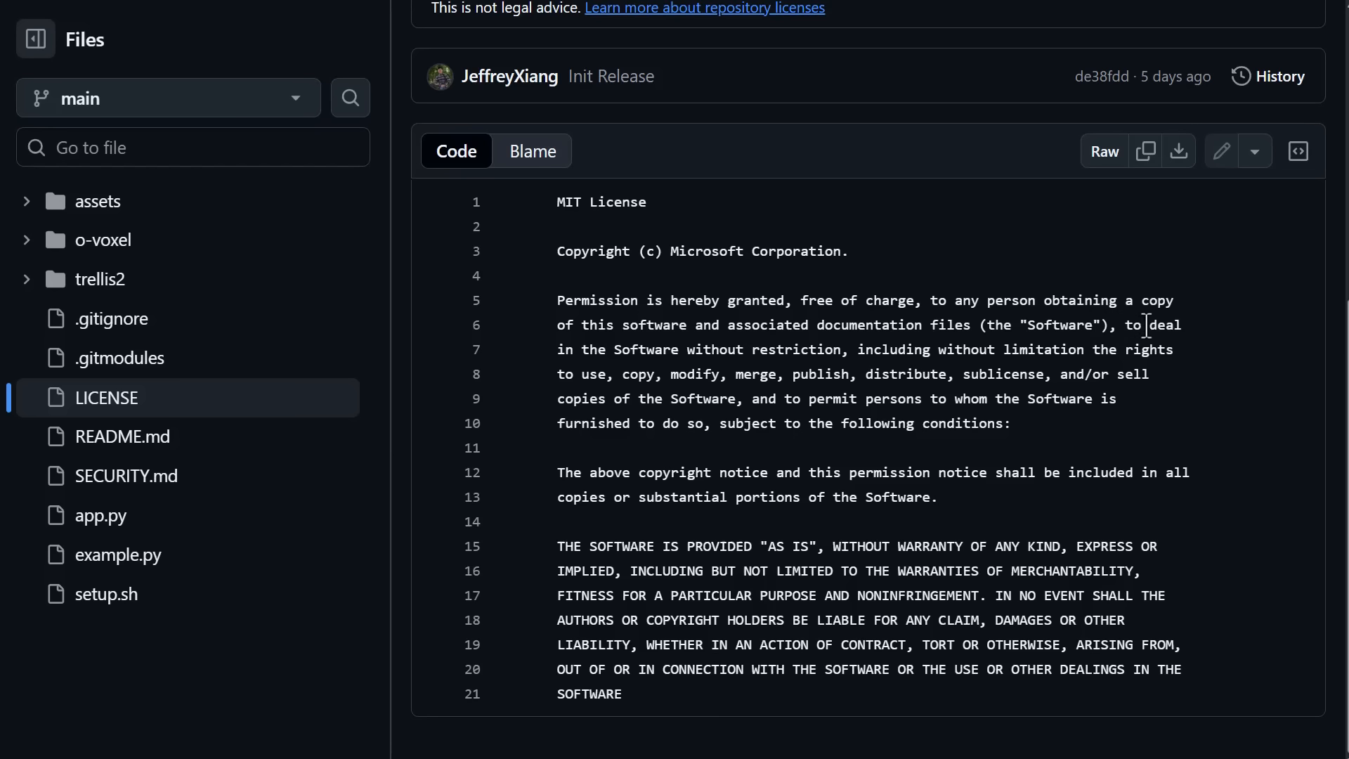
mouse_move(697, 349)
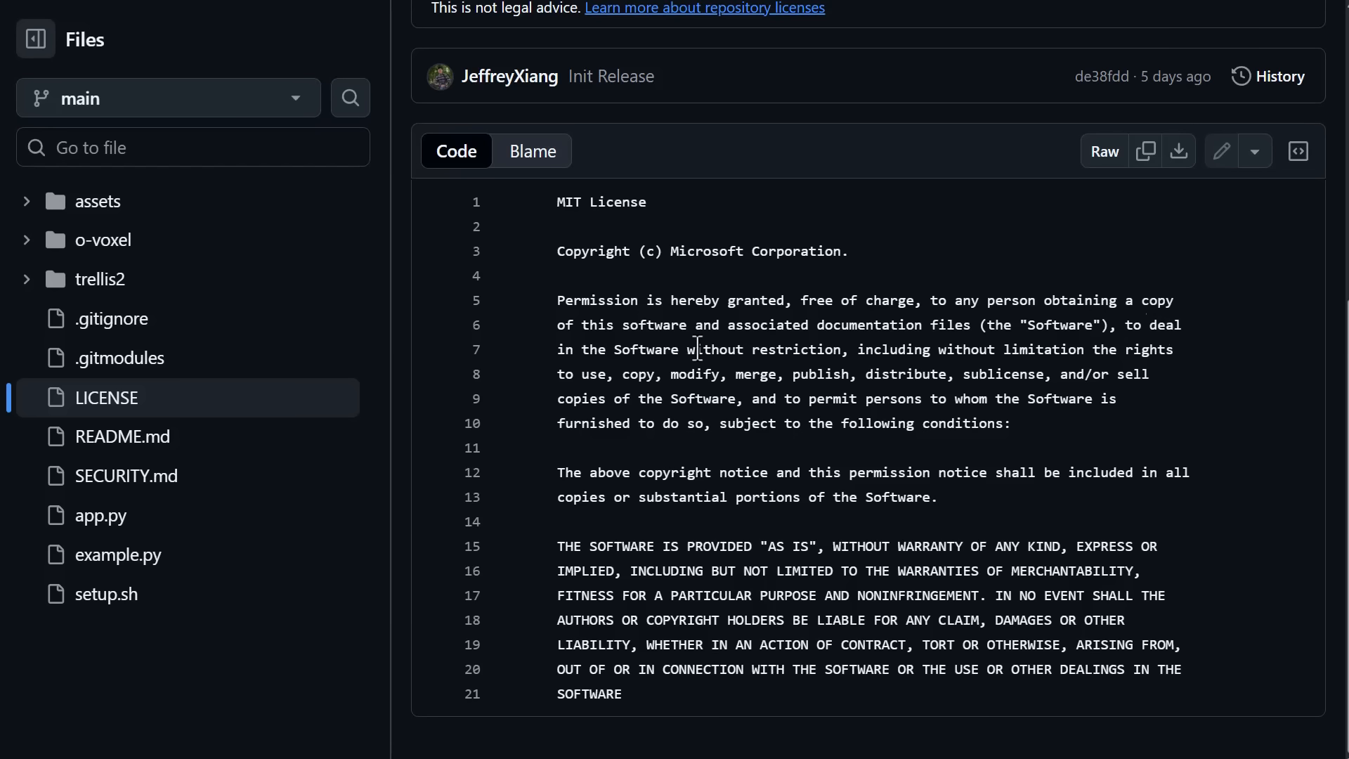
mouse_move(1001, 350)
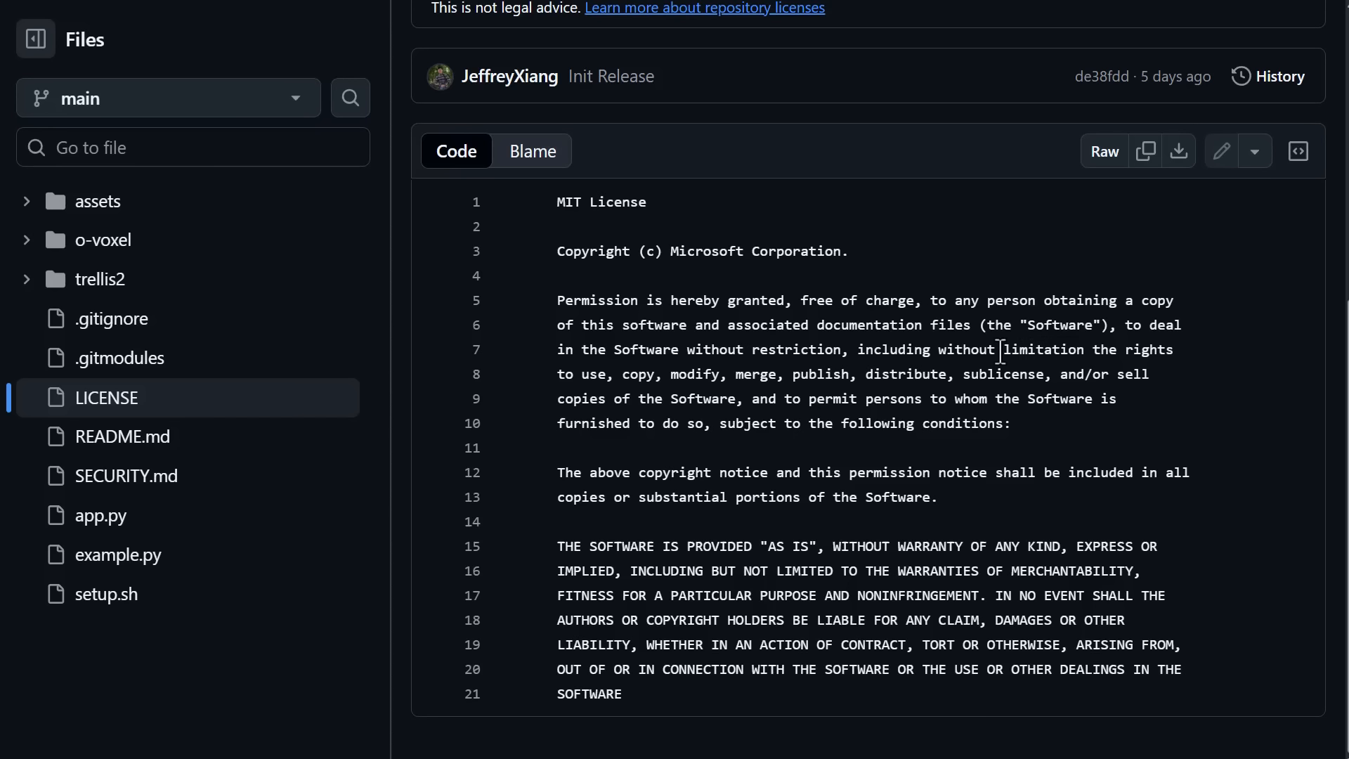
mouse_move(656, 375)
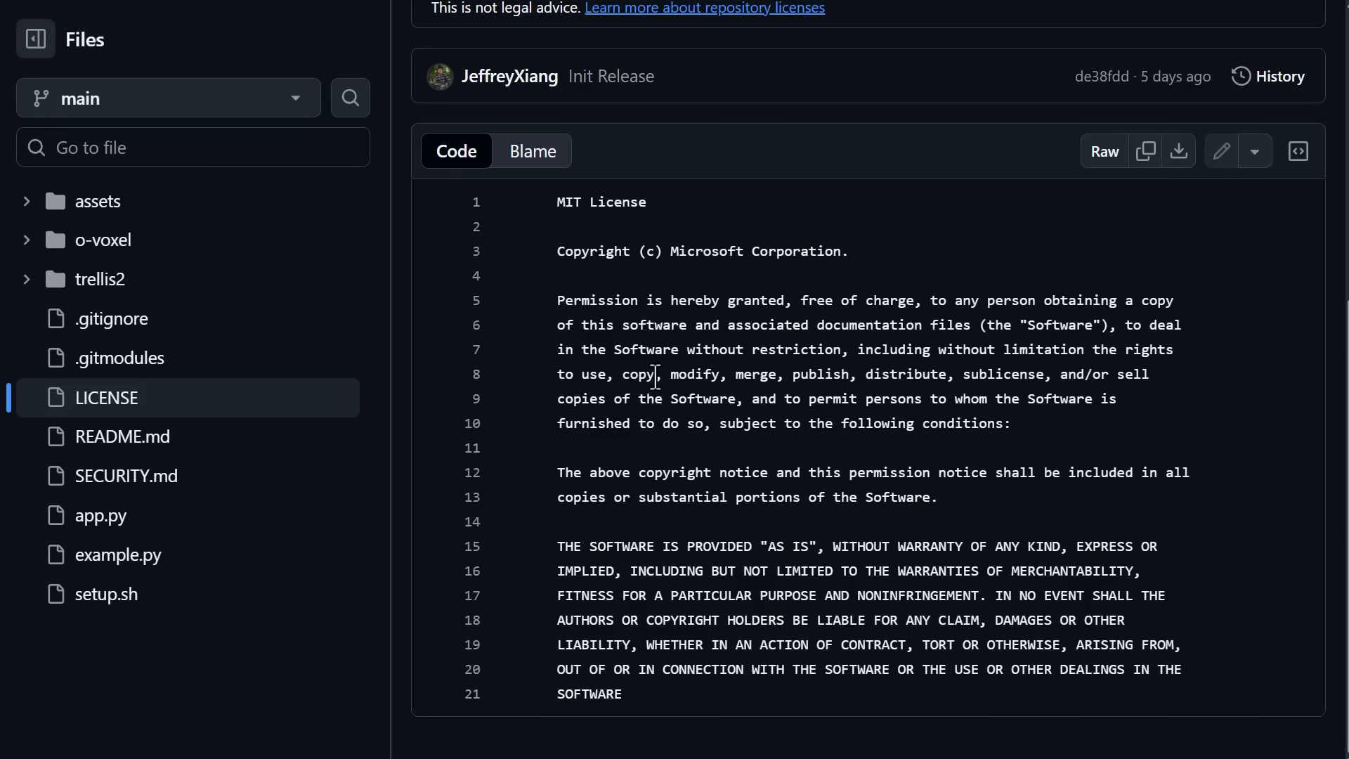
mouse_move(866, 378)
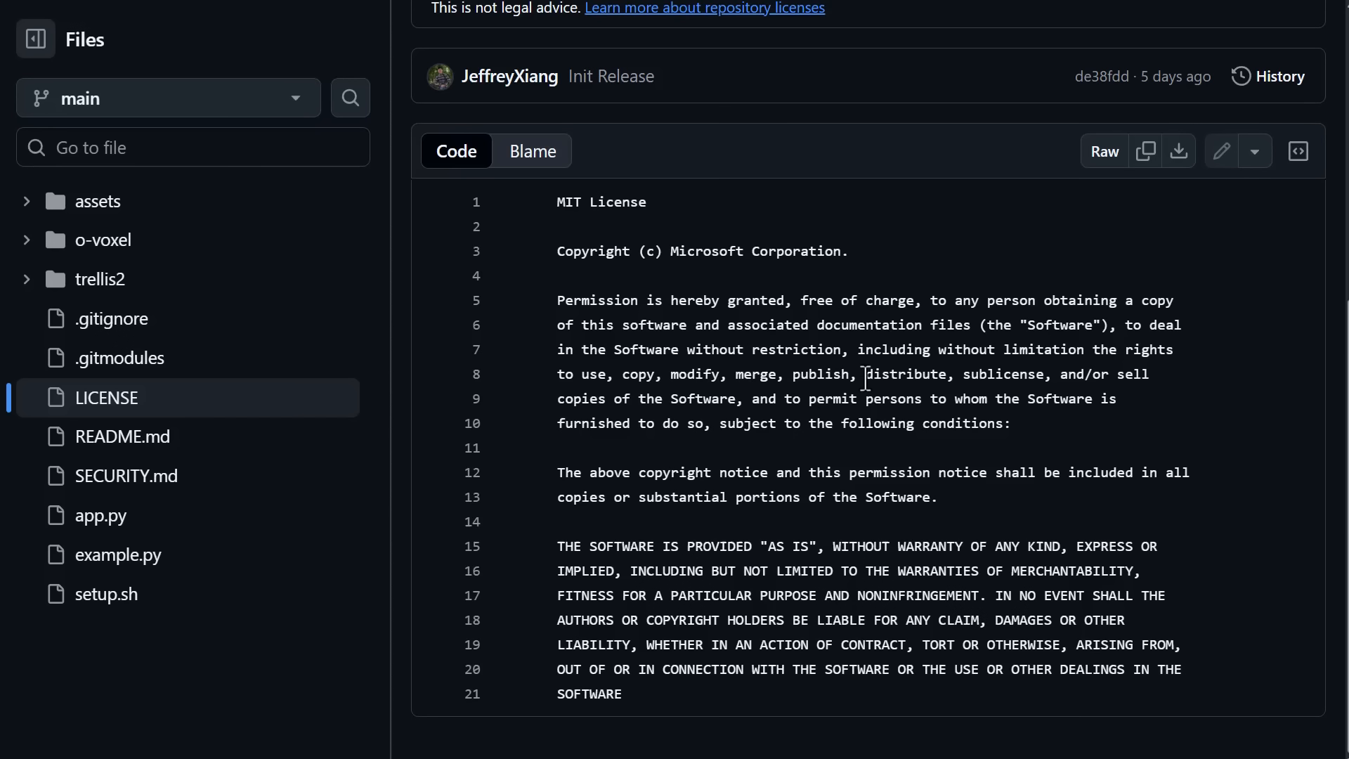
mouse_move(1137, 381)
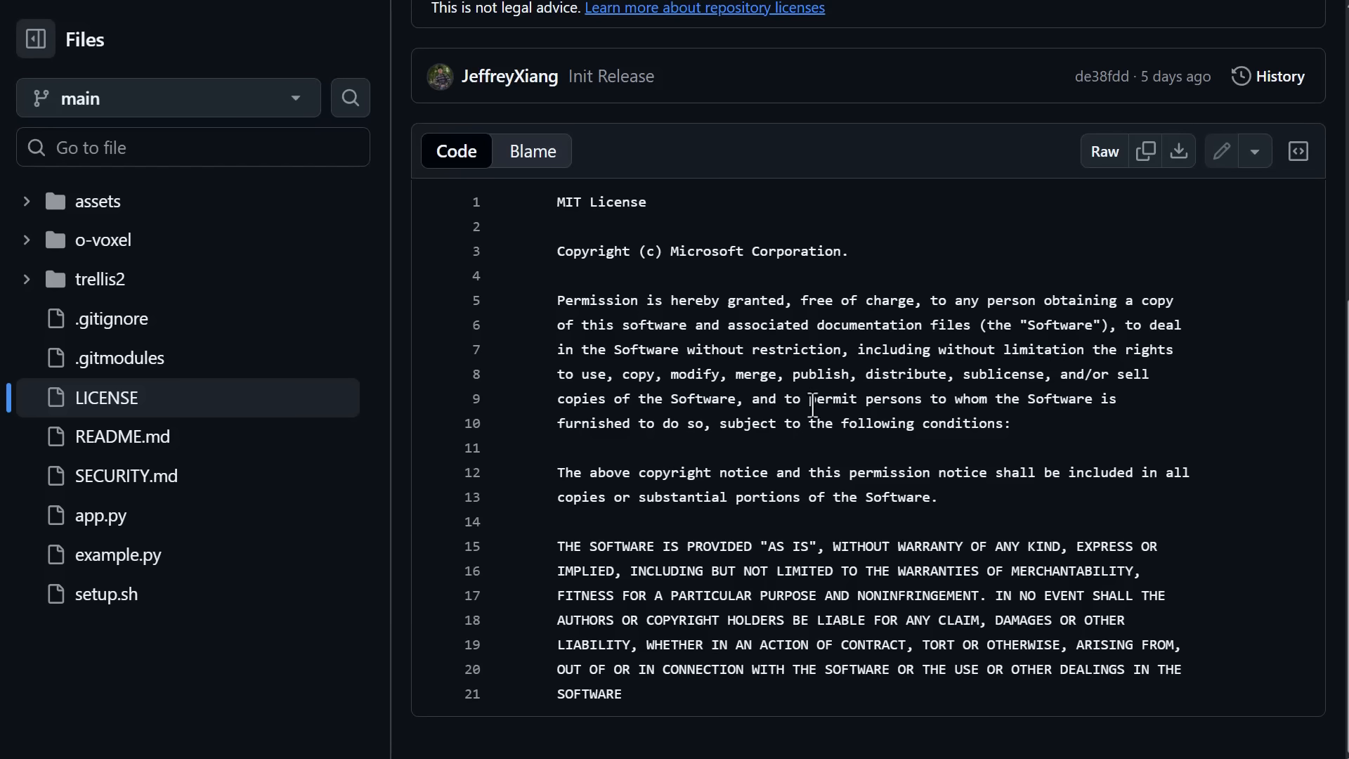
mouse_move(822, 422)
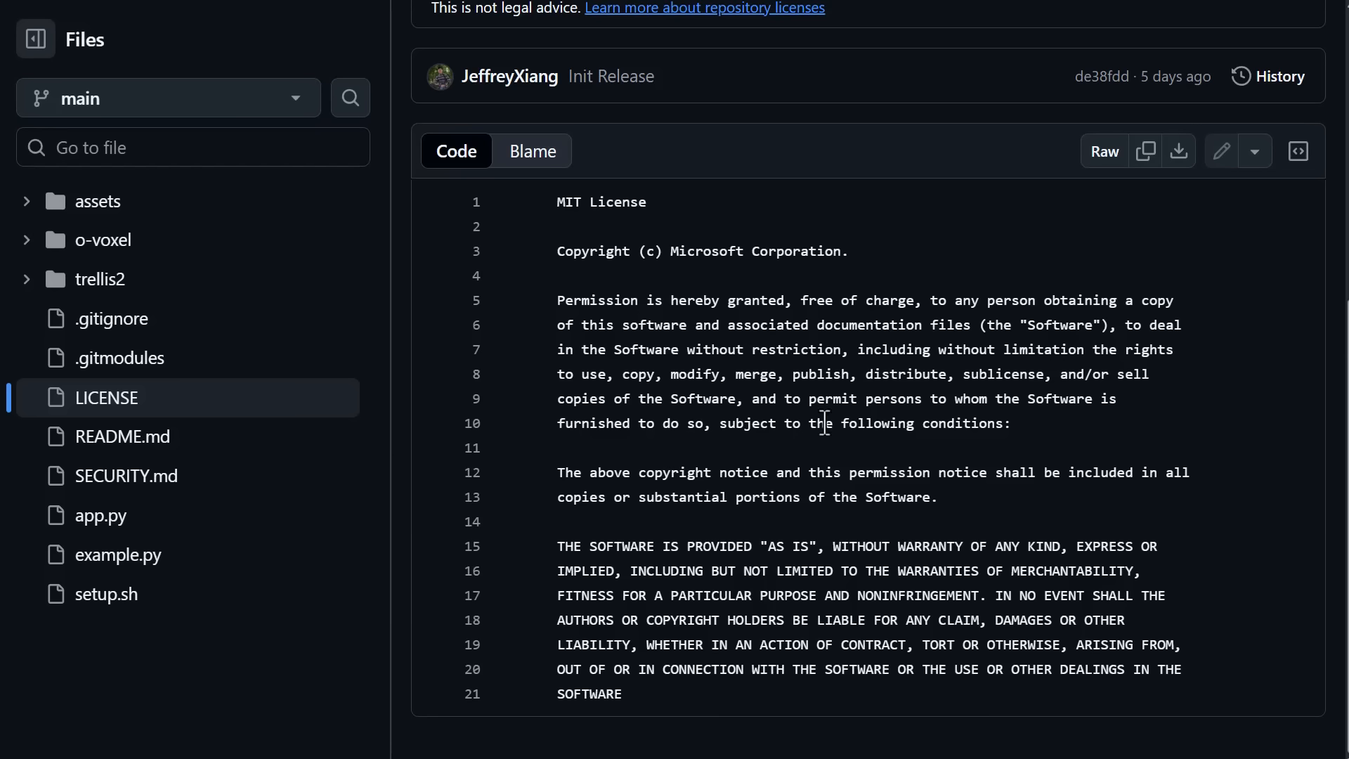
mouse_move(788, 443)
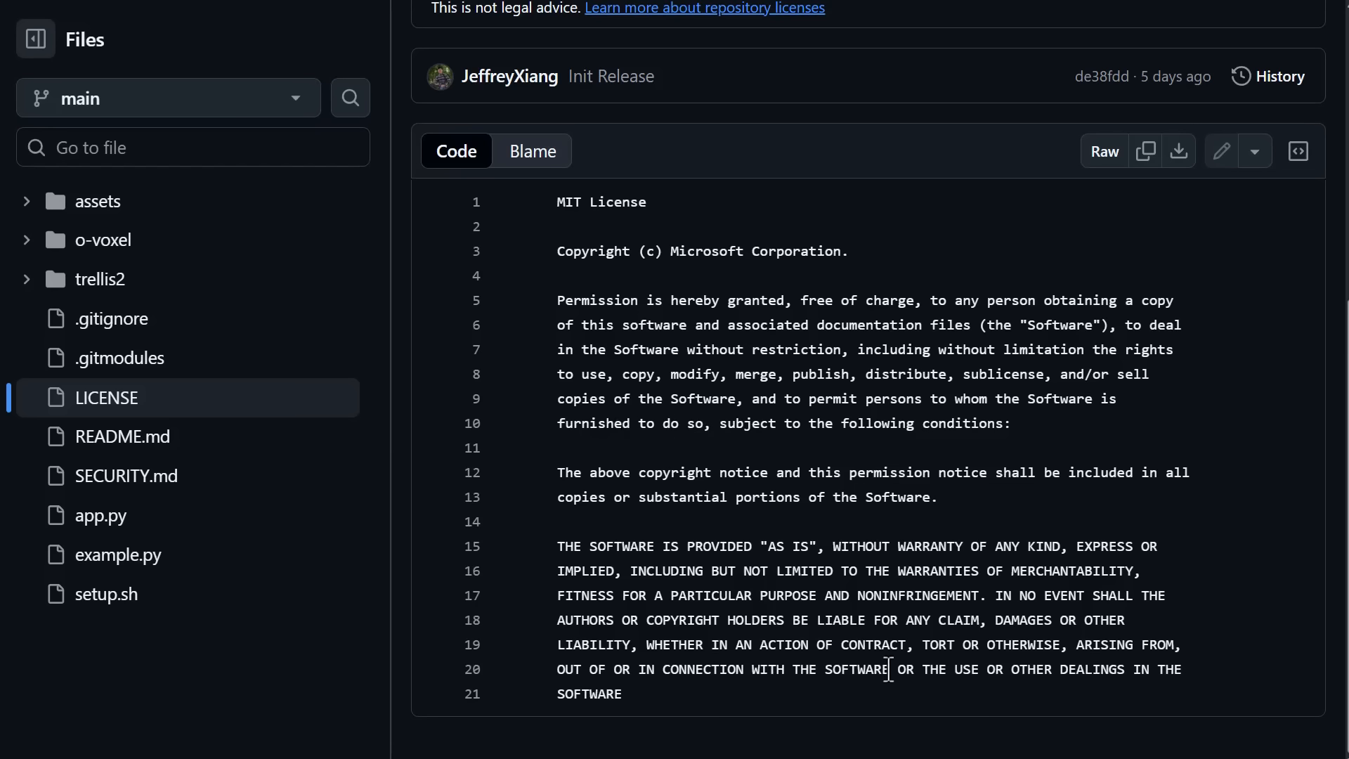
mouse_move(794, 496)
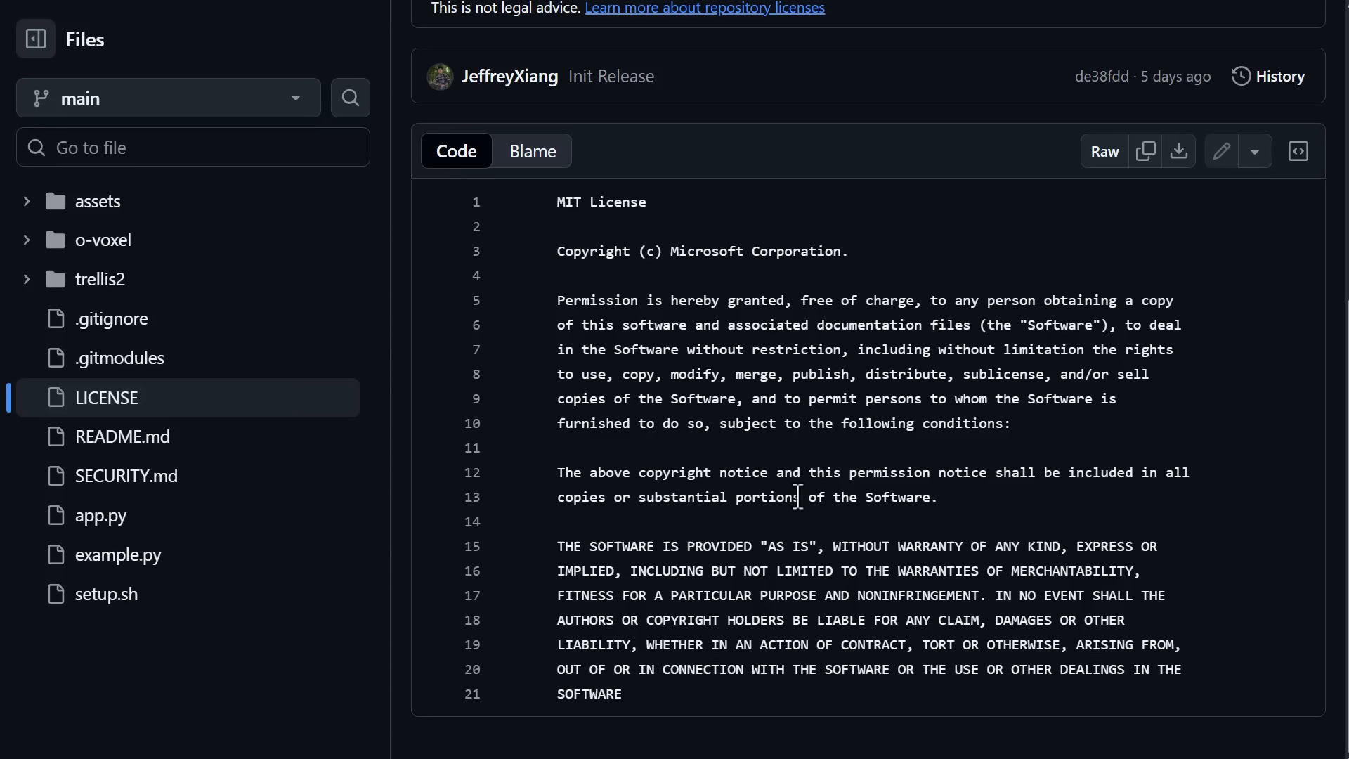
mouse_move(879, 482)
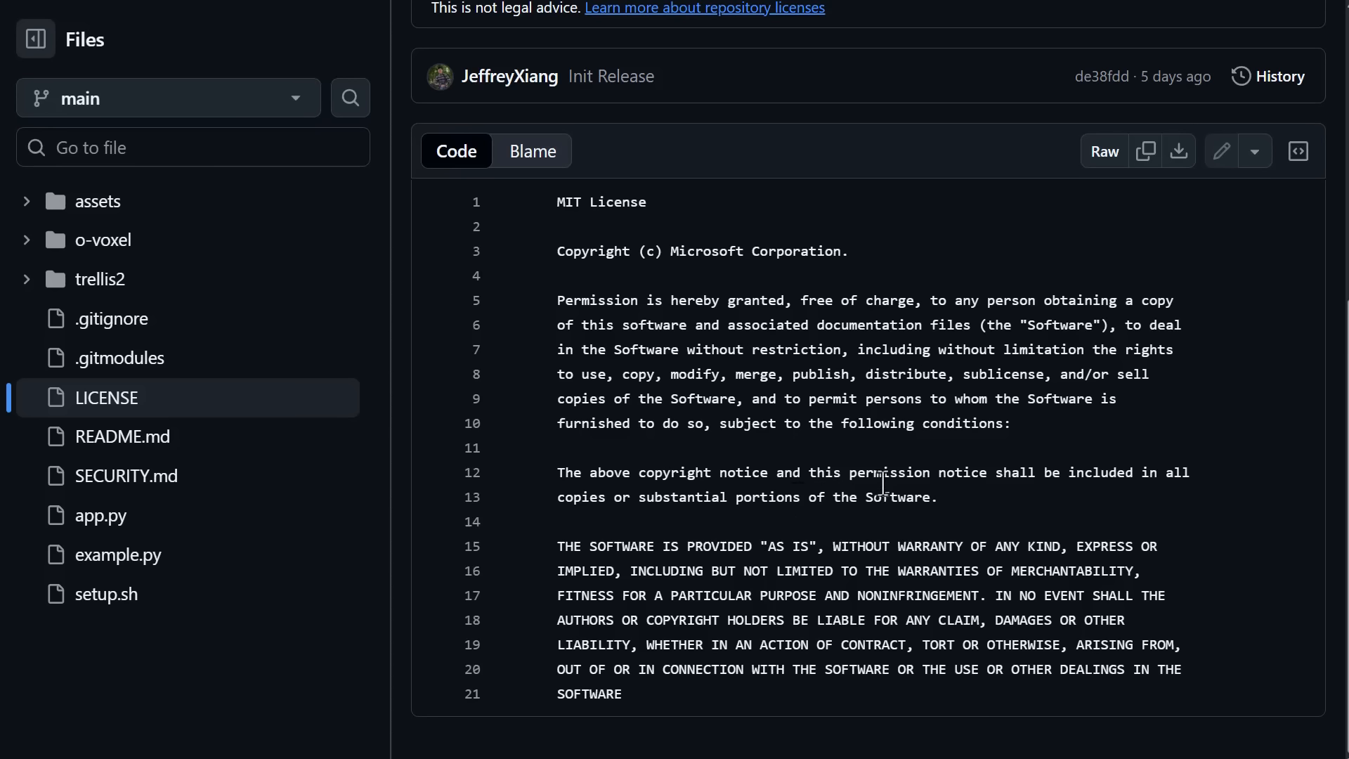
mouse_move(881, 644)
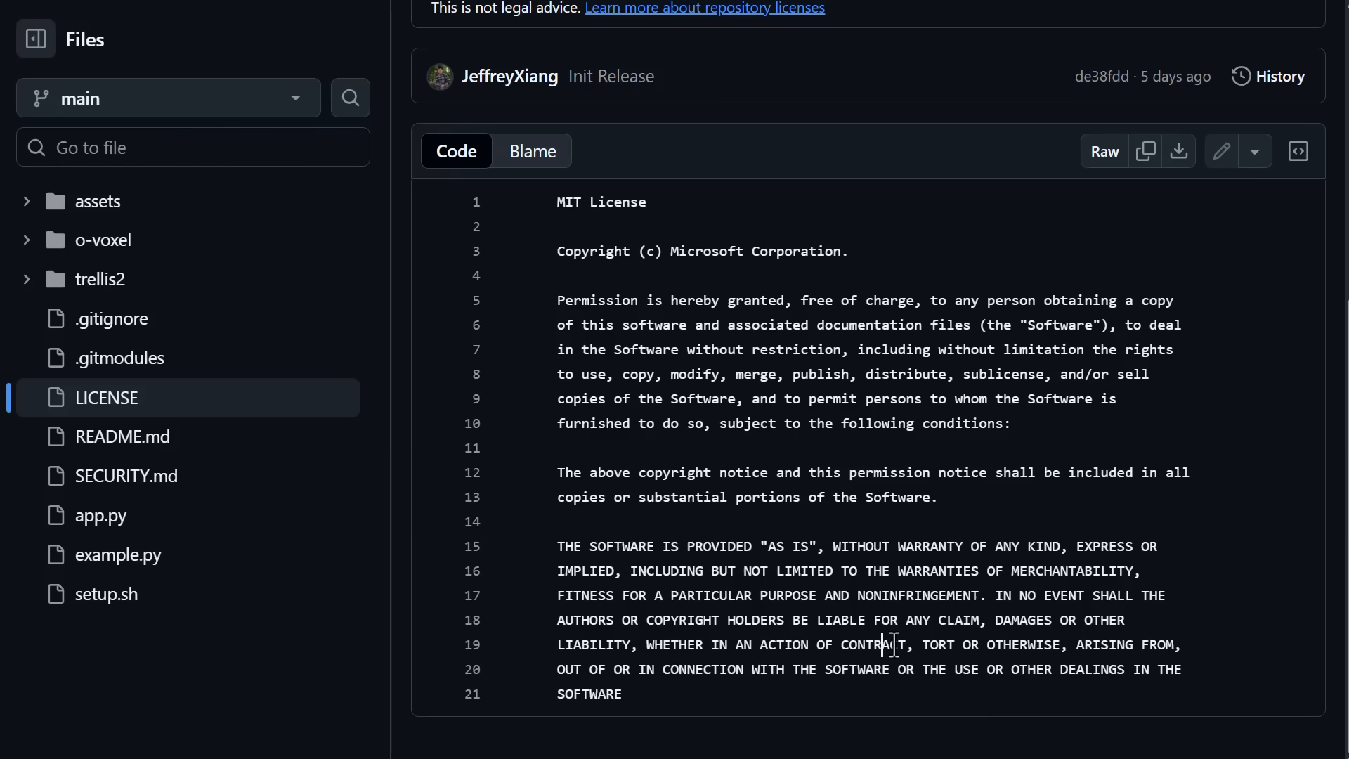
Scroll up to GitHub's MIT License summary of permissions, limitations and conditions.
scroll("up", 3)
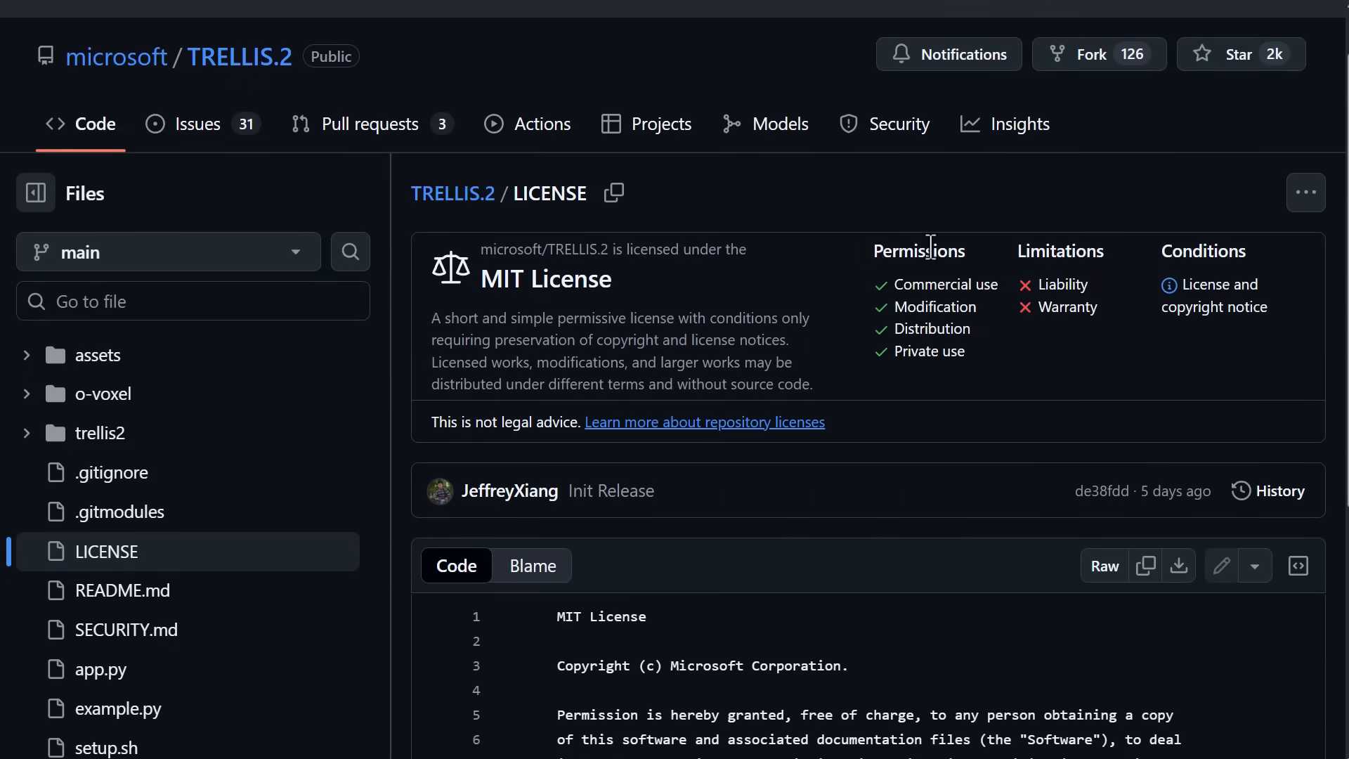
mouse_move(1070, 351)
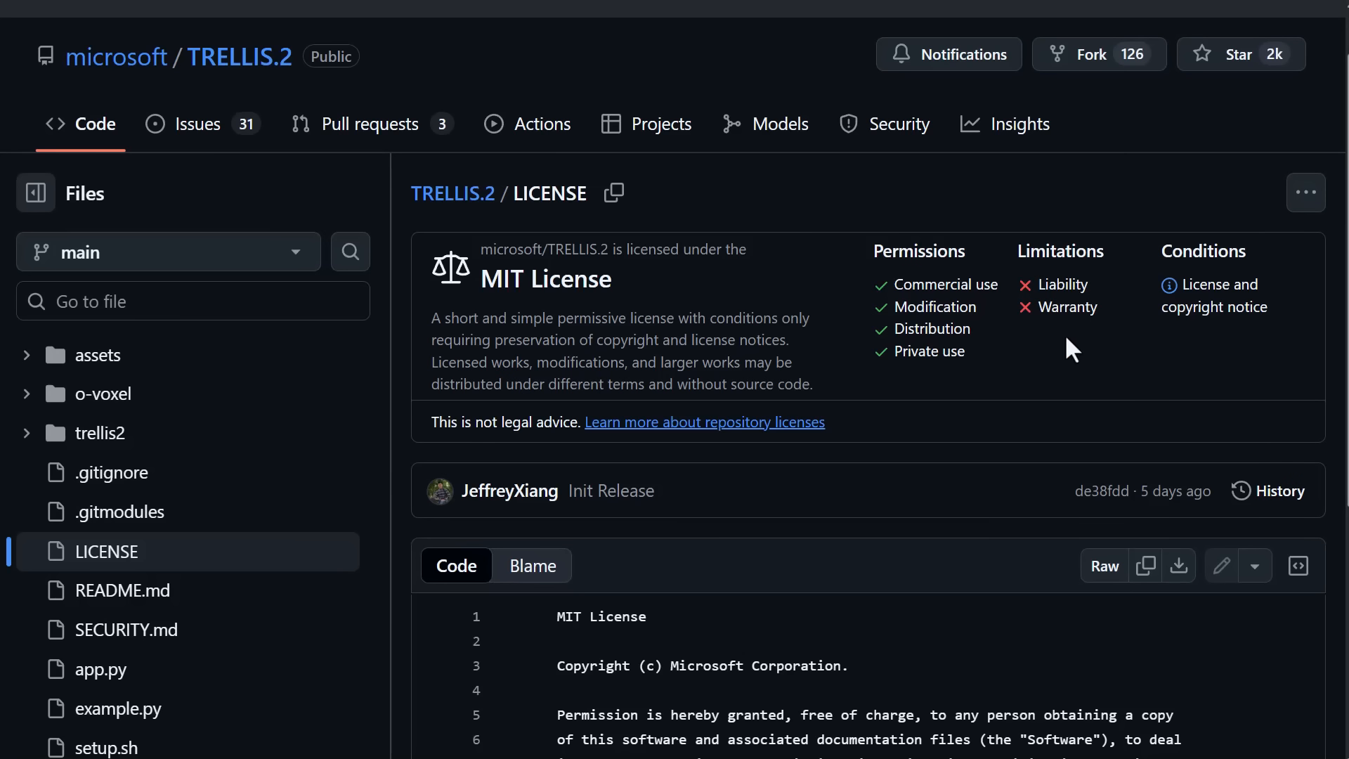
mouse_move(1082, 317)
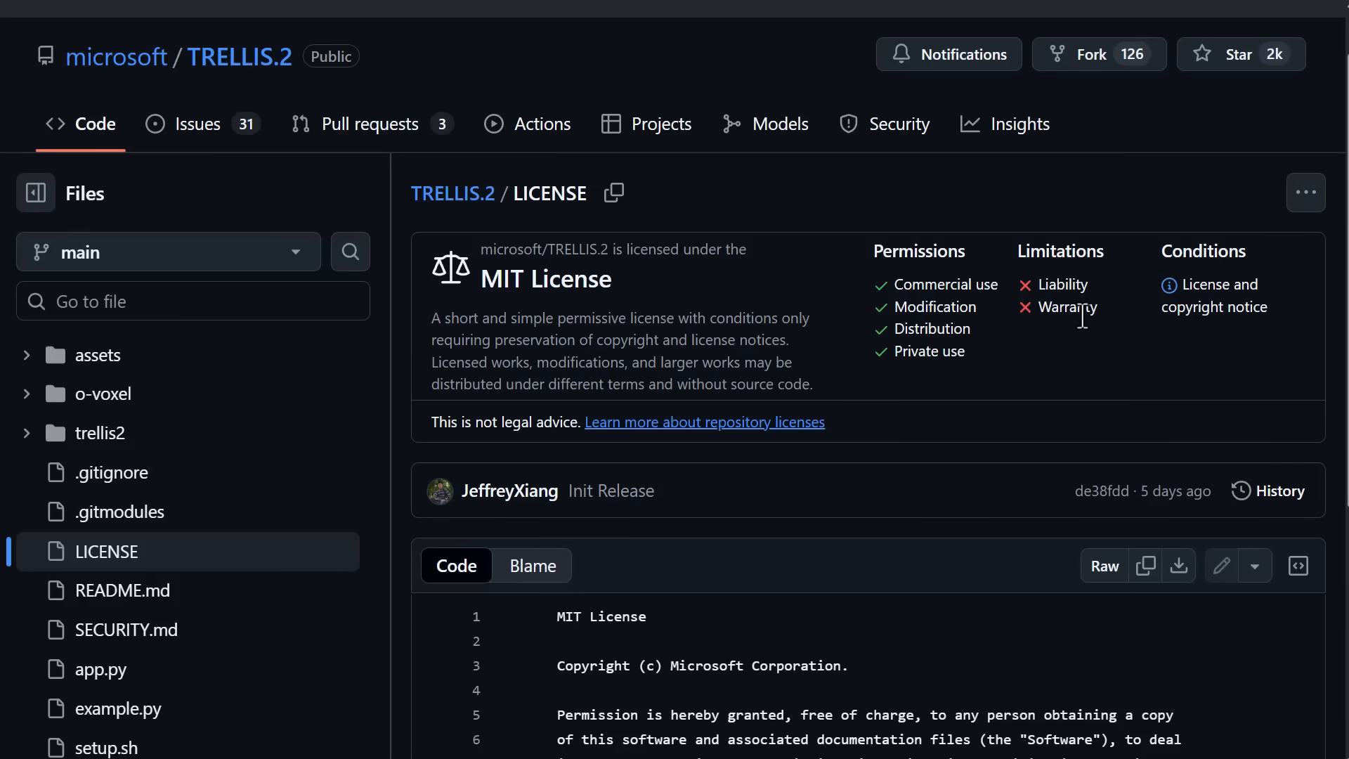
mouse_move(1005, 447)
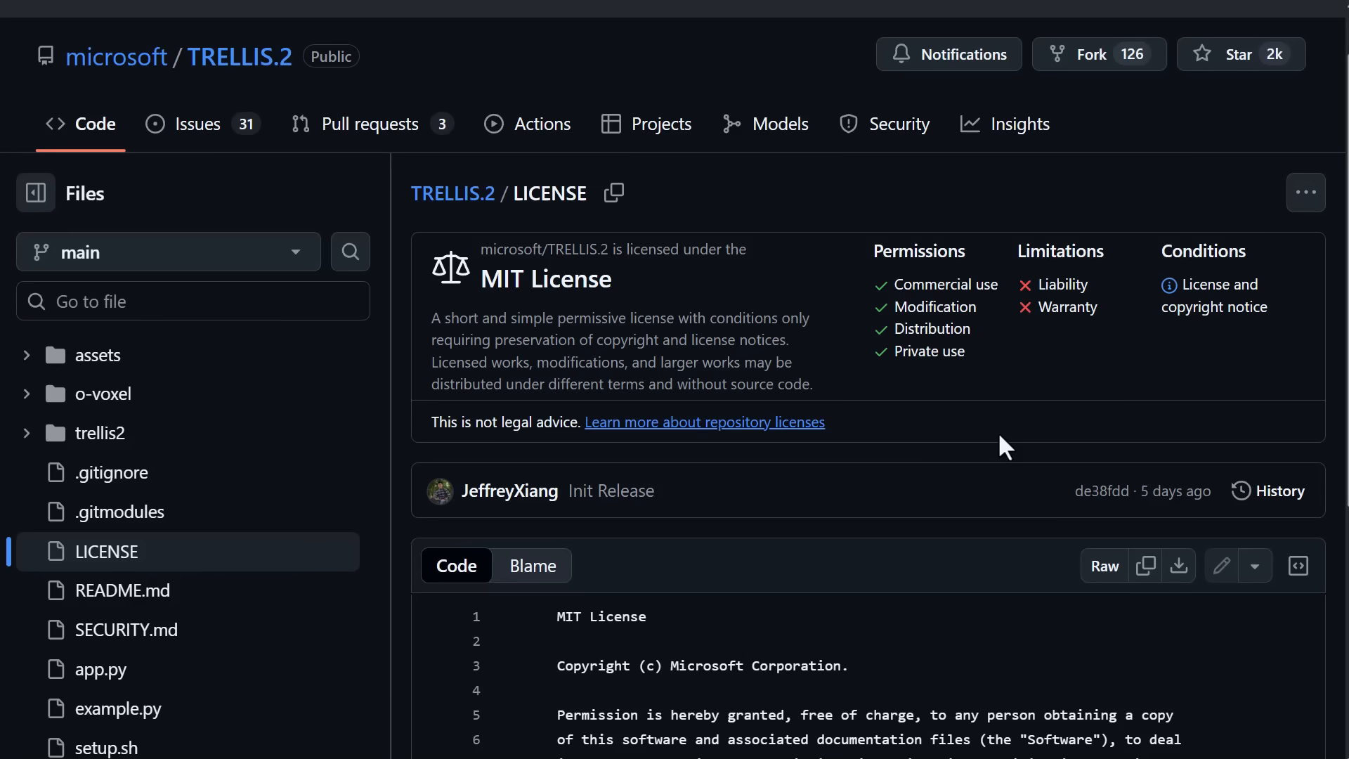
mouse_move(1042, 301)
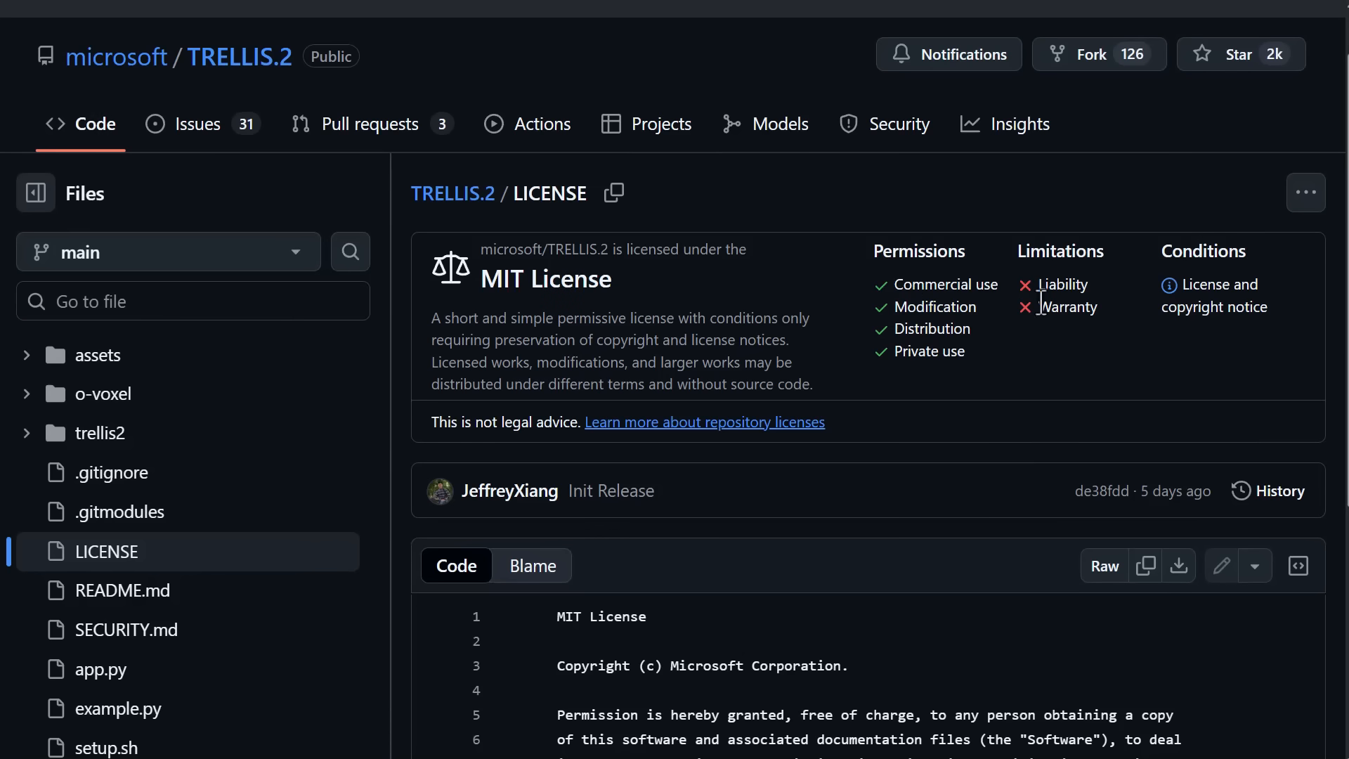
mouse_move(1011, 361)
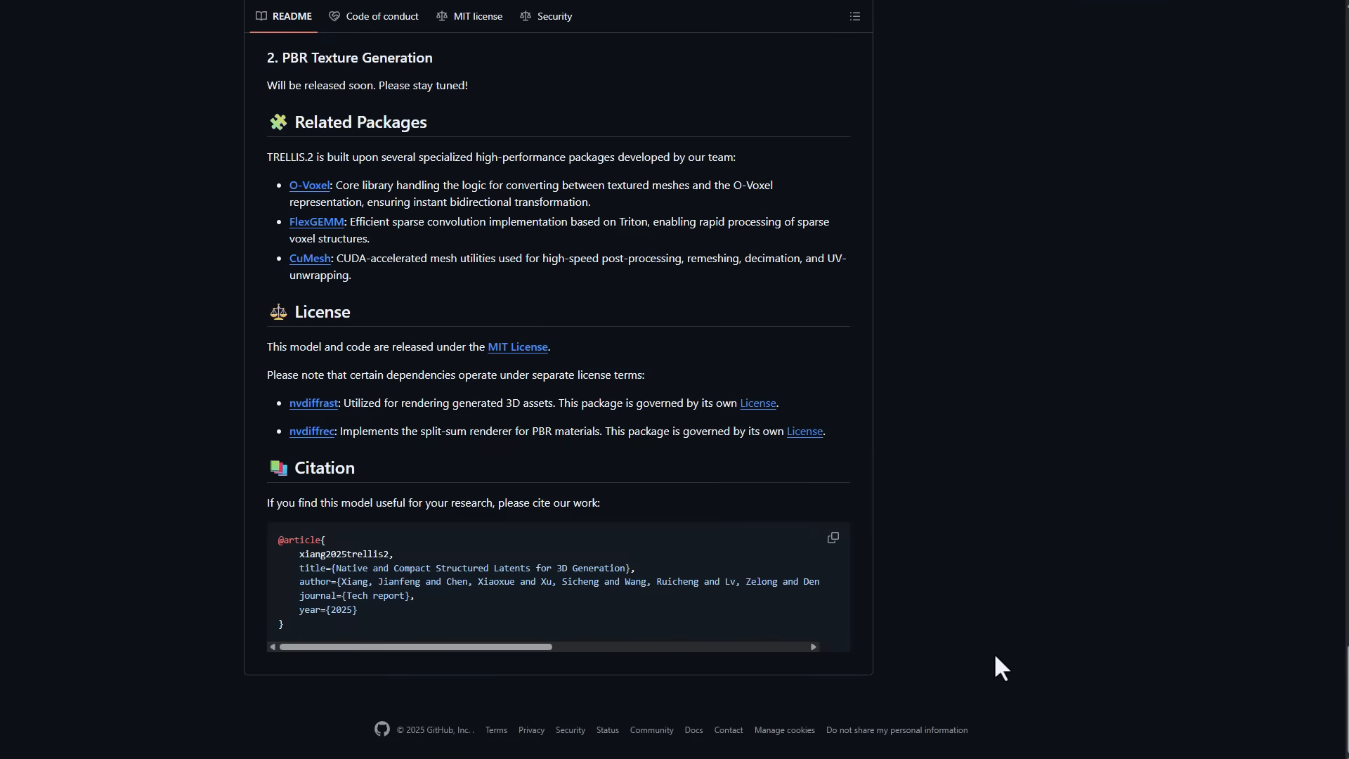
Scroll the README from License and Citation up to the Trellis.2 banner and badges.
scroll("up", 3)
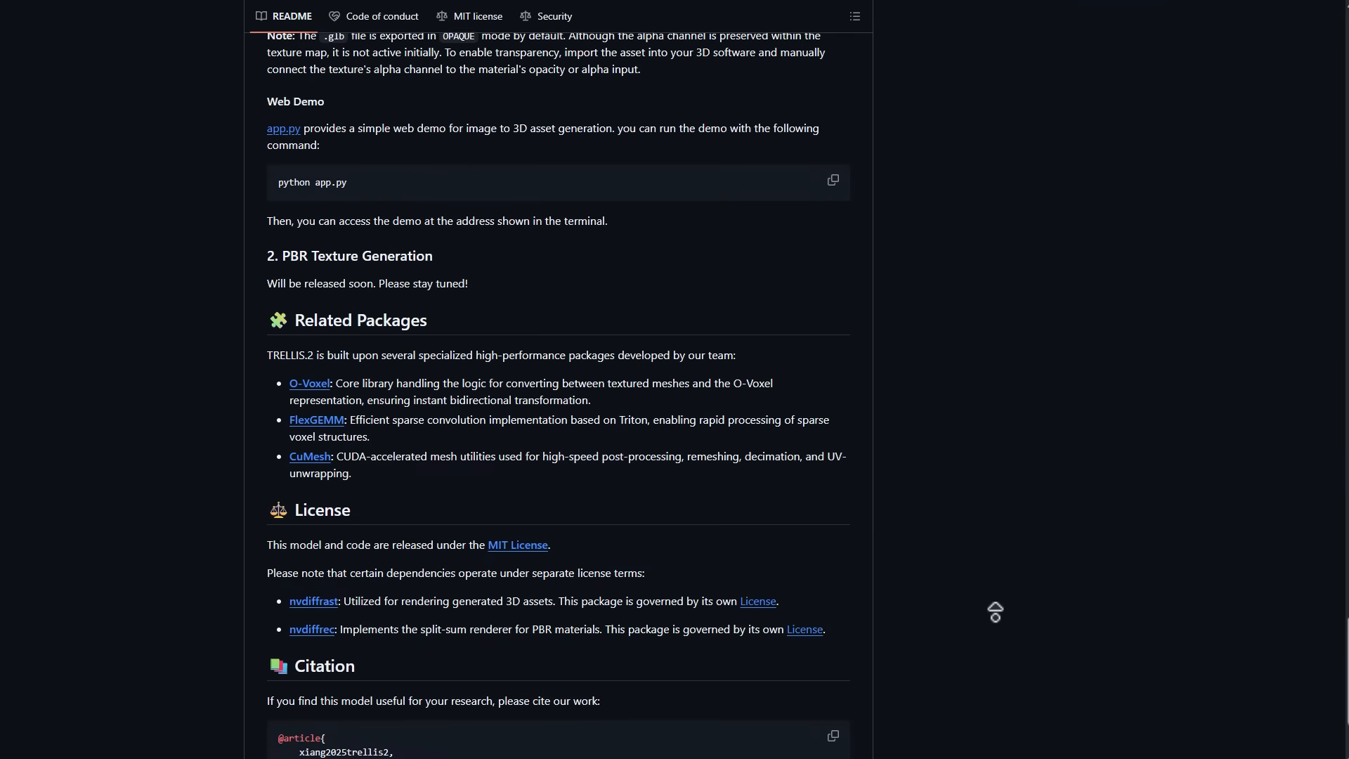
scroll("up", 3)
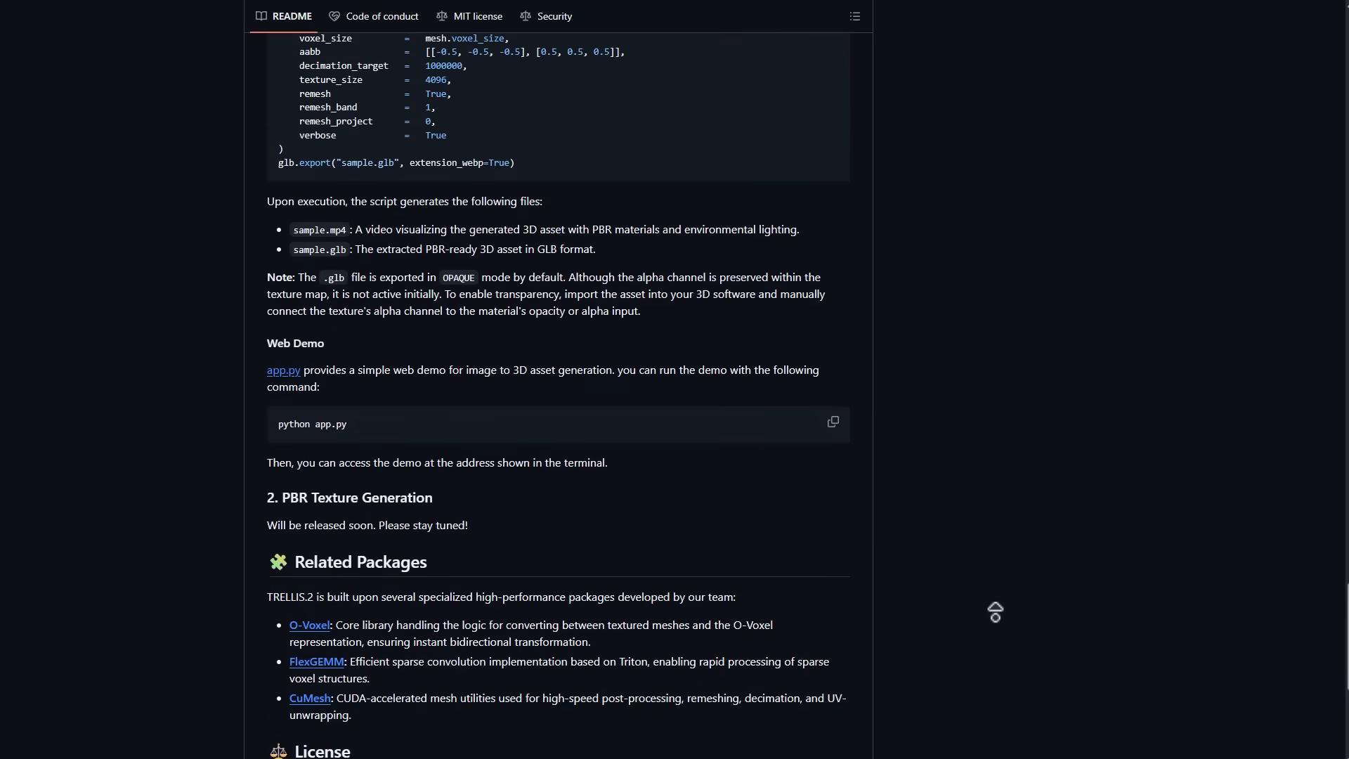
scroll("up", 3)
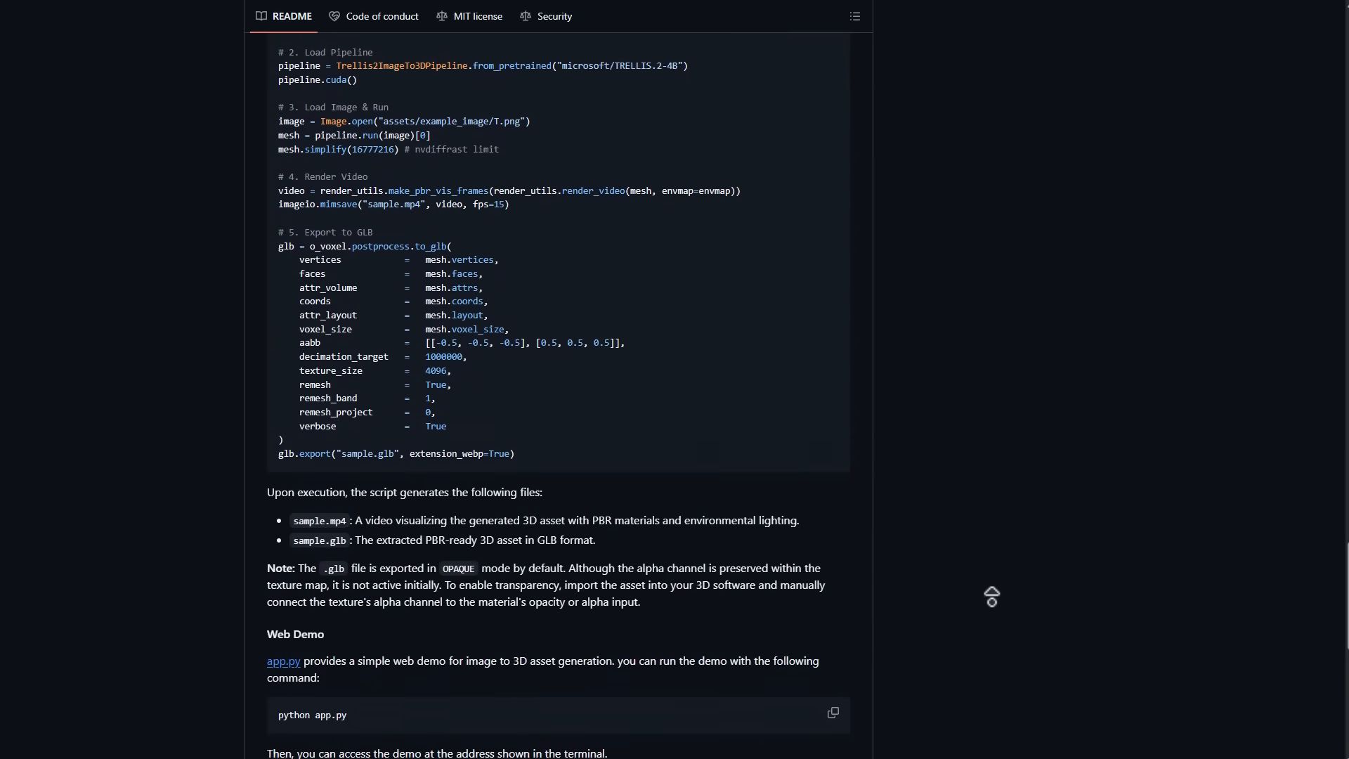
scroll("up", 3)
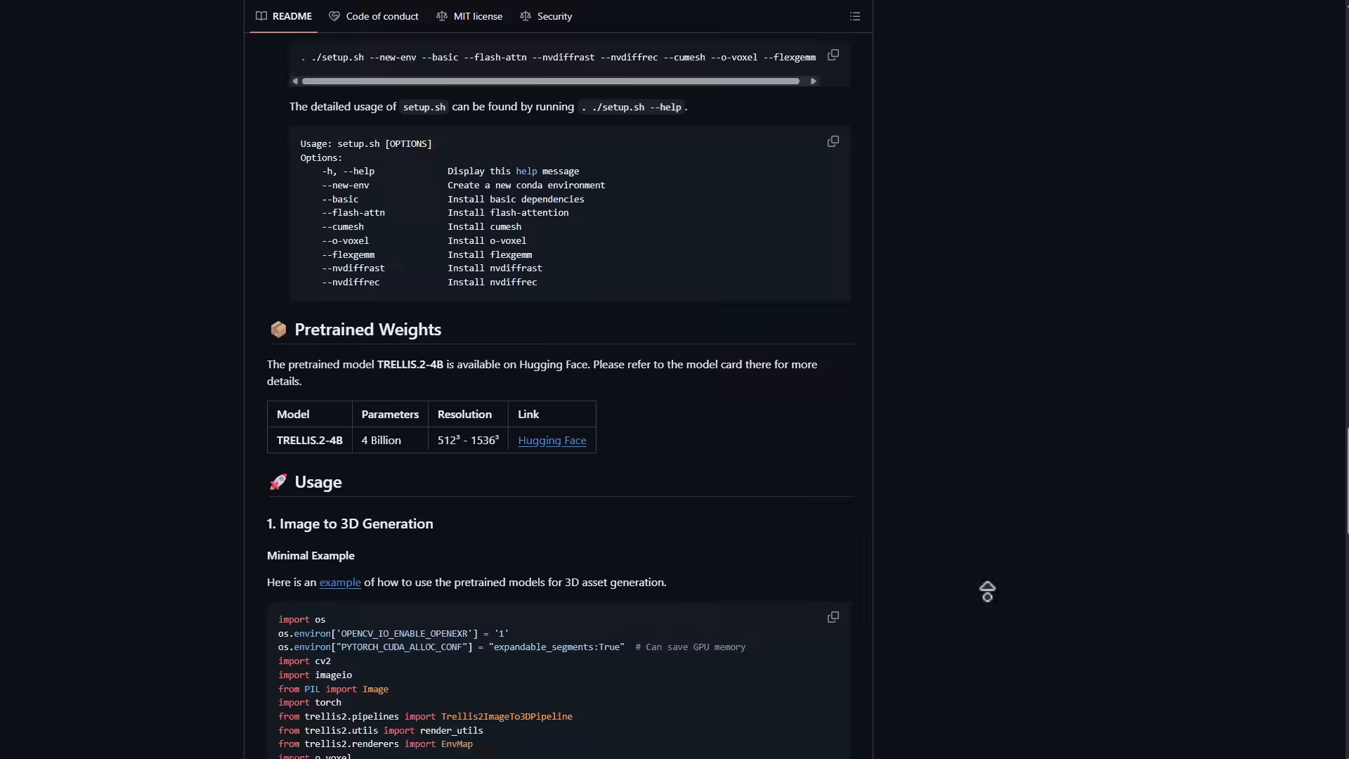
scroll("up", 3)
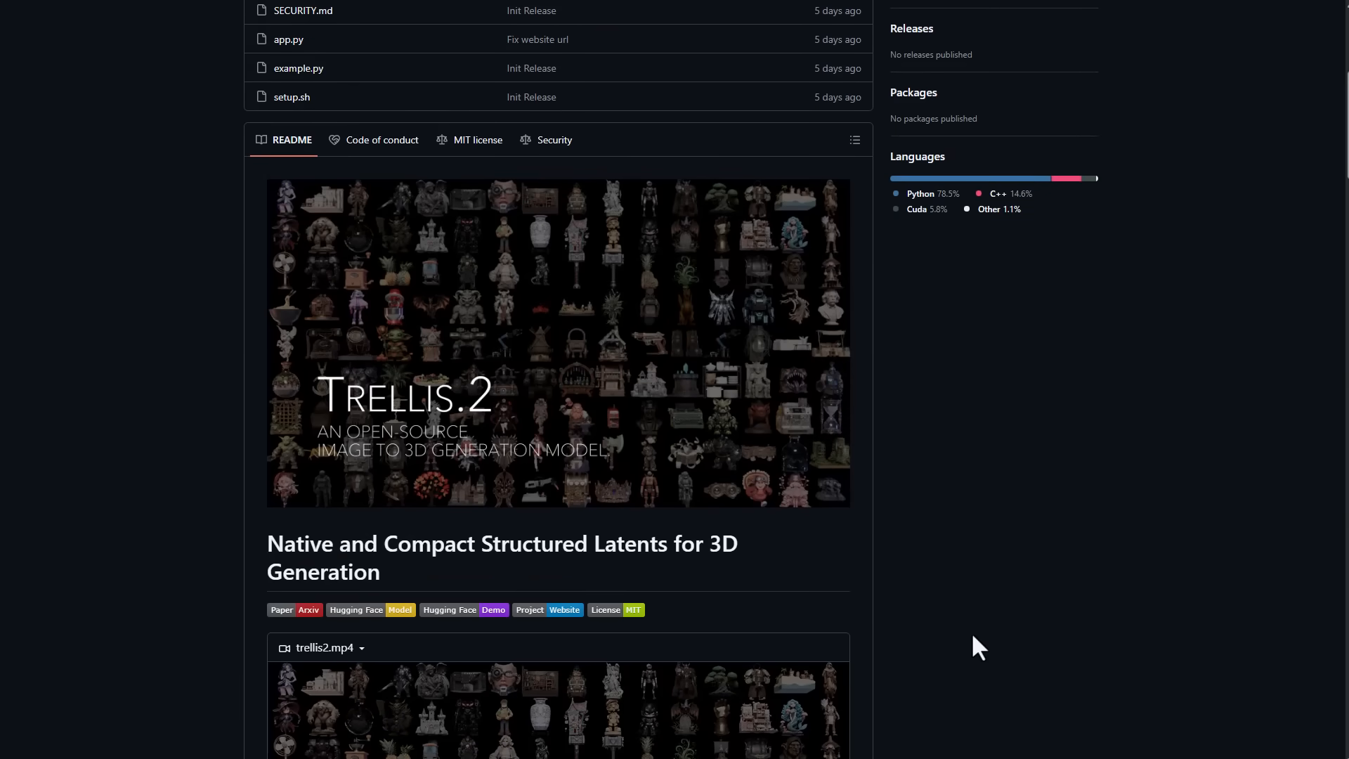
mouse_move(464, 610)
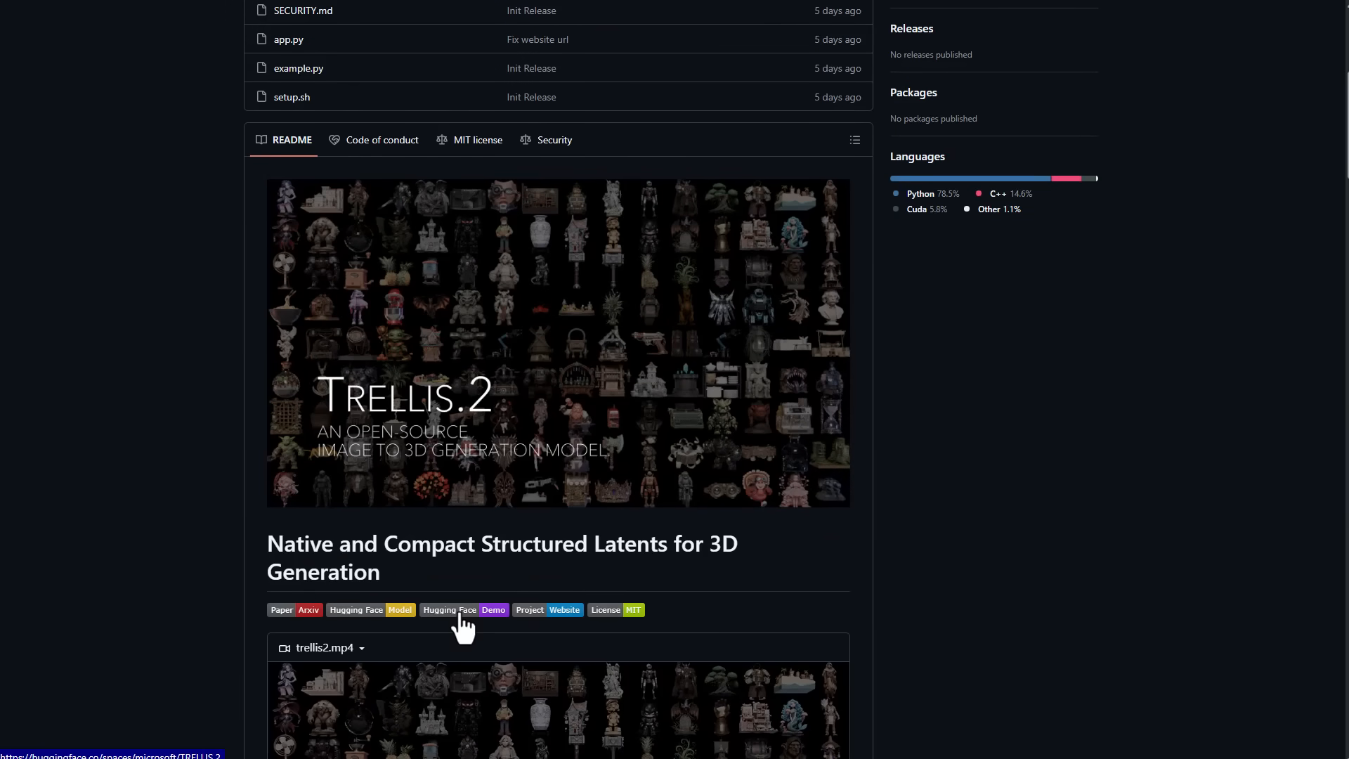
Open the TRELLIS.2 image-to-3D demo on Hugging Face Spaces from the Demo badge.
left_click(463, 610)
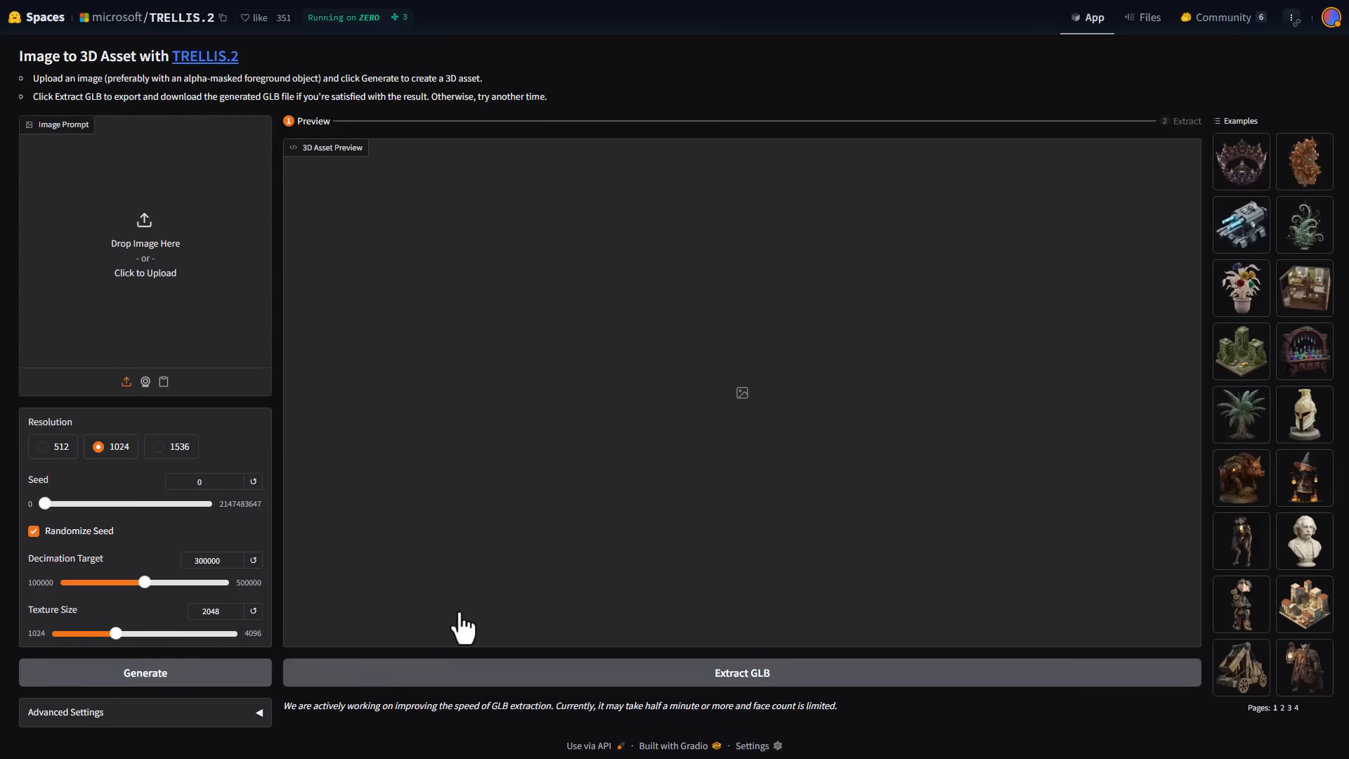
mouse_move(475, 473)
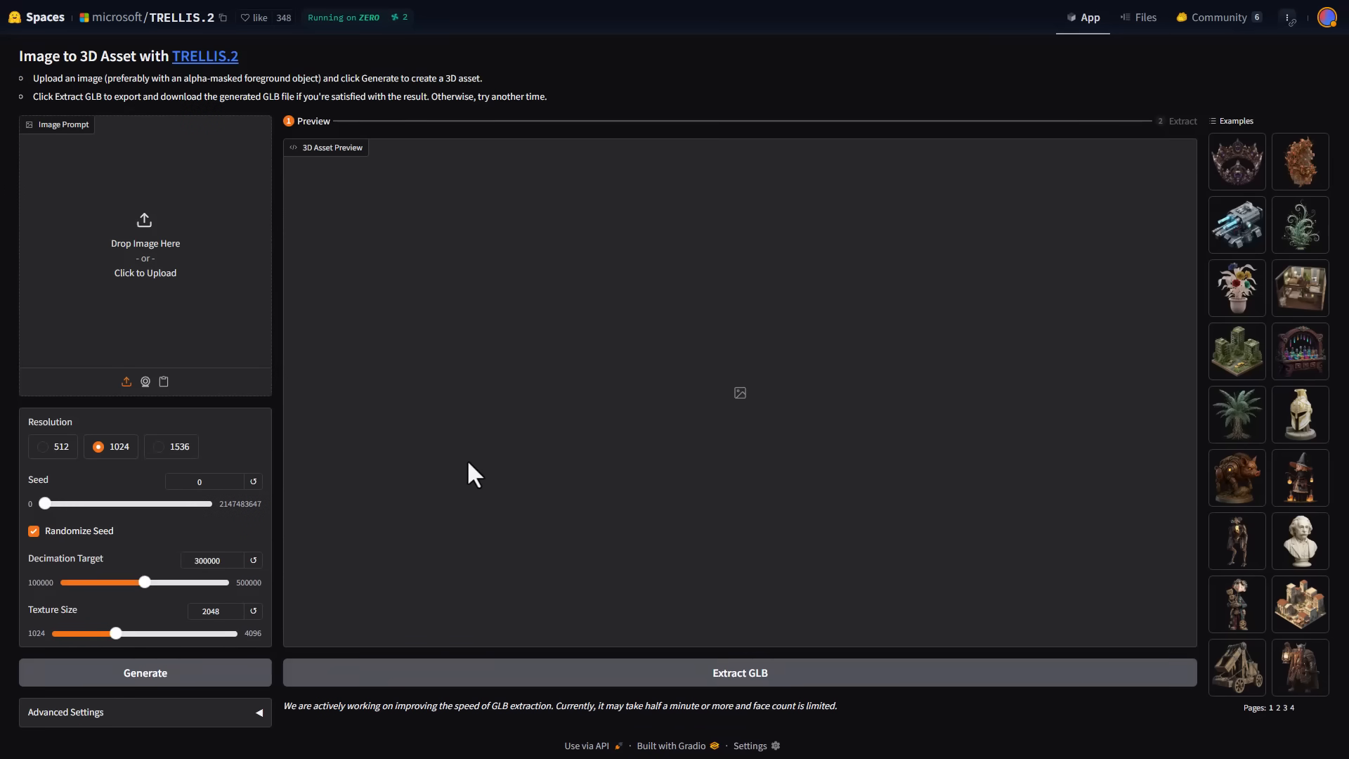
mouse_move(1283, 727)
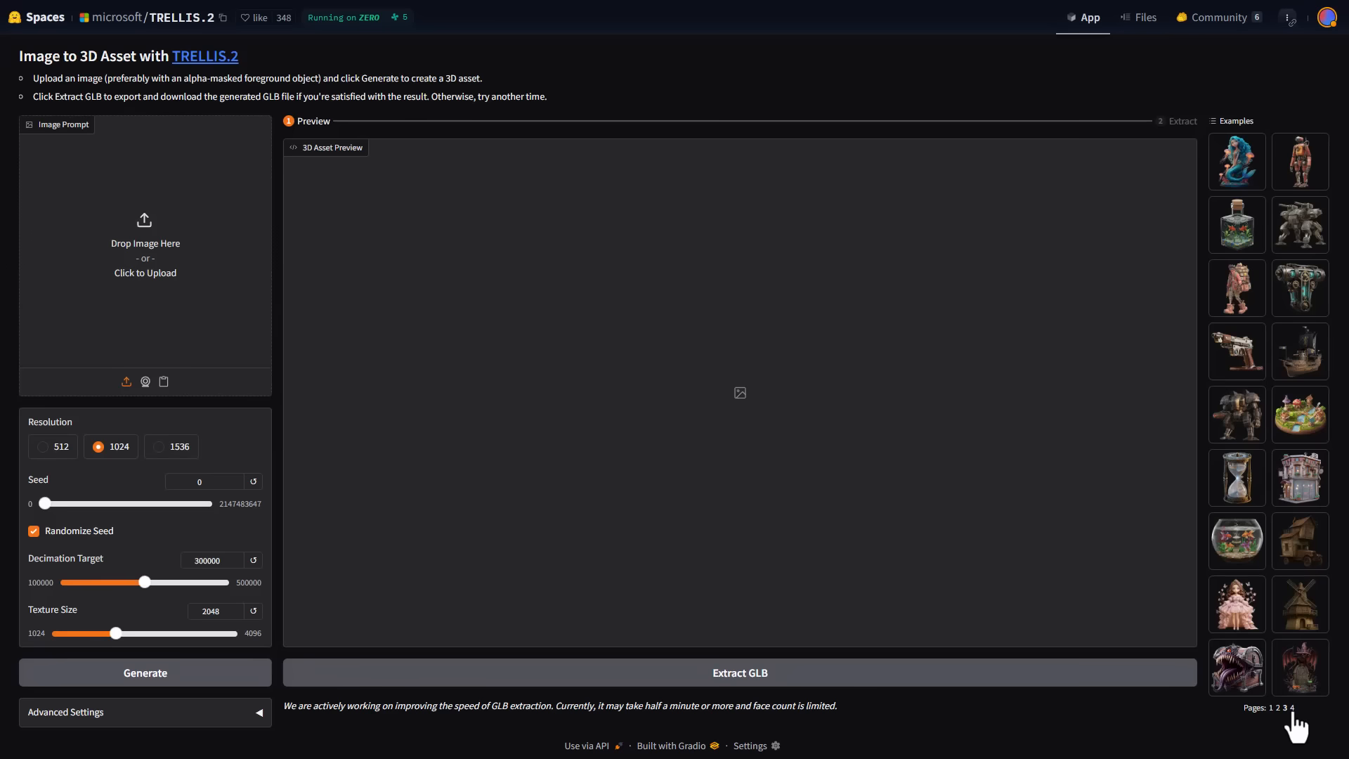
mouse_move(1273, 663)
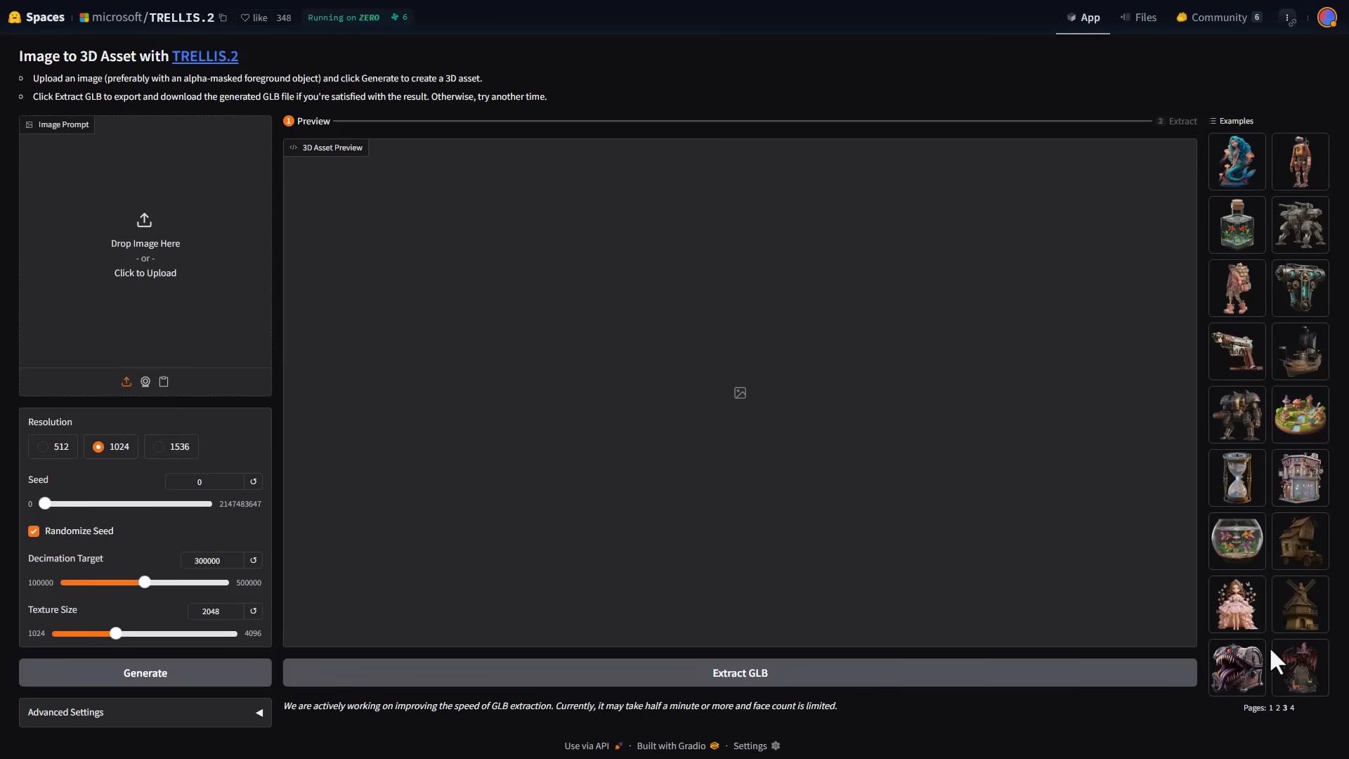
mouse_move(176, 308)
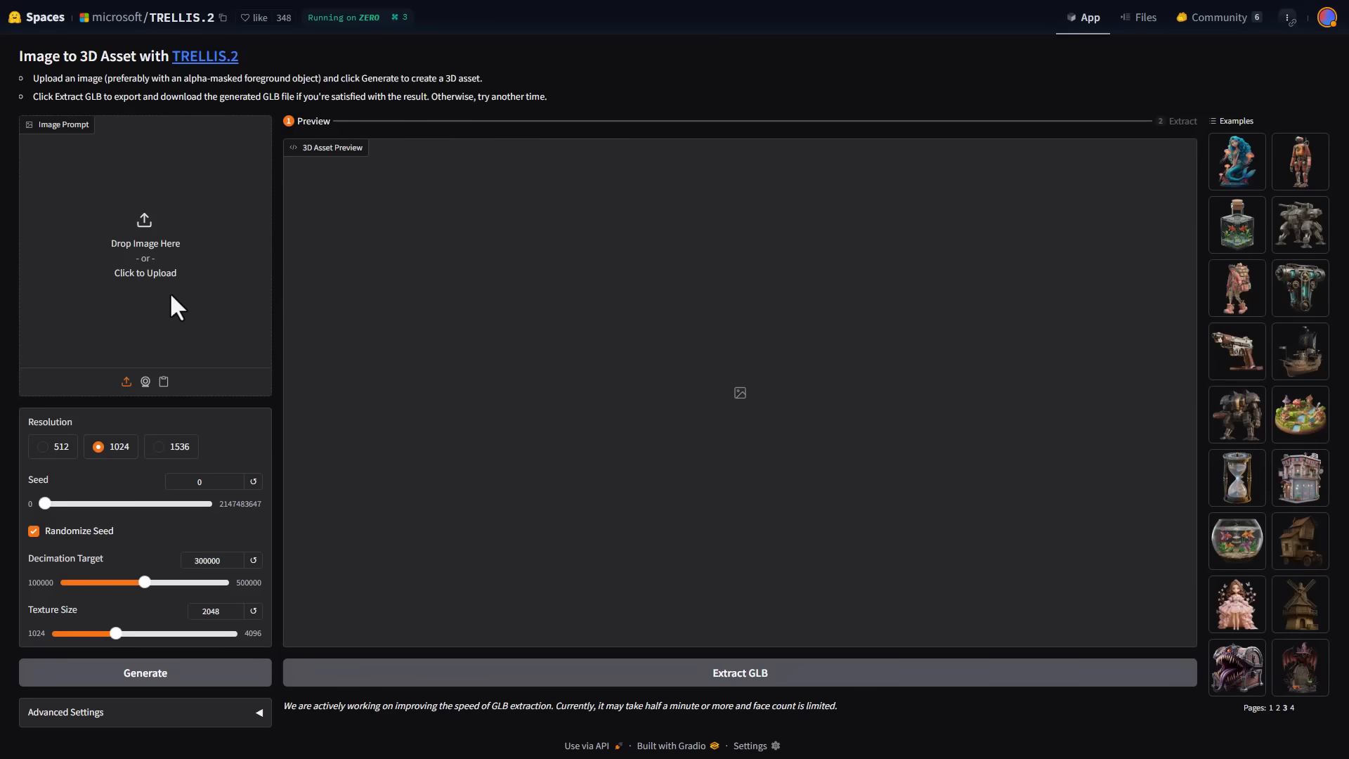
Load the cartoon raccoon picture into Image Prompt and review the three-stage Advanced Settings.
left_click(144, 241)
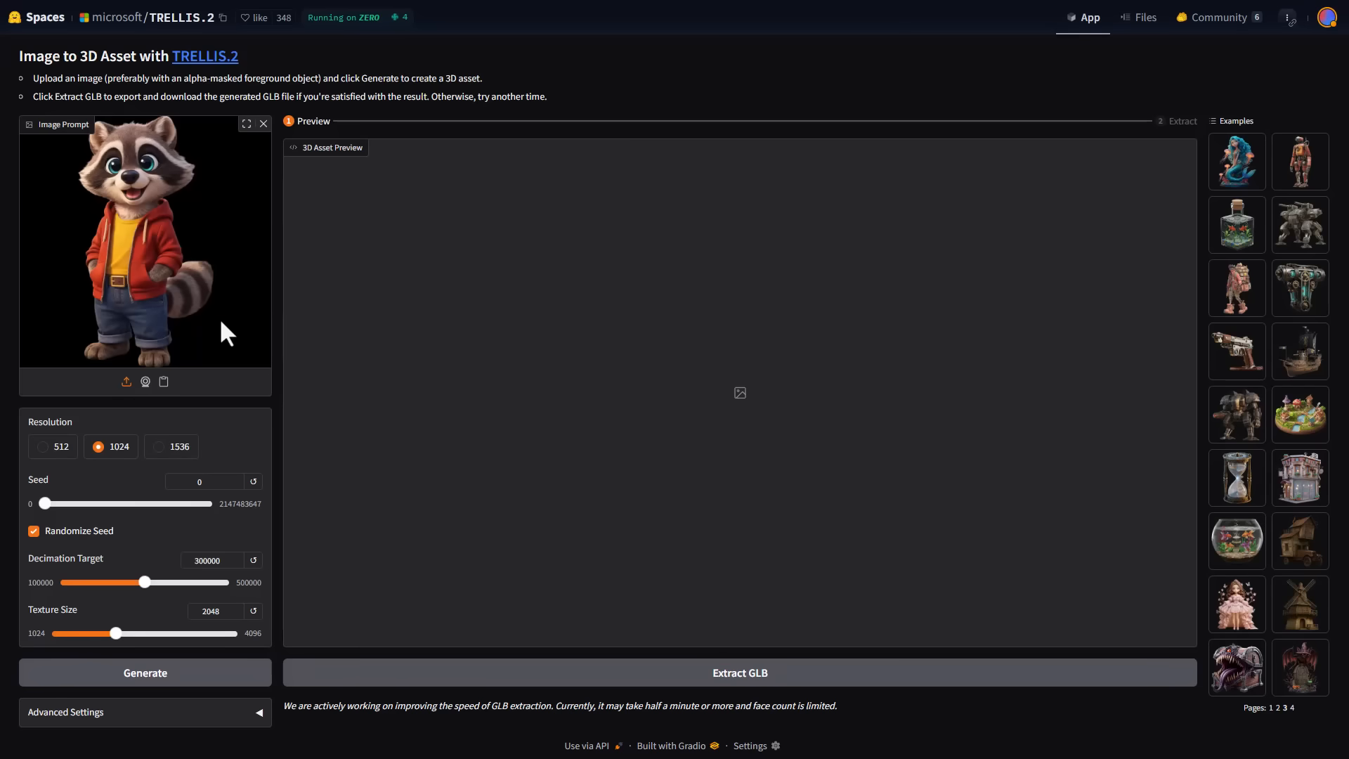
mouse_move(142, 434)
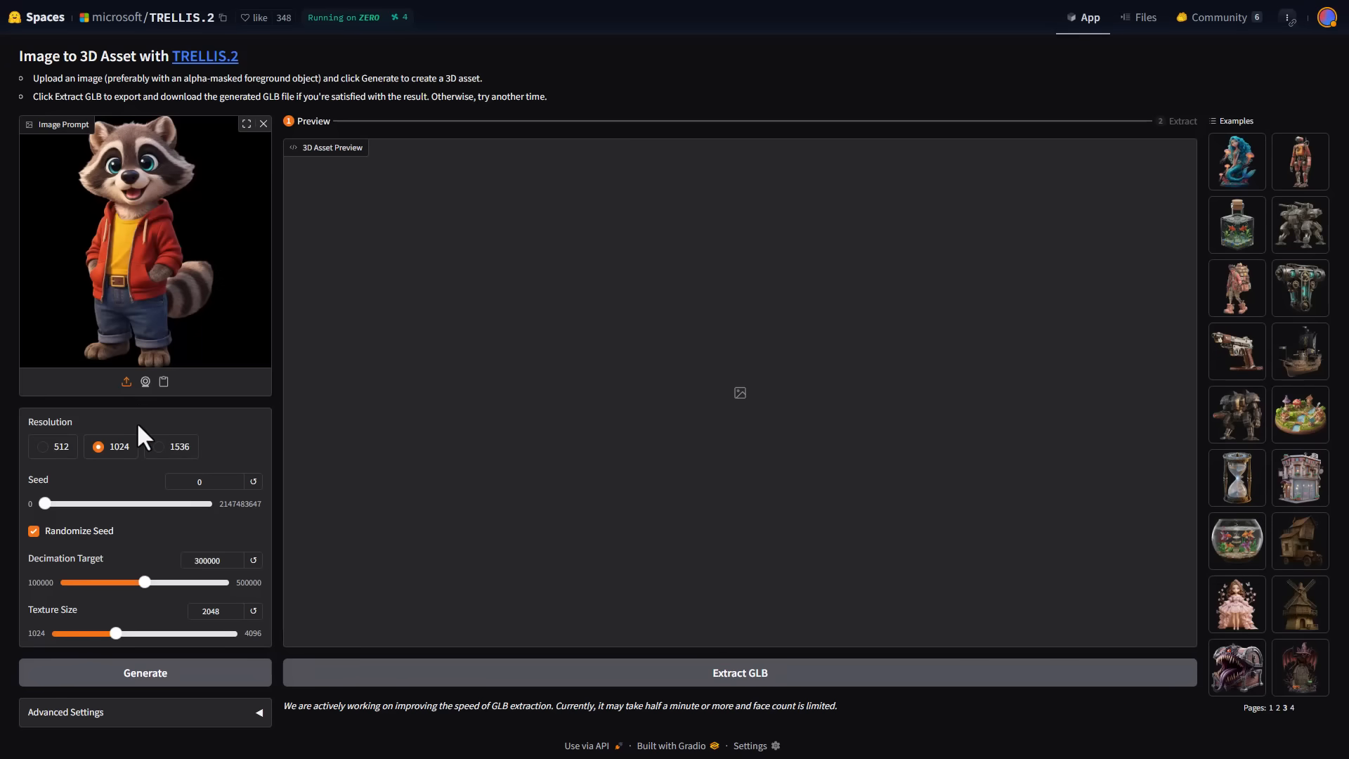
mouse_move(31, 425)
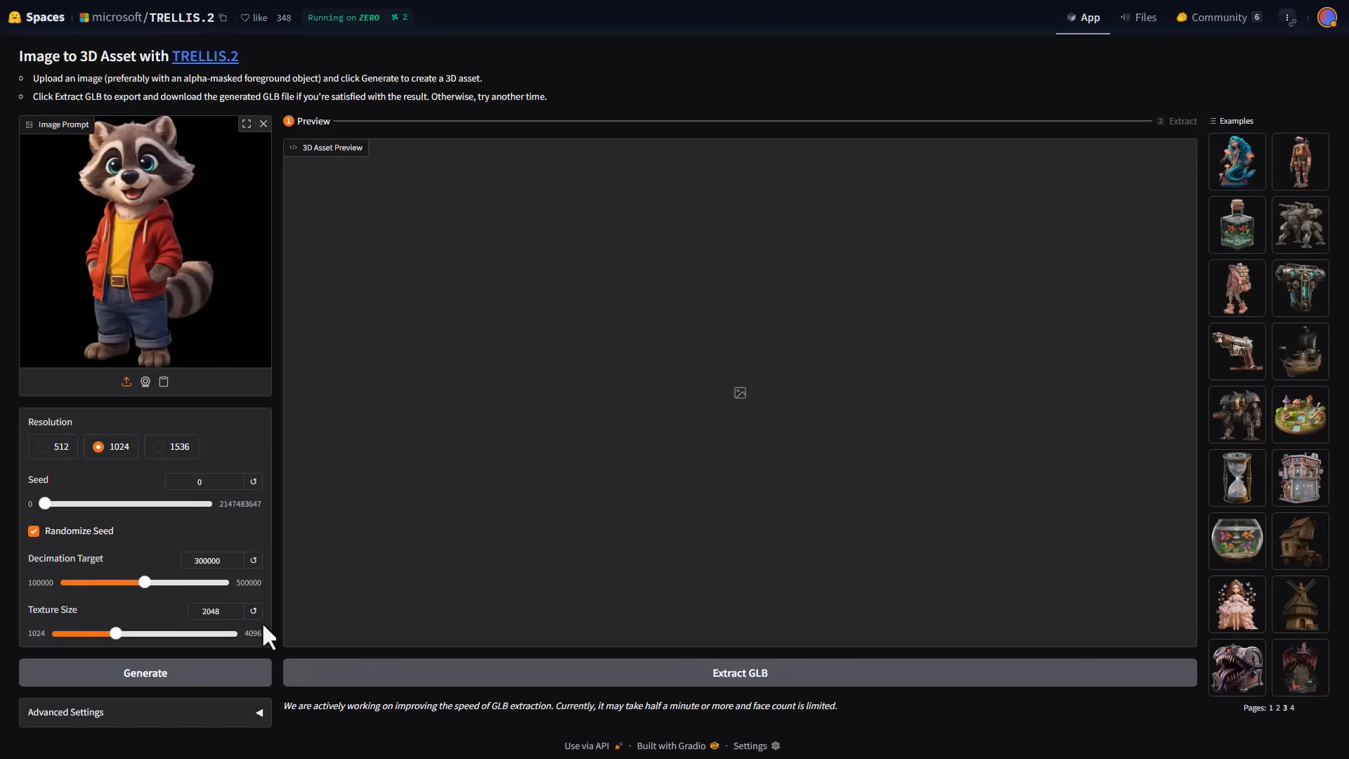
mouse_move(244, 605)
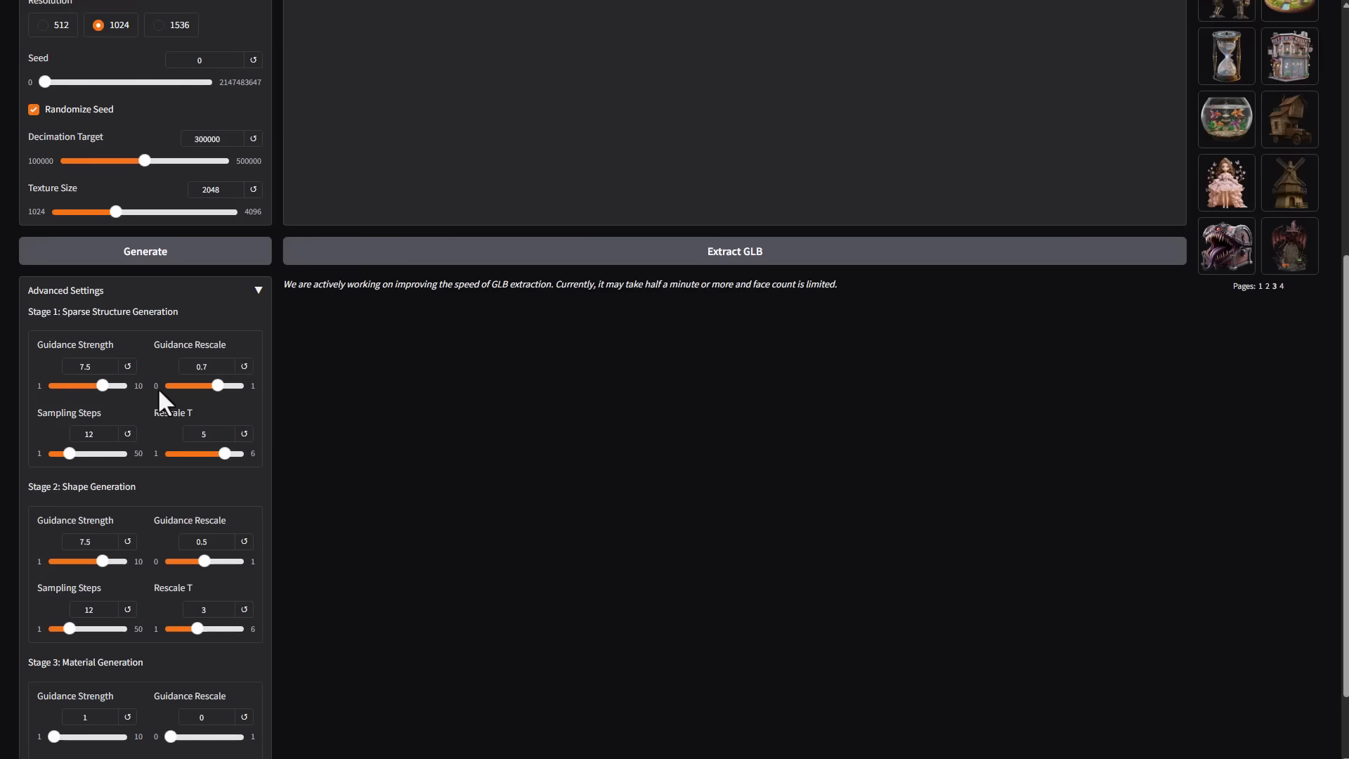
scroll("down", 3)
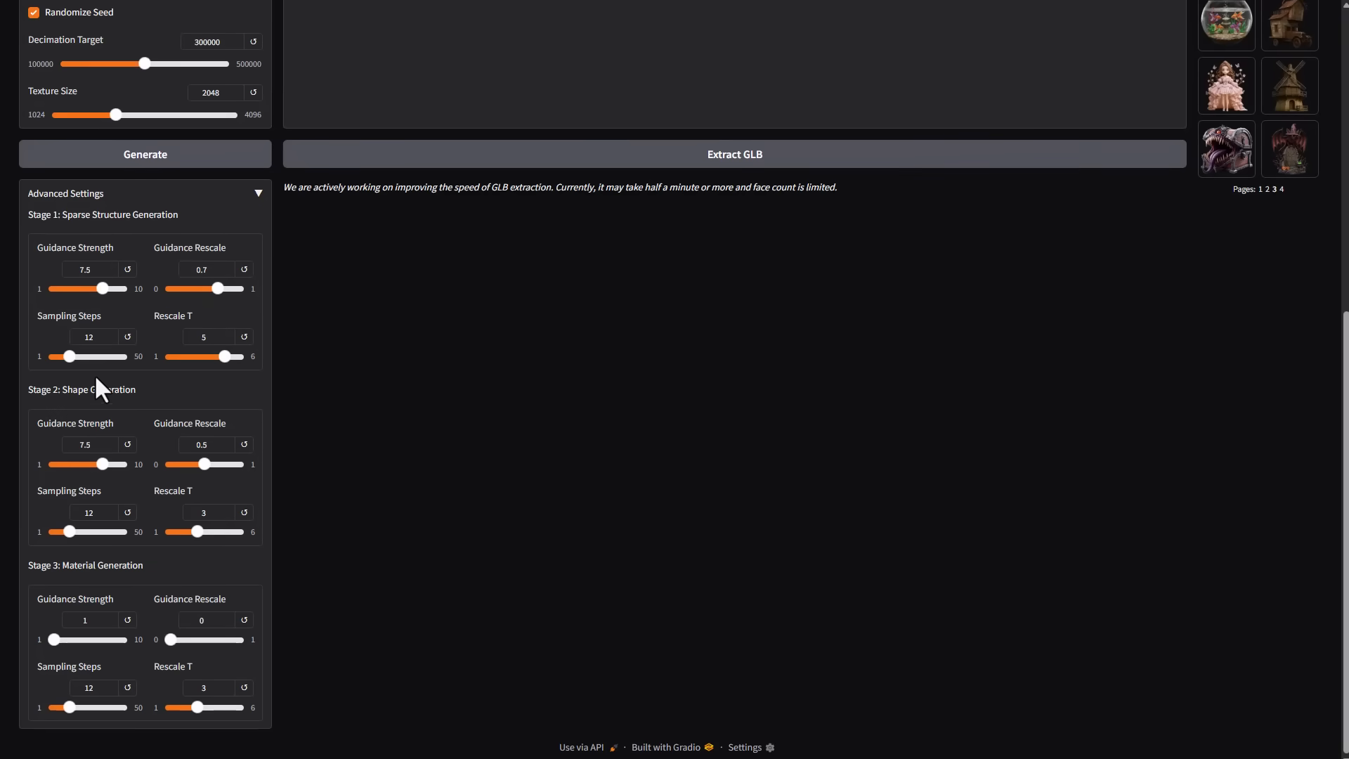
mouse_move(155, 610)
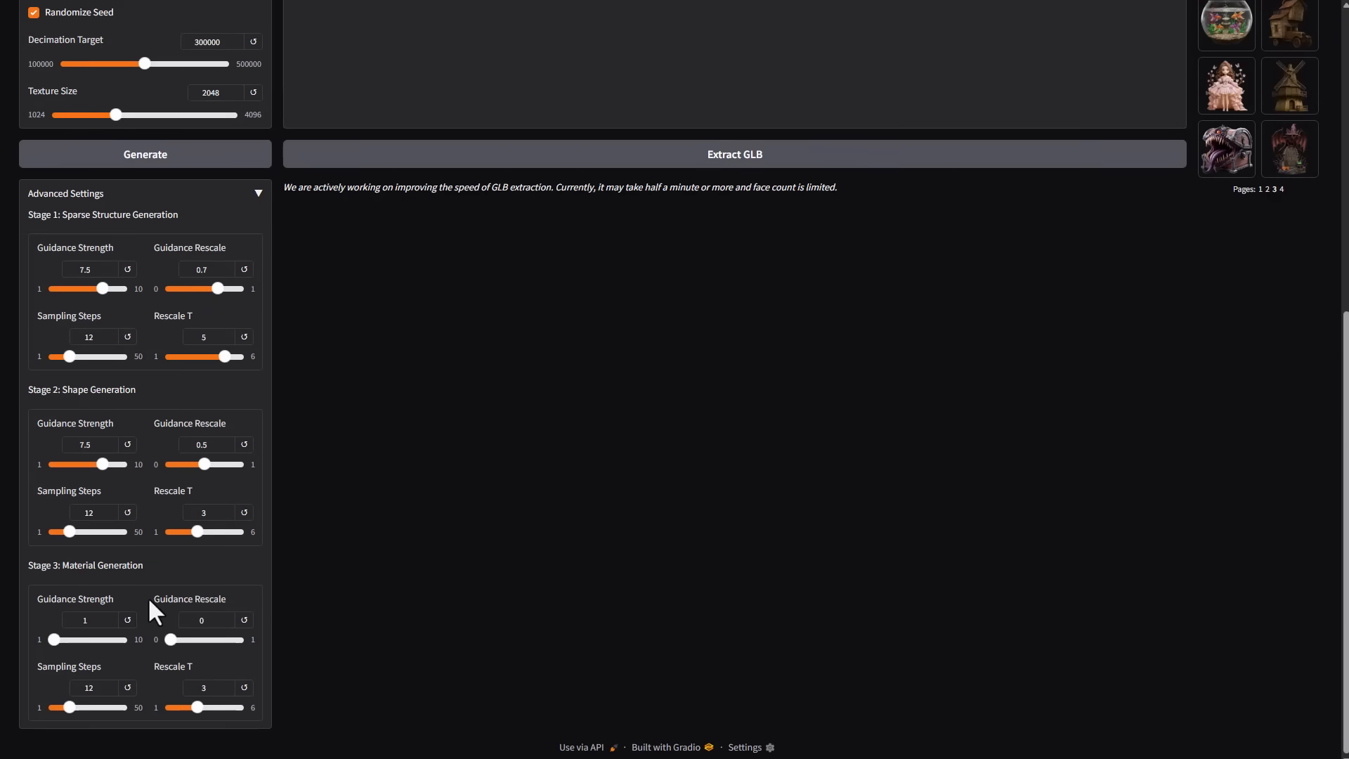
scroll("up", 3)
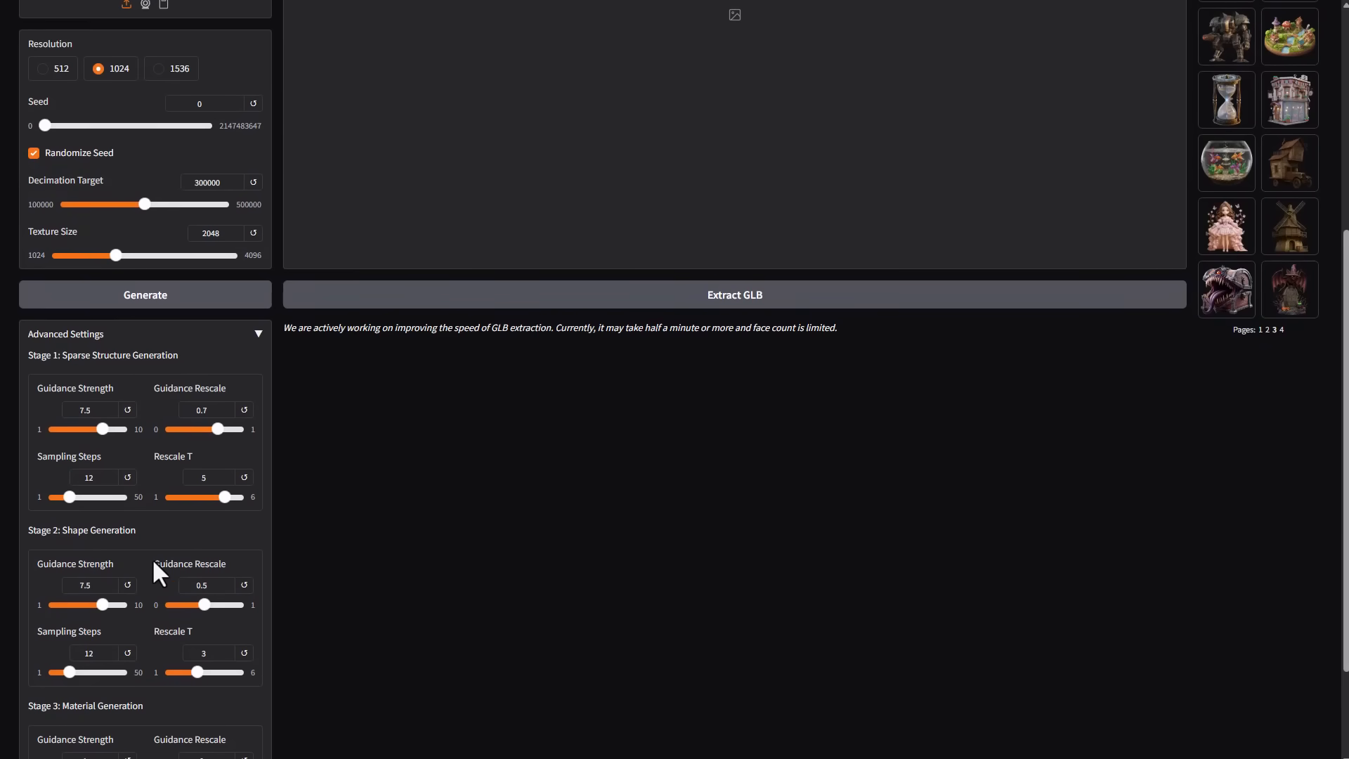
scroll("down", 3)
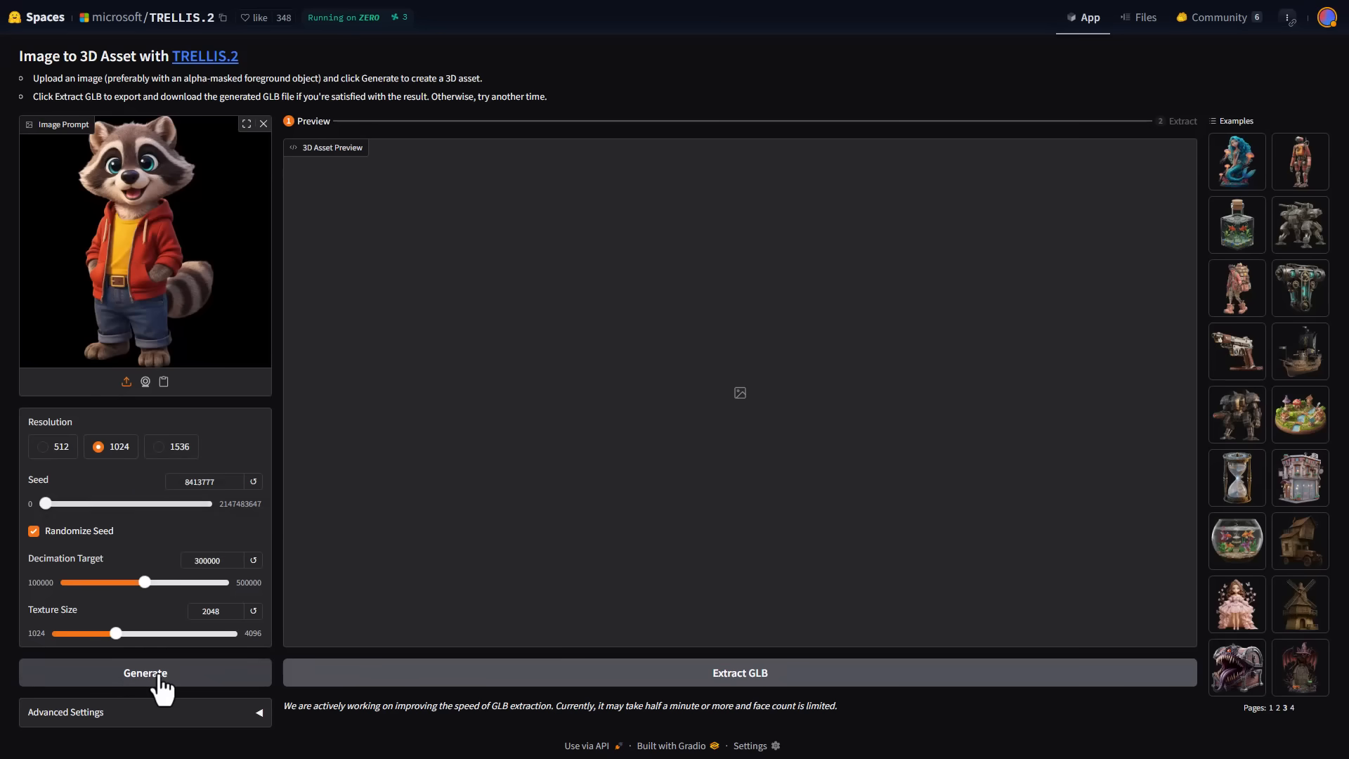
Generate the raccoon model and preview it in untextured shape and base-color modes.
left_click(146, 672)
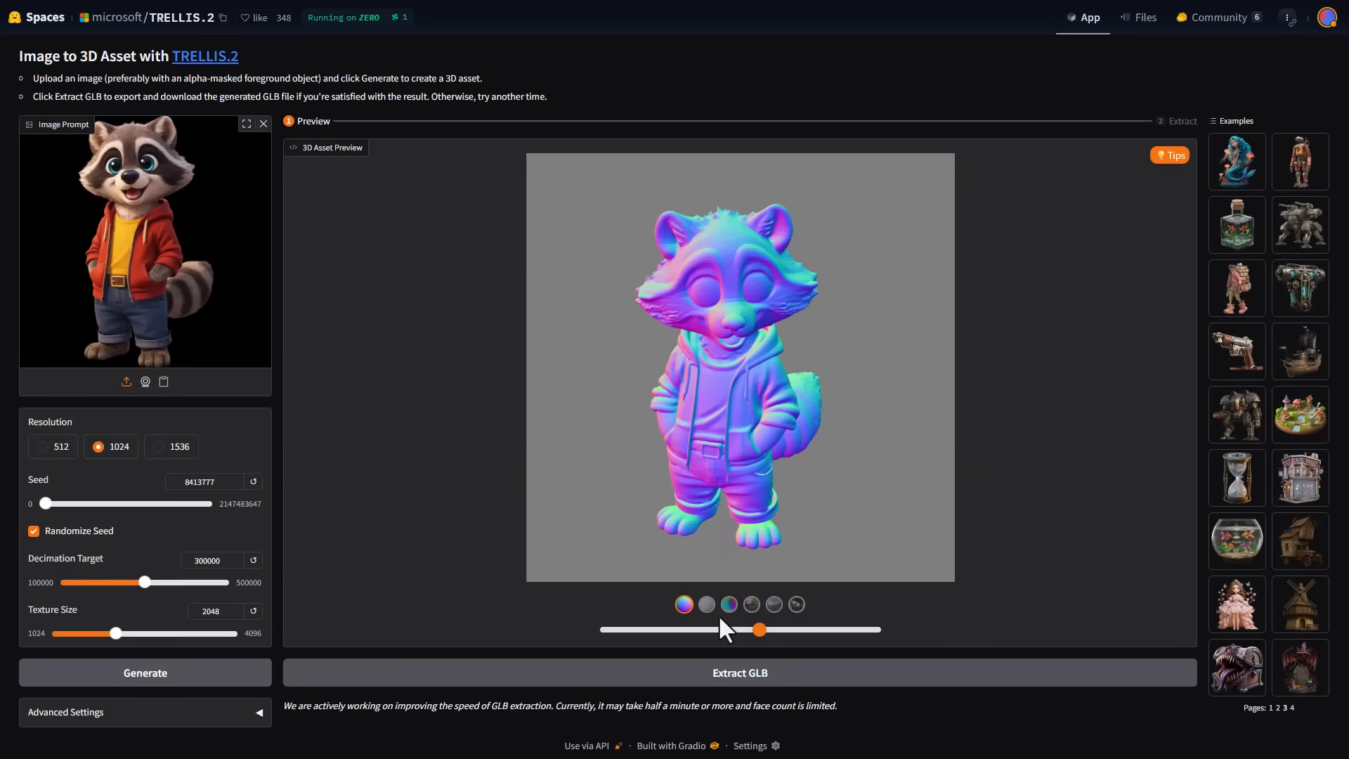
left_click(706, 604)
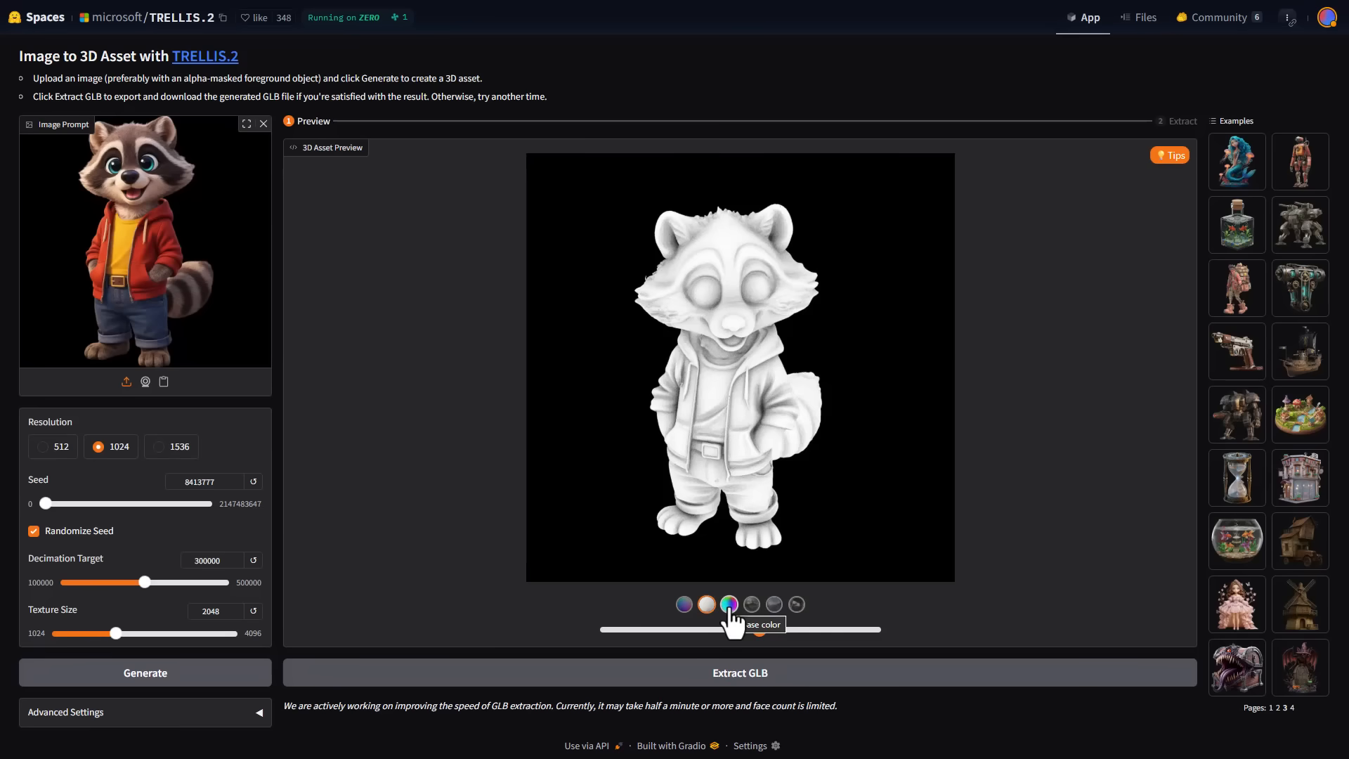
left_click(751, 605)
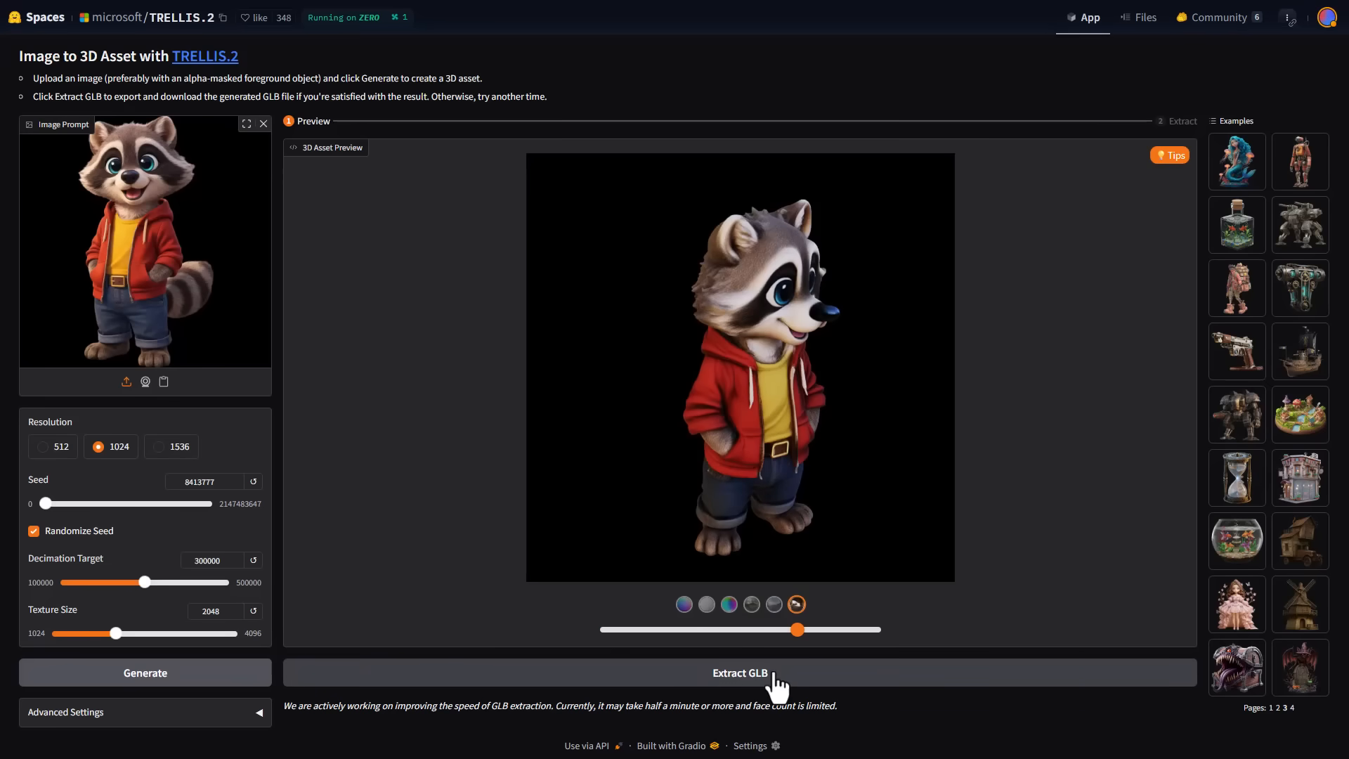
Extract the raccoon as a textured GLB file with the Download GLB button ready.
left_click(739, 672)
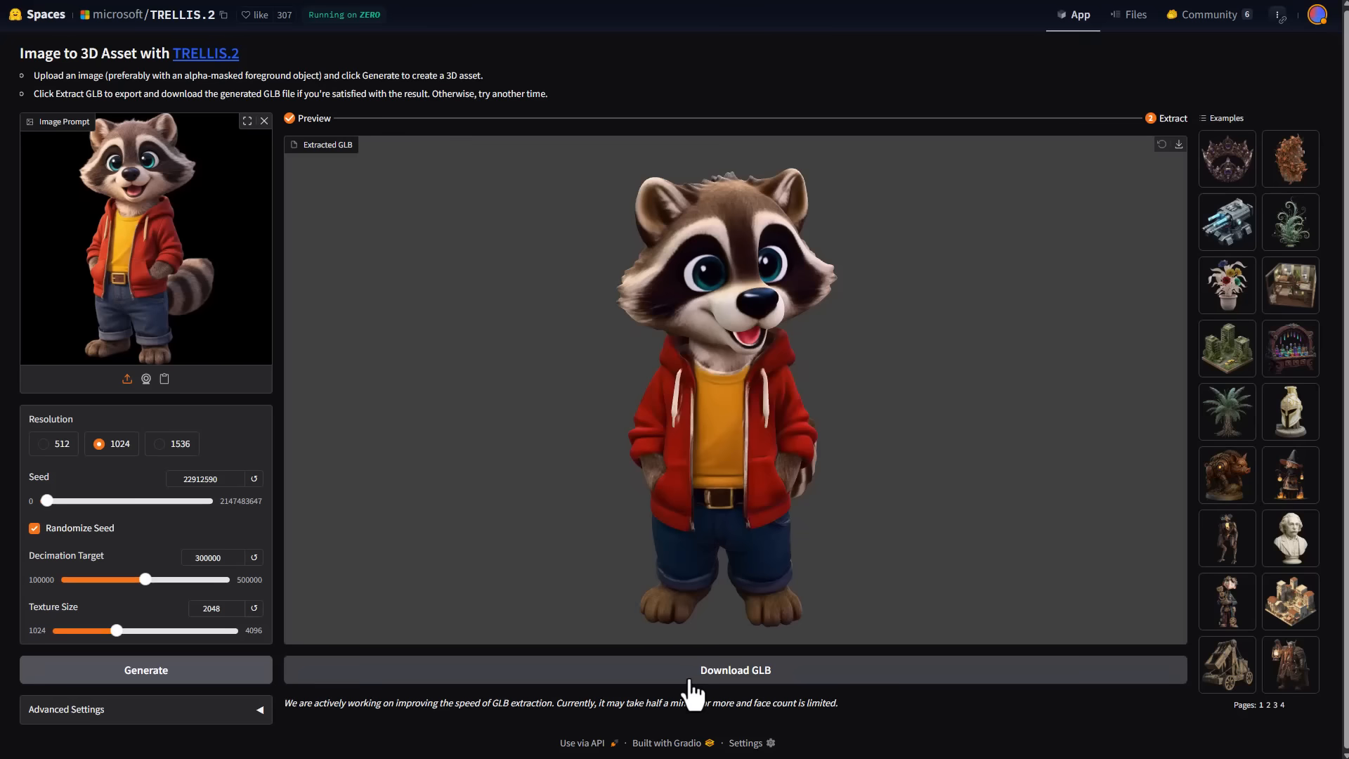
mouse_move(646, 576)
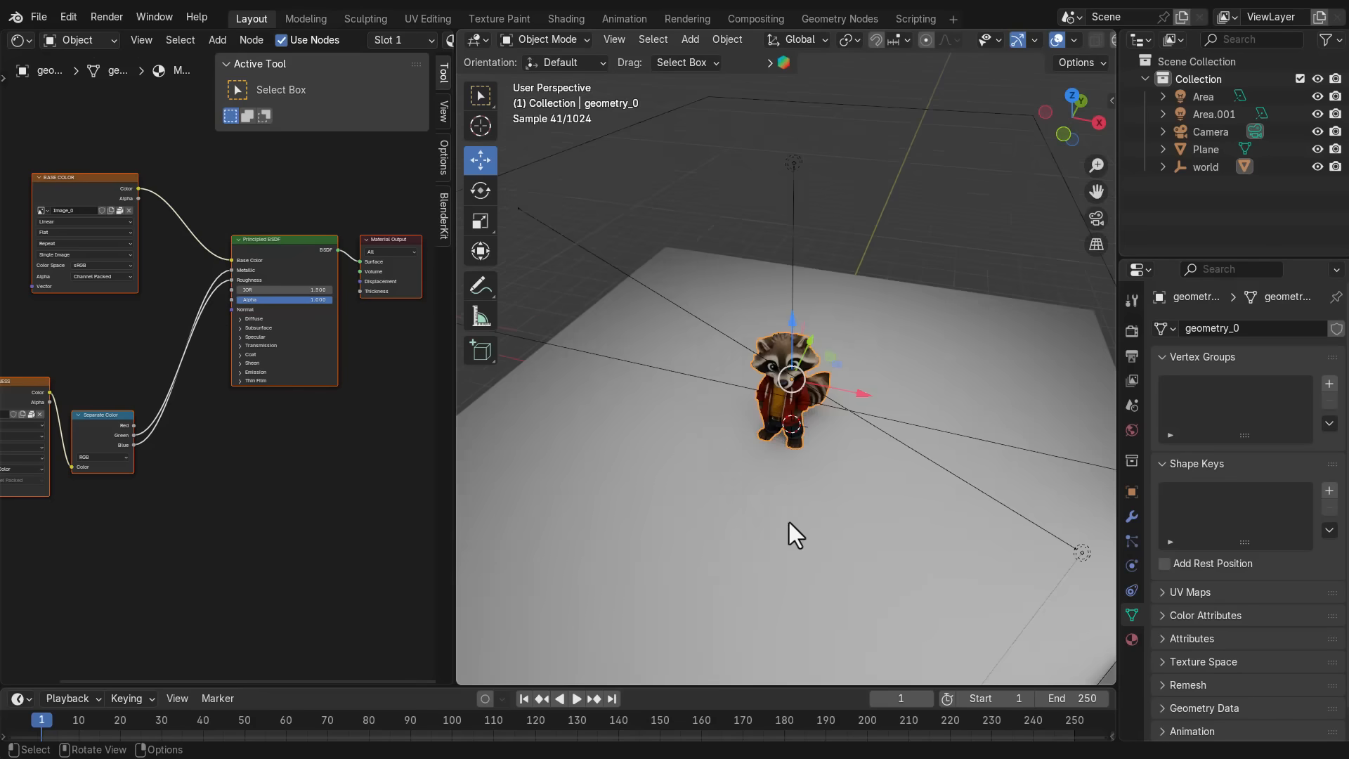
Select the Area light, then the geometry_0 raccoon, and zoom in with rendered shading.
left_click(1204, 95)
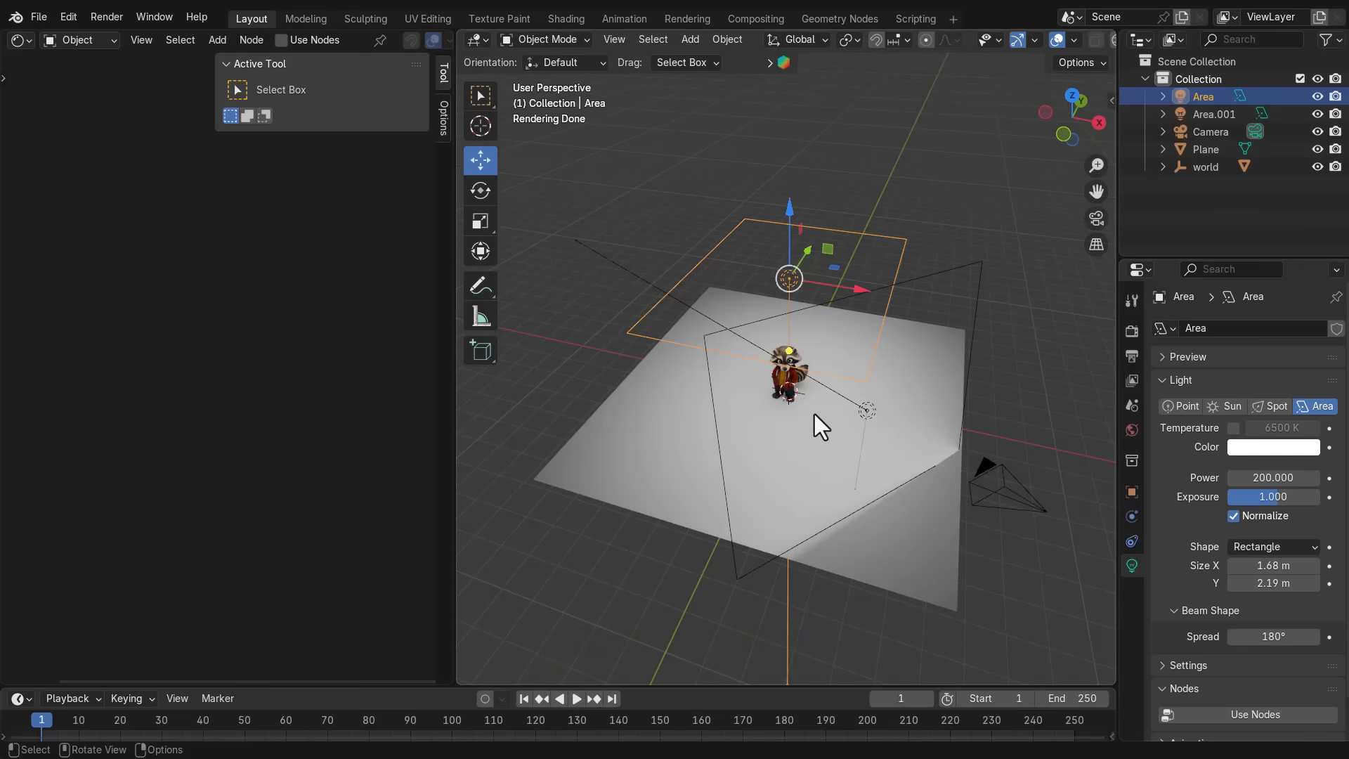
left_click(1214, 114)
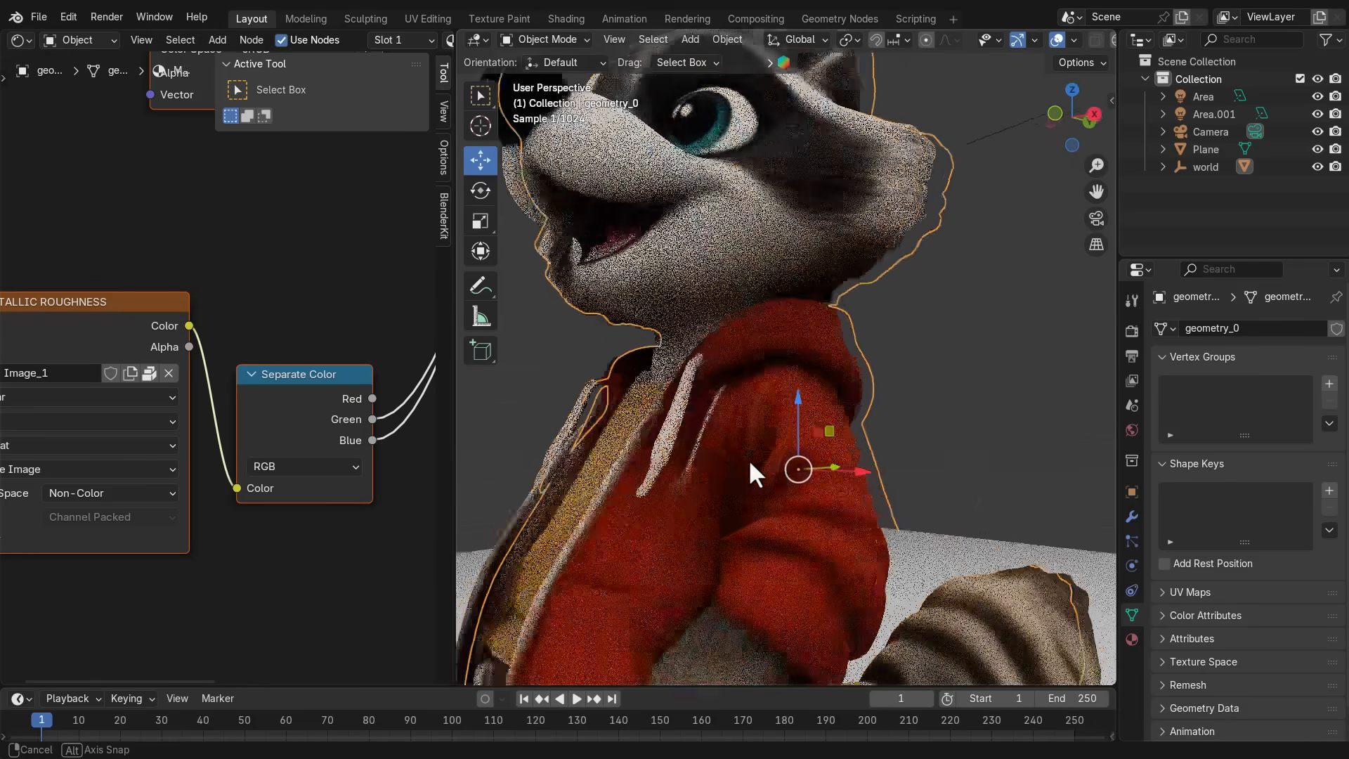
left_click(1215, 114)
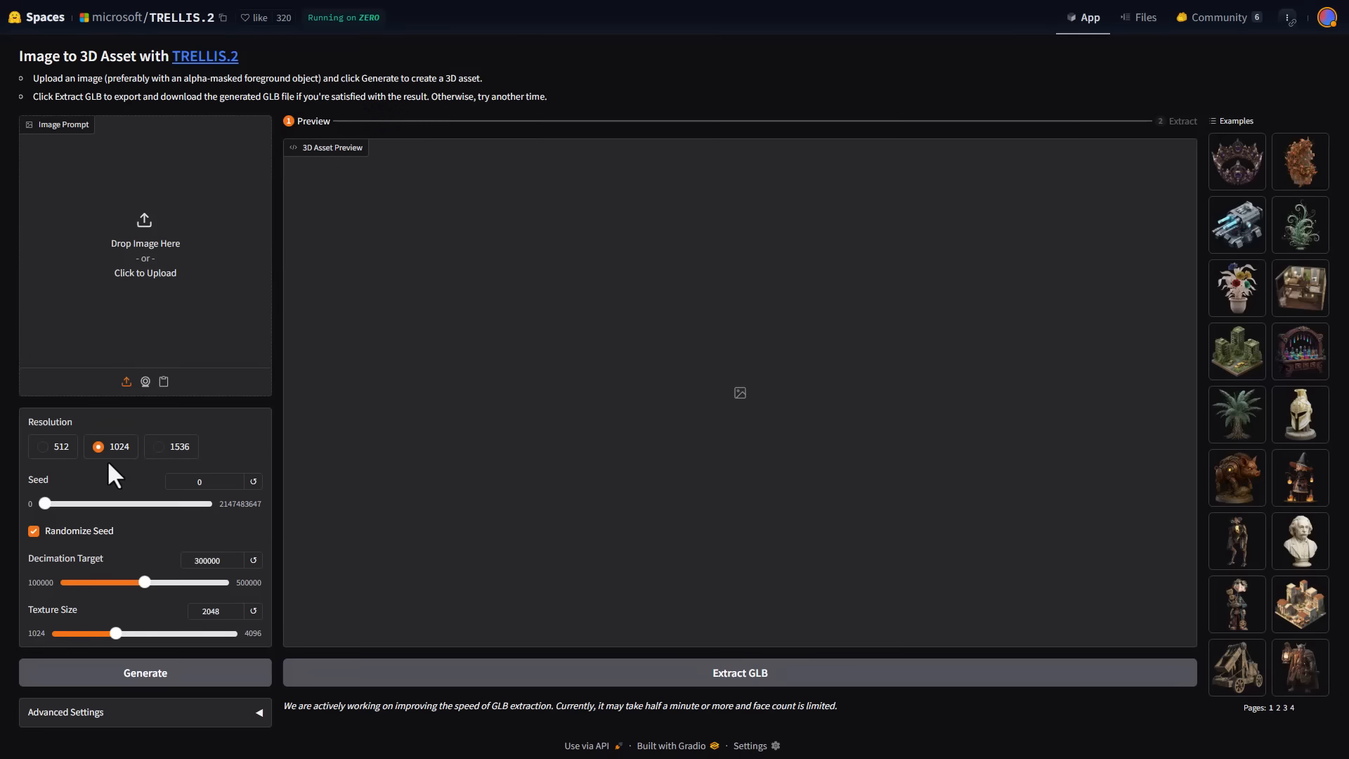
mouse_move(1301, 670)
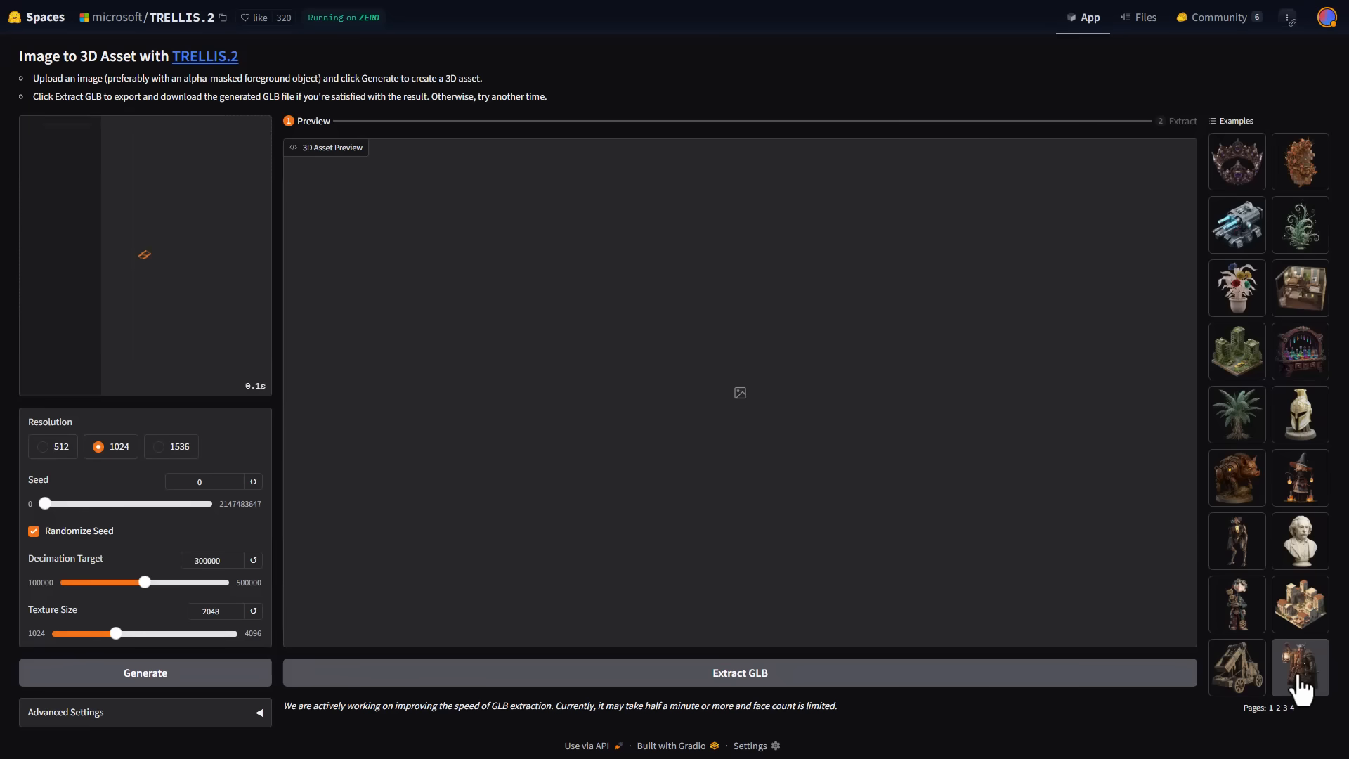
Generate and extract a GLB from the lantern dwarf example, then load the bust example.
left_click(1300, 667)
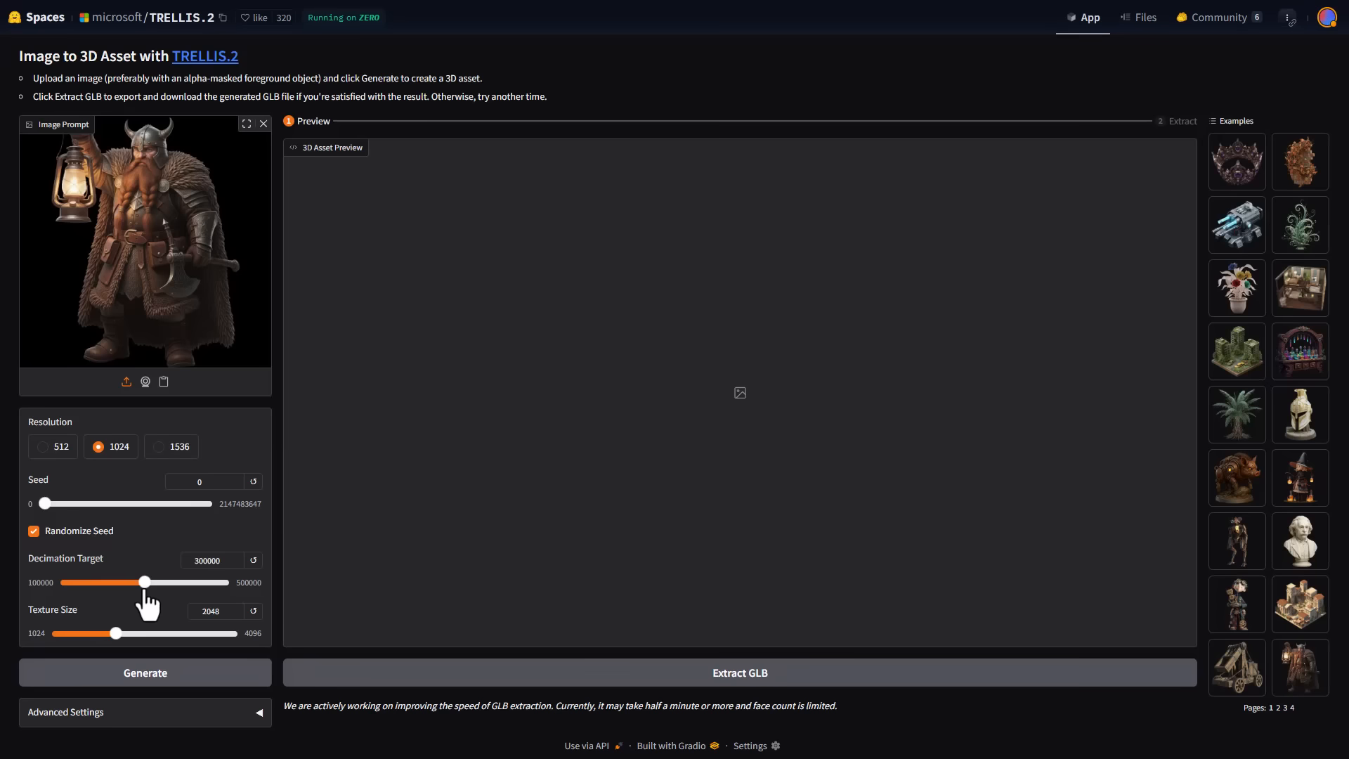
left_click(145, 672)
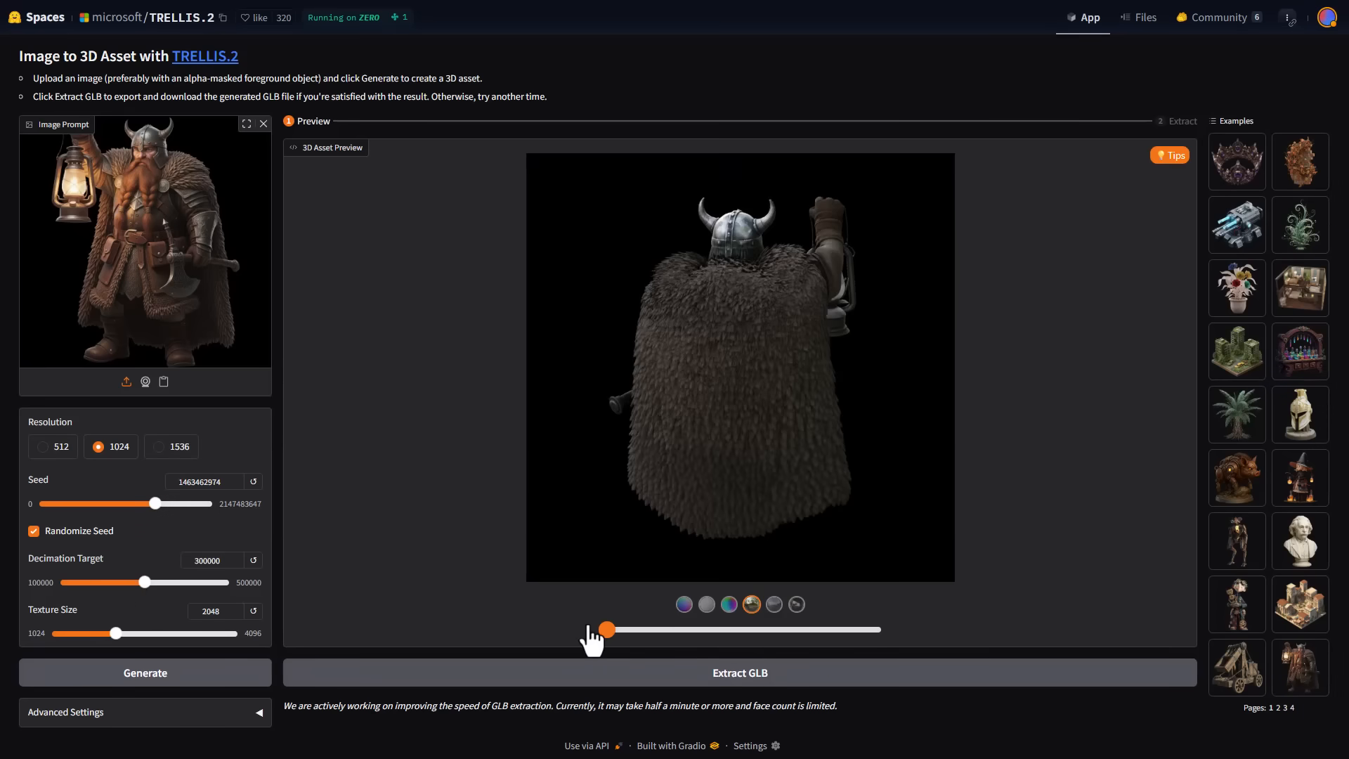
left_click(739, 672)
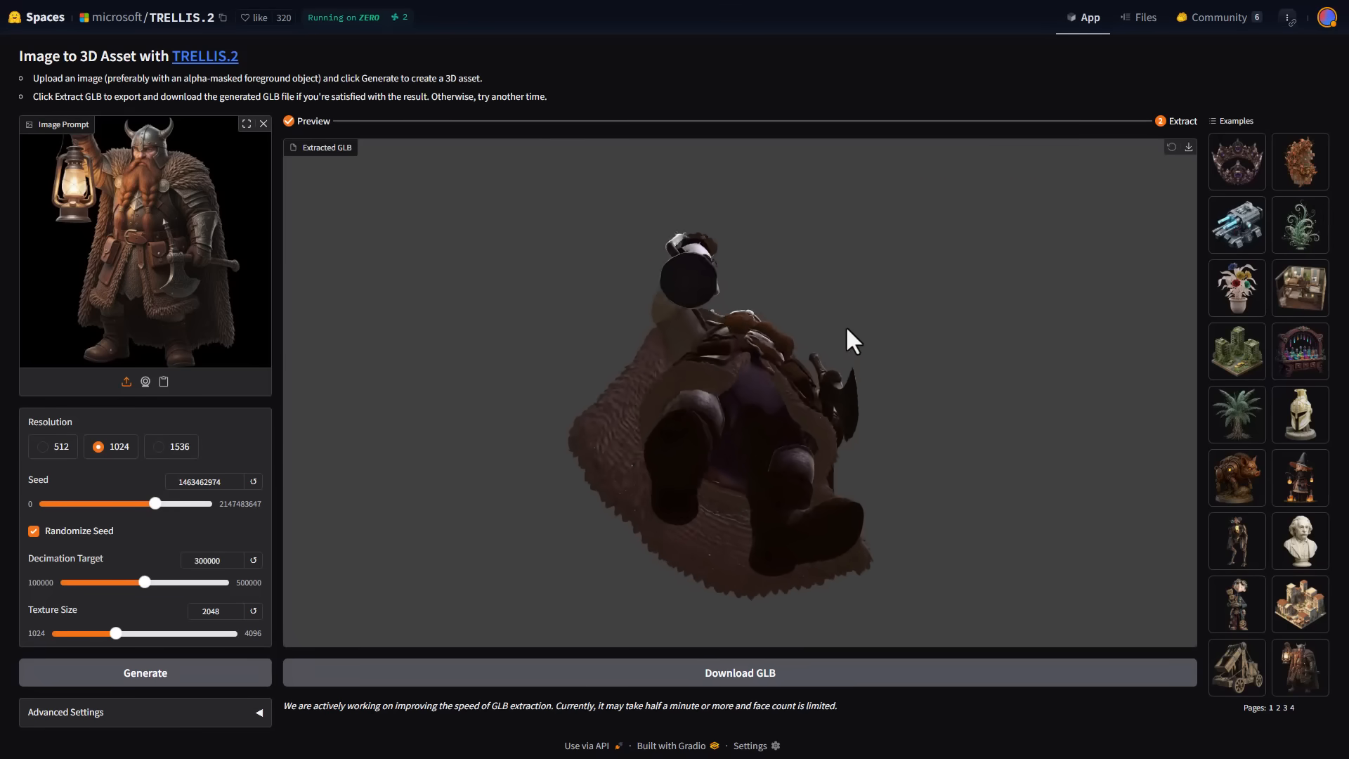
left_click(1301, 540)
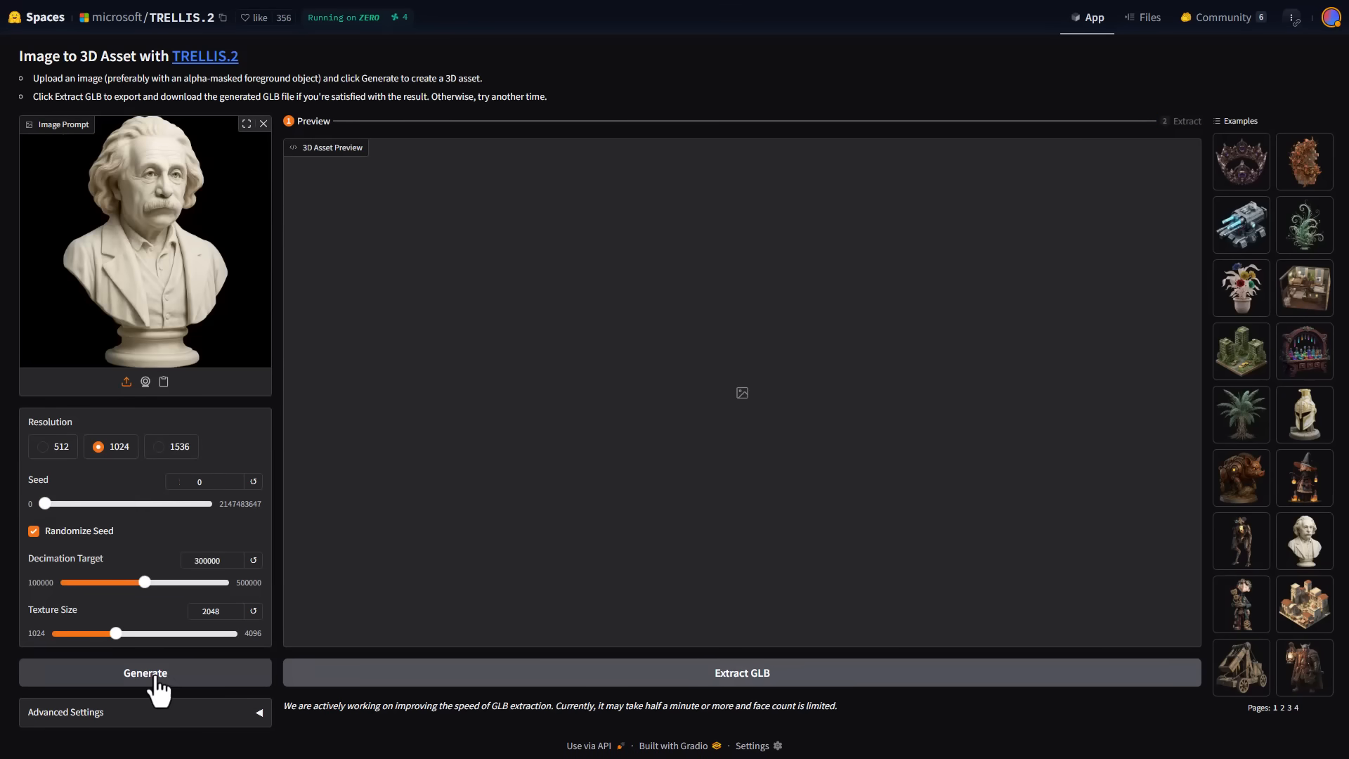
Generate the marble bust 3D preview and turn it to another angle with the slider.
left_click(145, 672)
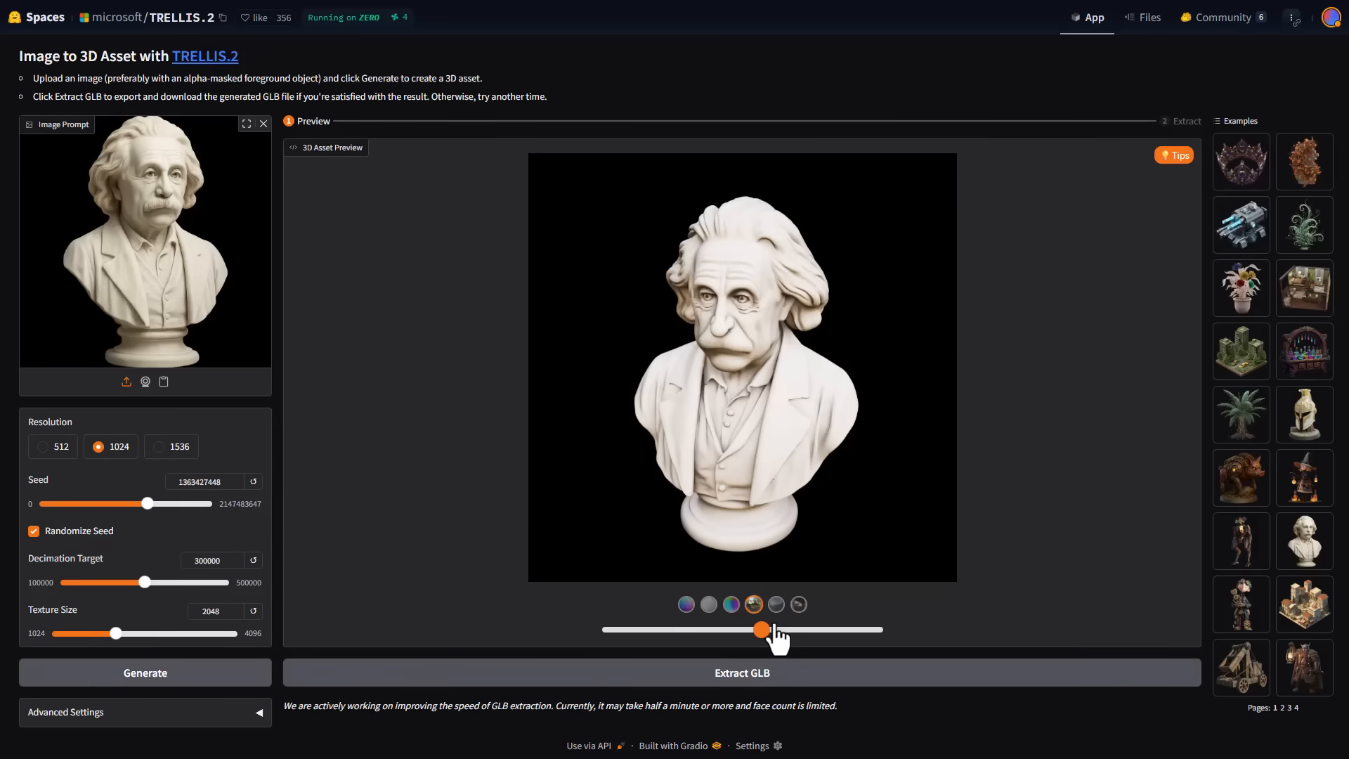
left_click(740, 672)
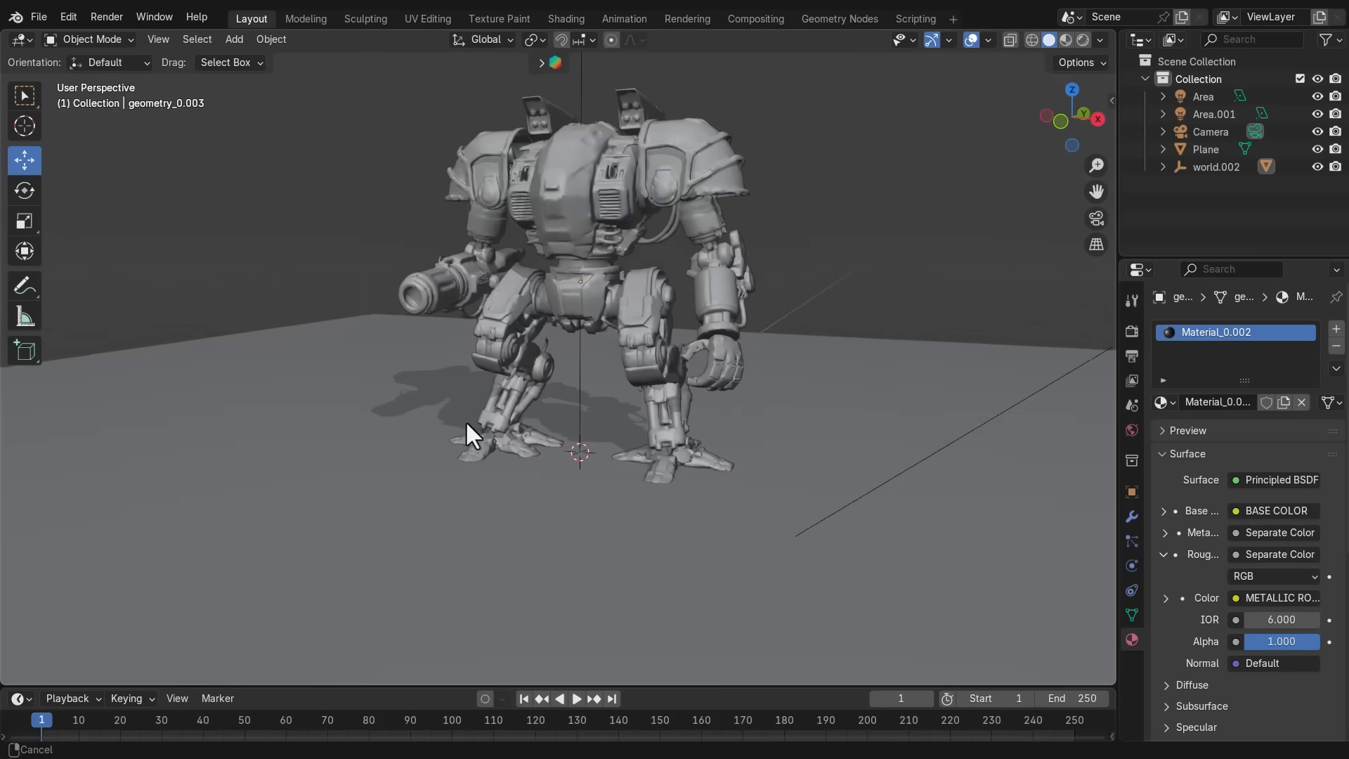
Click in Blender's top bar to inspect the geometry_0.003 mech robot model.
left_click(1065, 40)
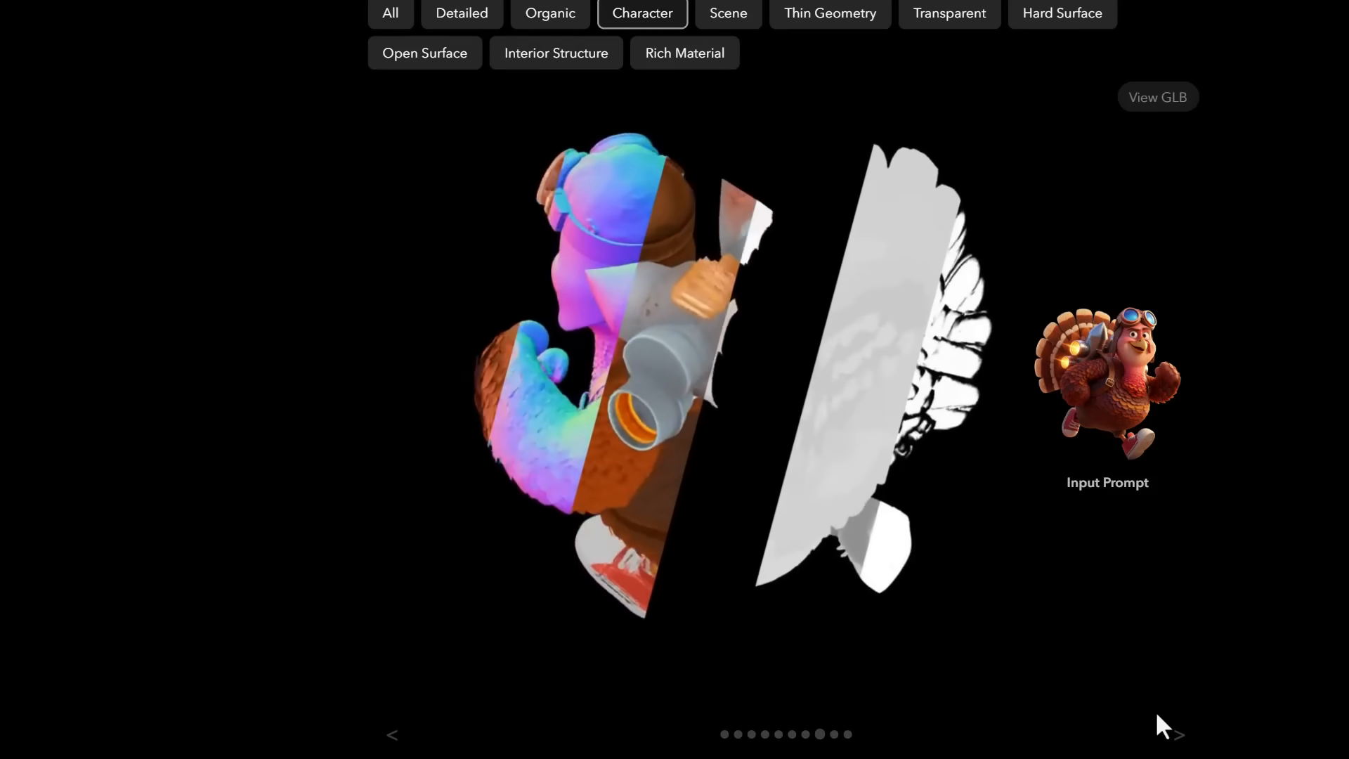
Step to the next Character example in the project gallery with the > arrow.
left_click(1180, 733)
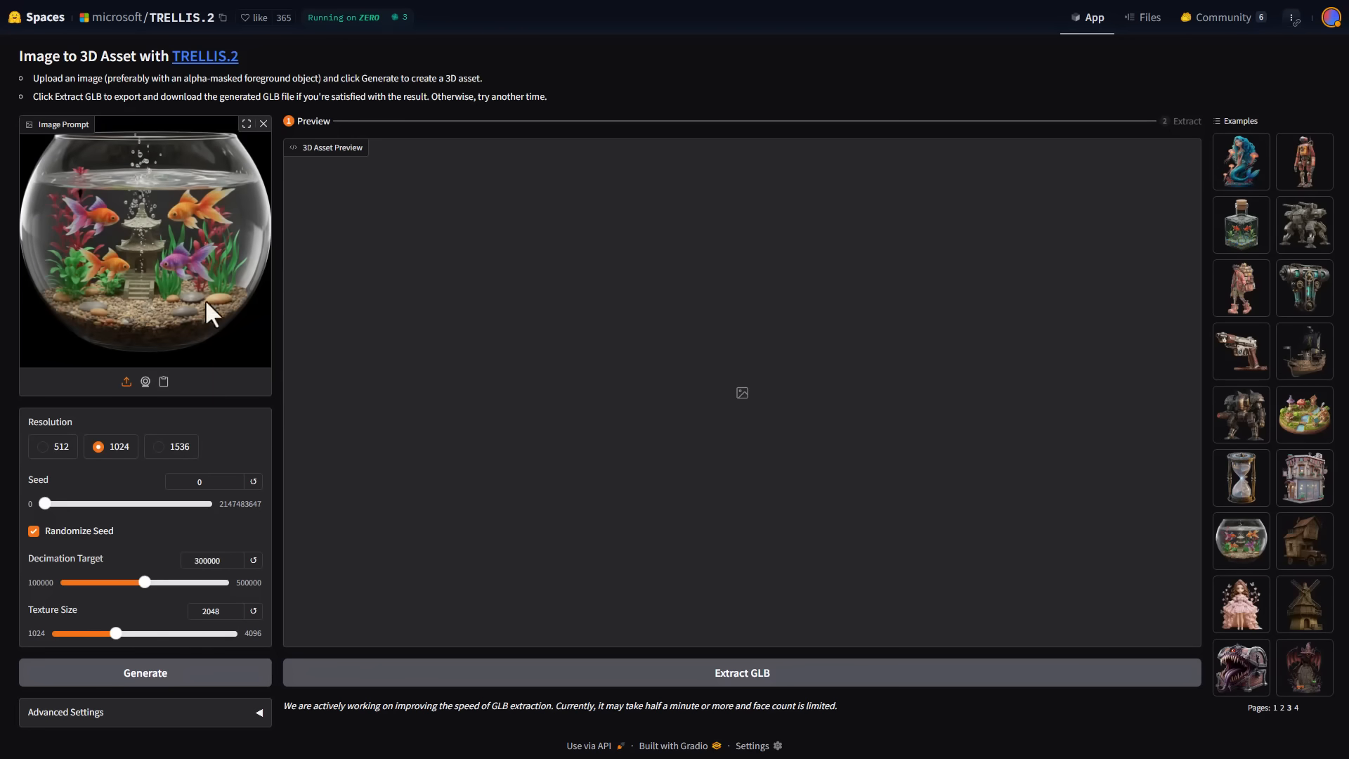
Generate the goldfish bowl 3D preview and turn it to another angle with the slider.
left_click(145, 672)
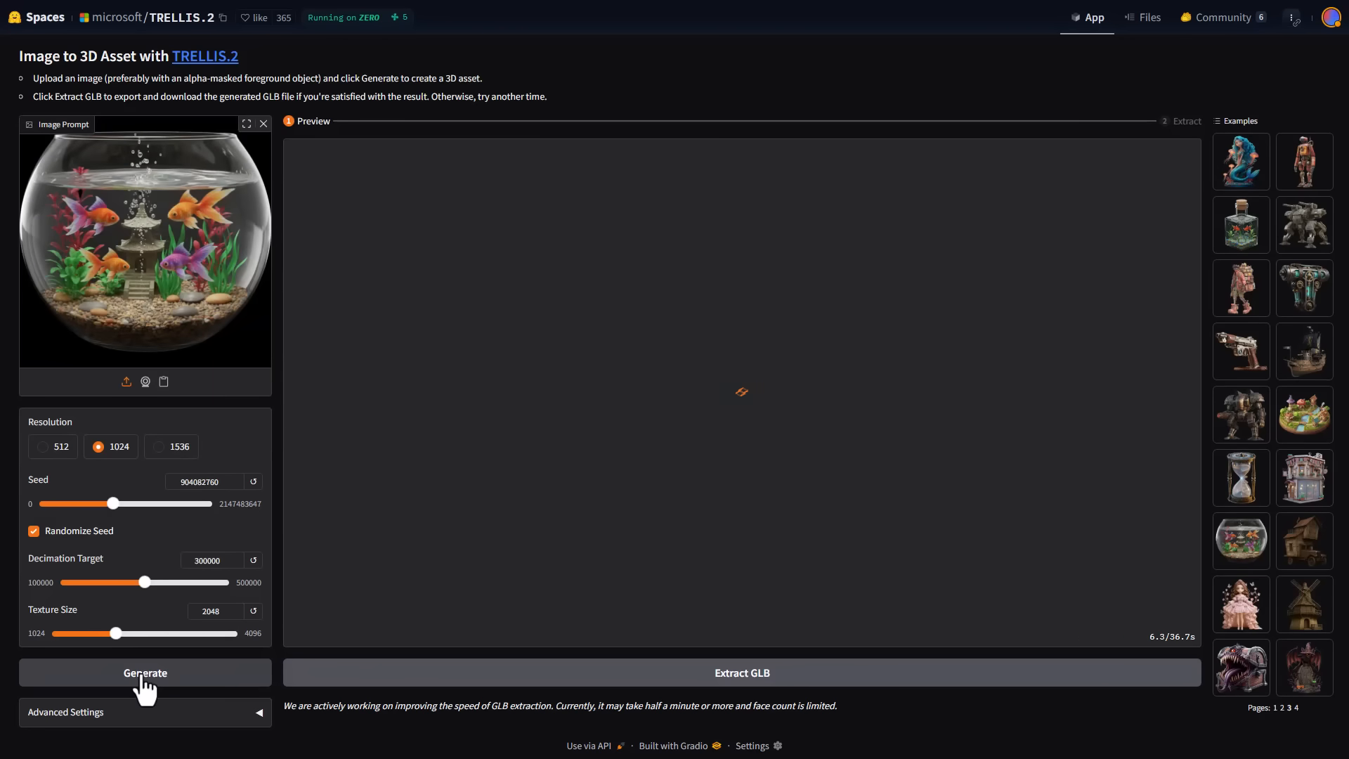
left_click(145, 672)
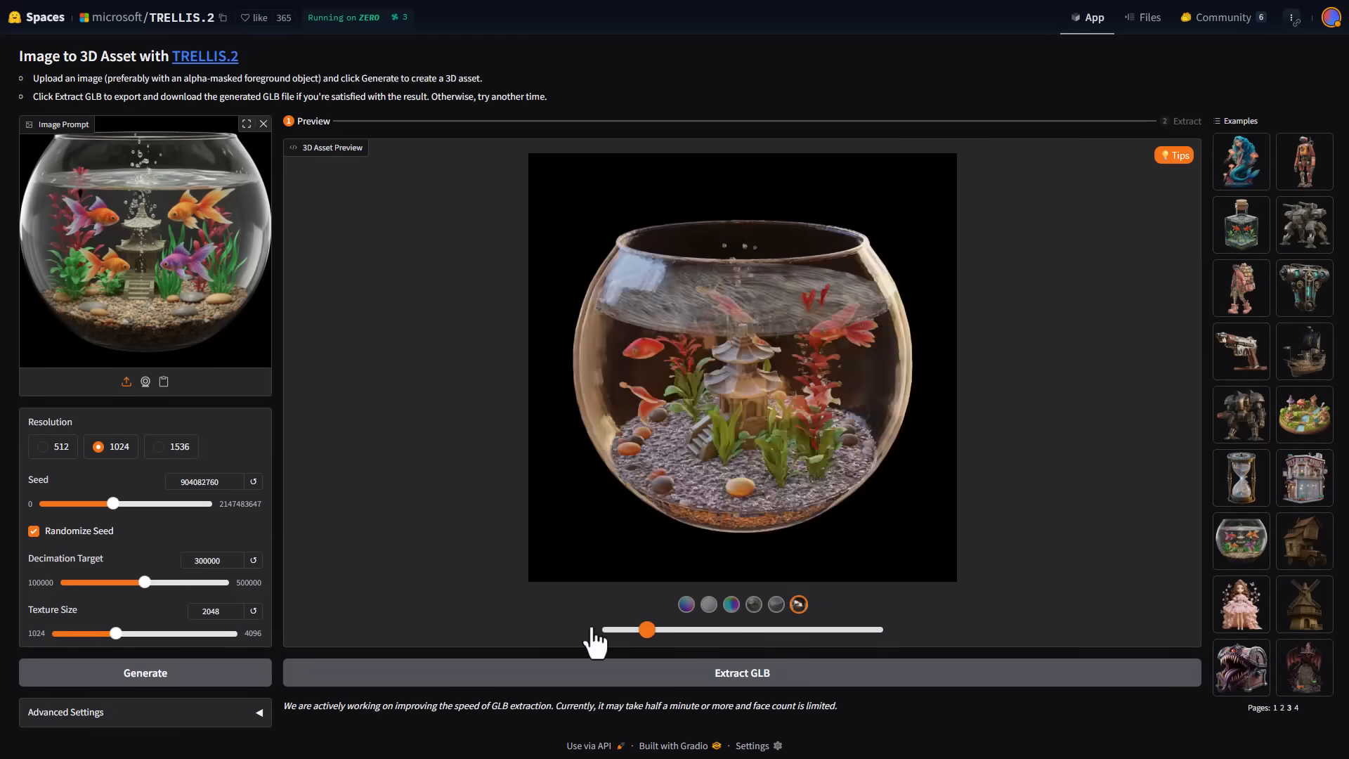
left_click(740, 672)
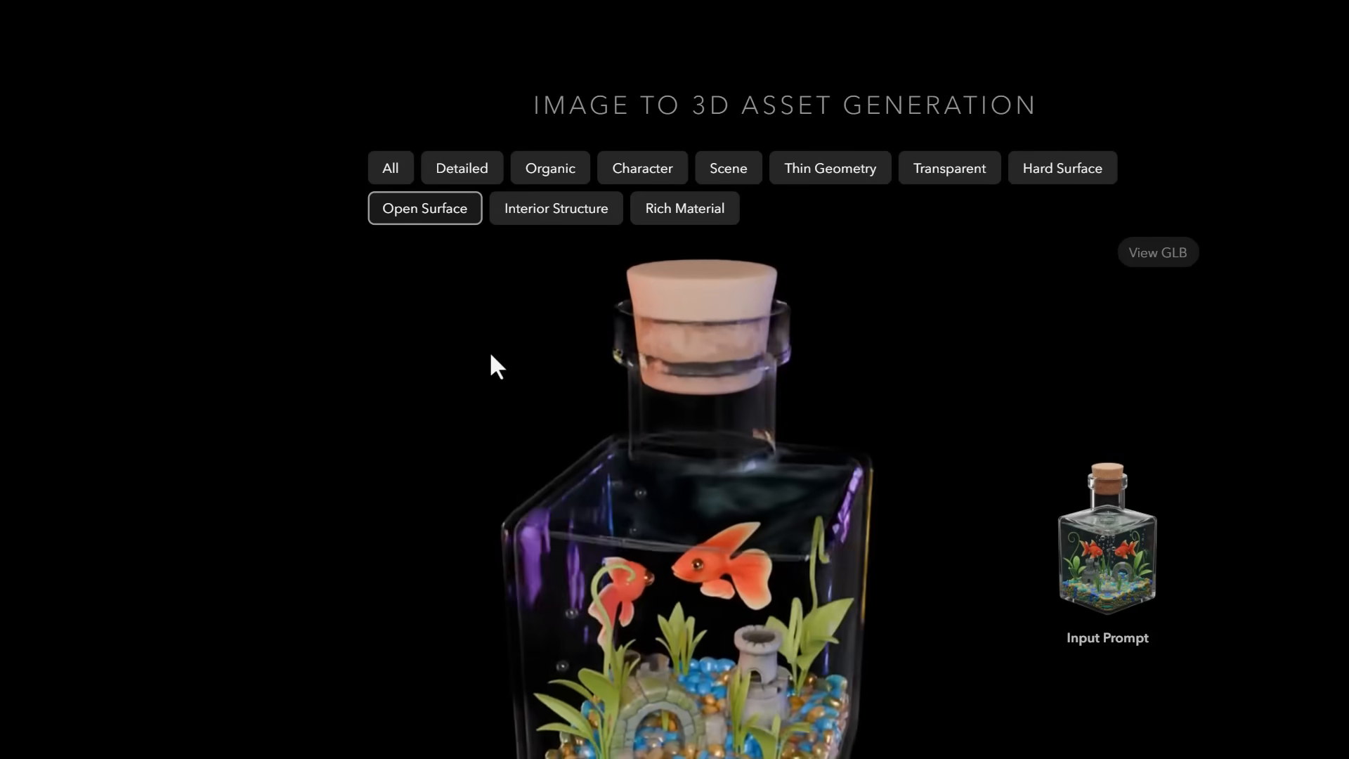
Scroll the project page down to the O-Voxel, SC-VAE and Authors sections.
scroll("up", 3)
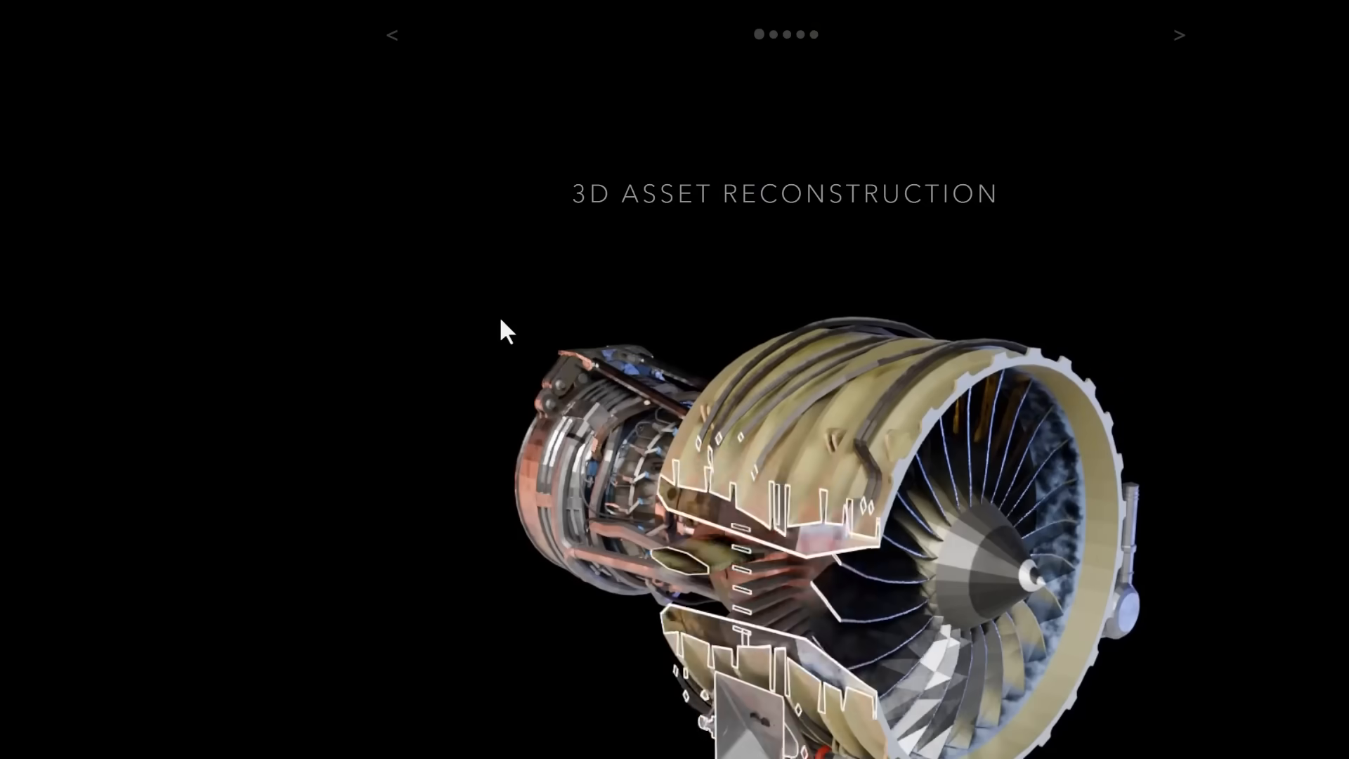
scroll("down", 3)
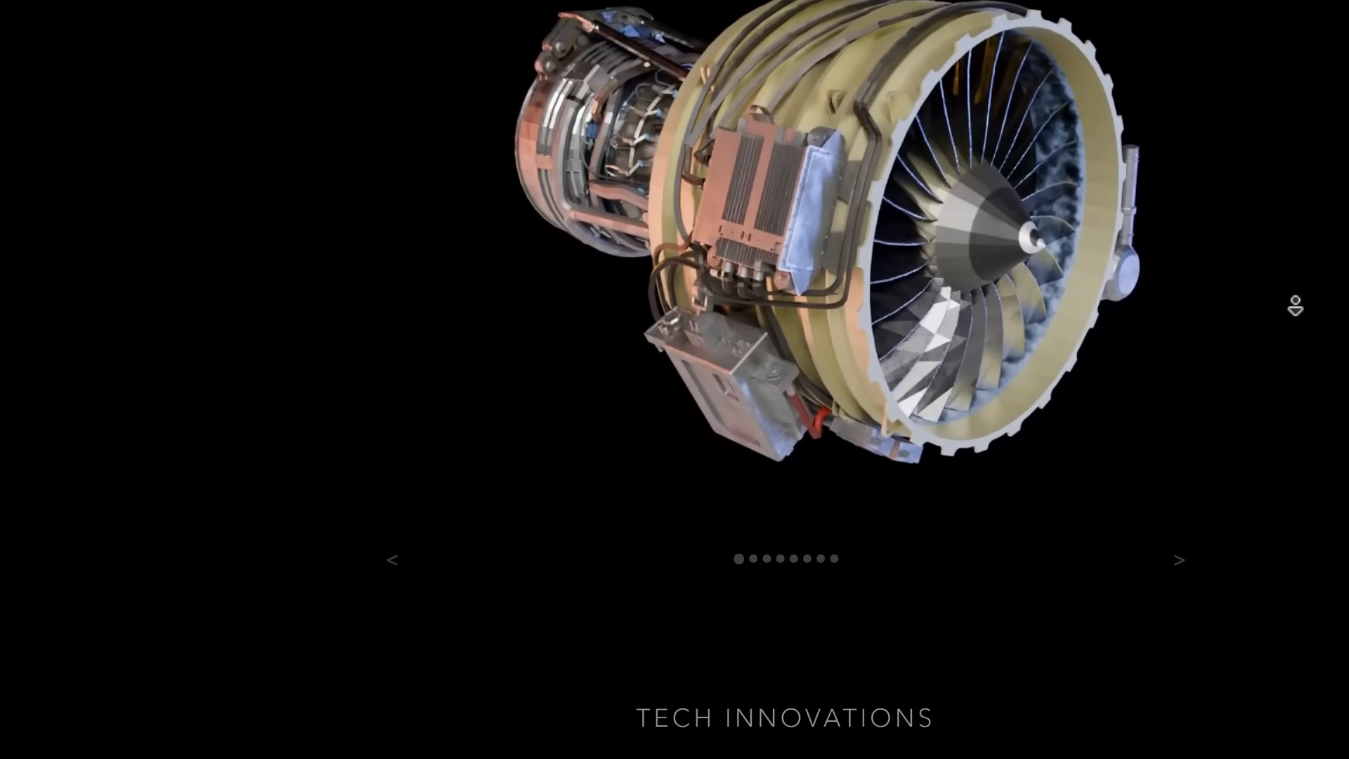
scroll("down", 3)
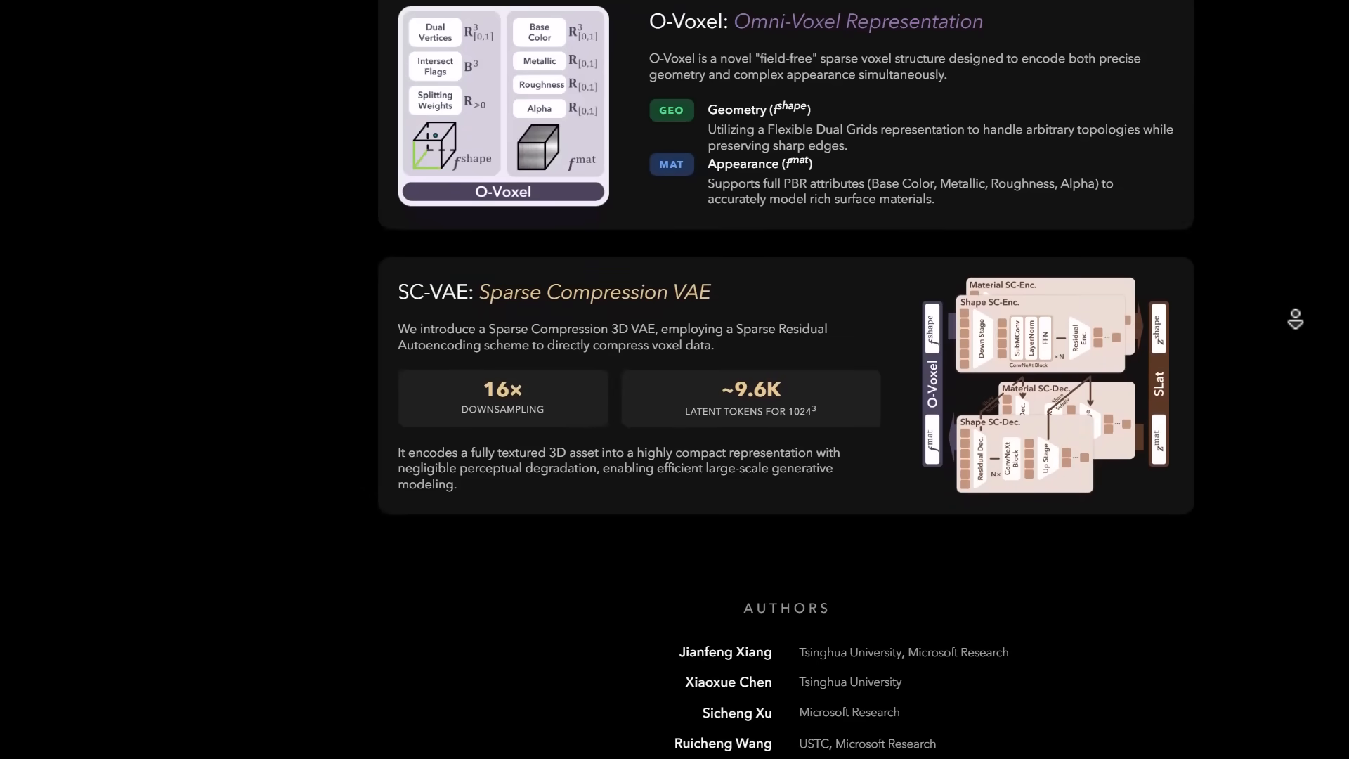